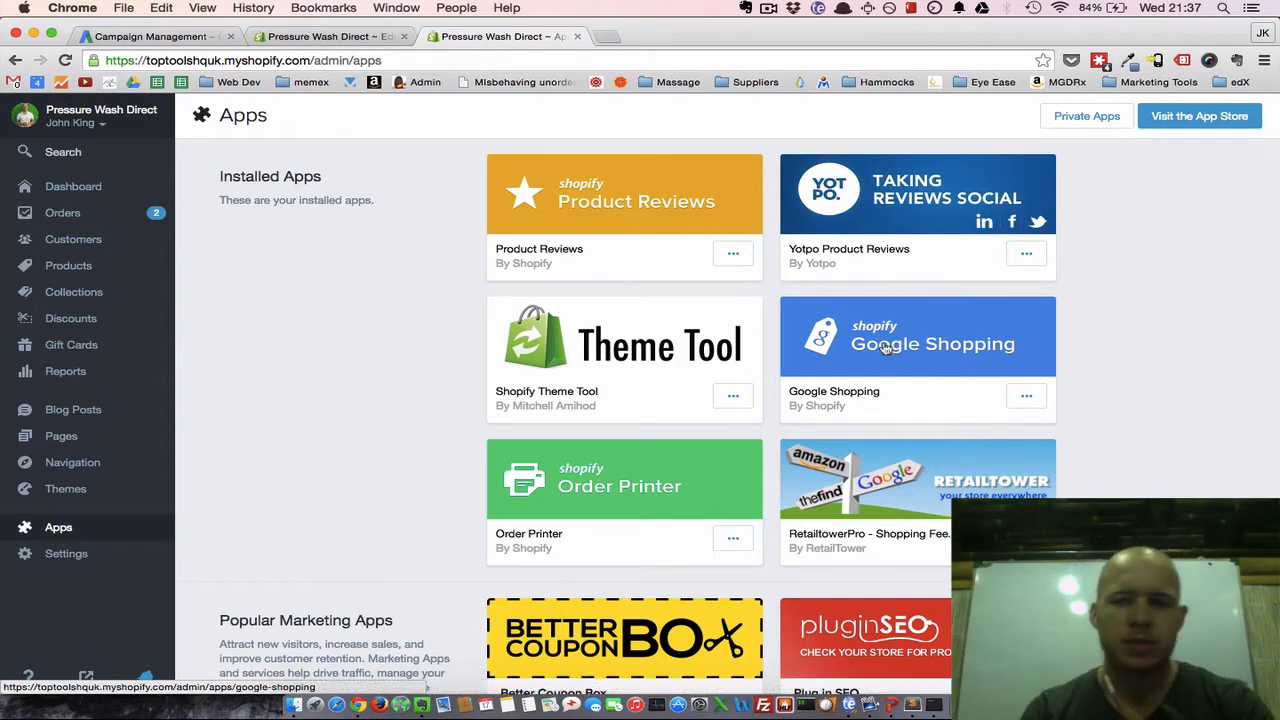
{"action": "mouse_move", "coordinate": [888, 360]}
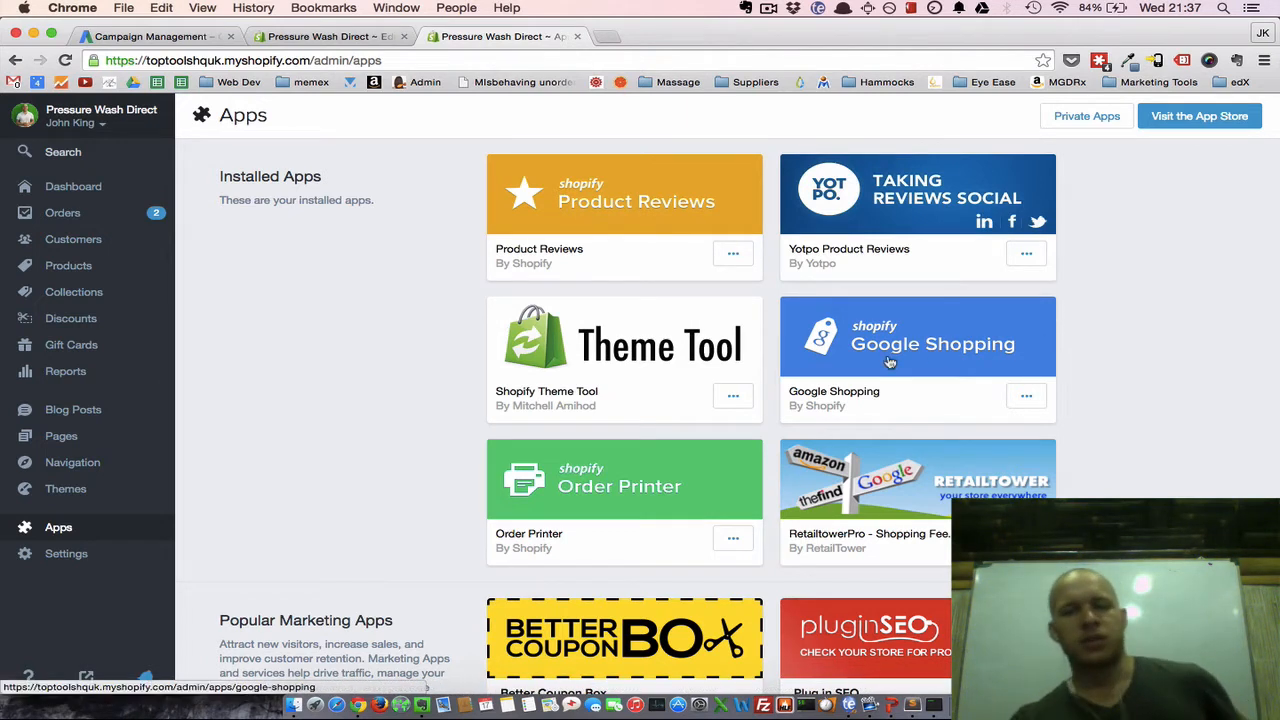
{"action": "mouse_move", "coordinate": [933, 367]}
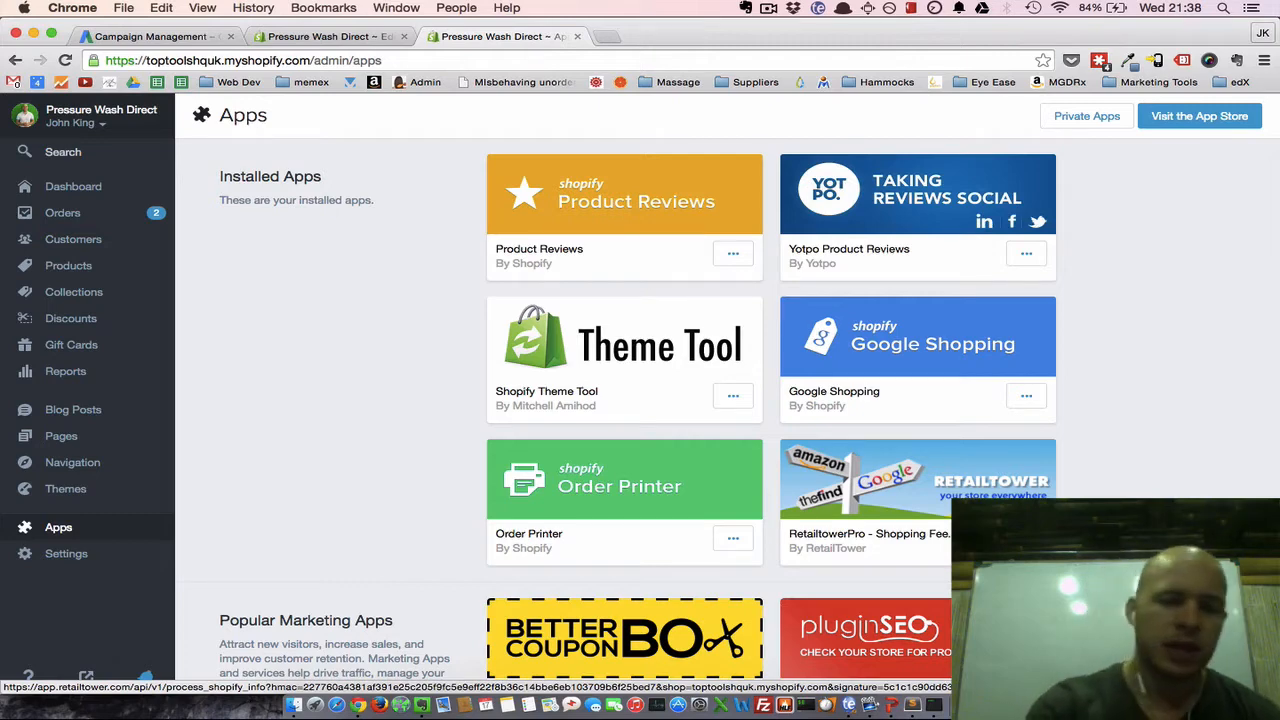
Leave the Shopify Apps page for the AdWords Campaign Management browser tab.
{"action": "left_click", "coordinate": [149, 37]}
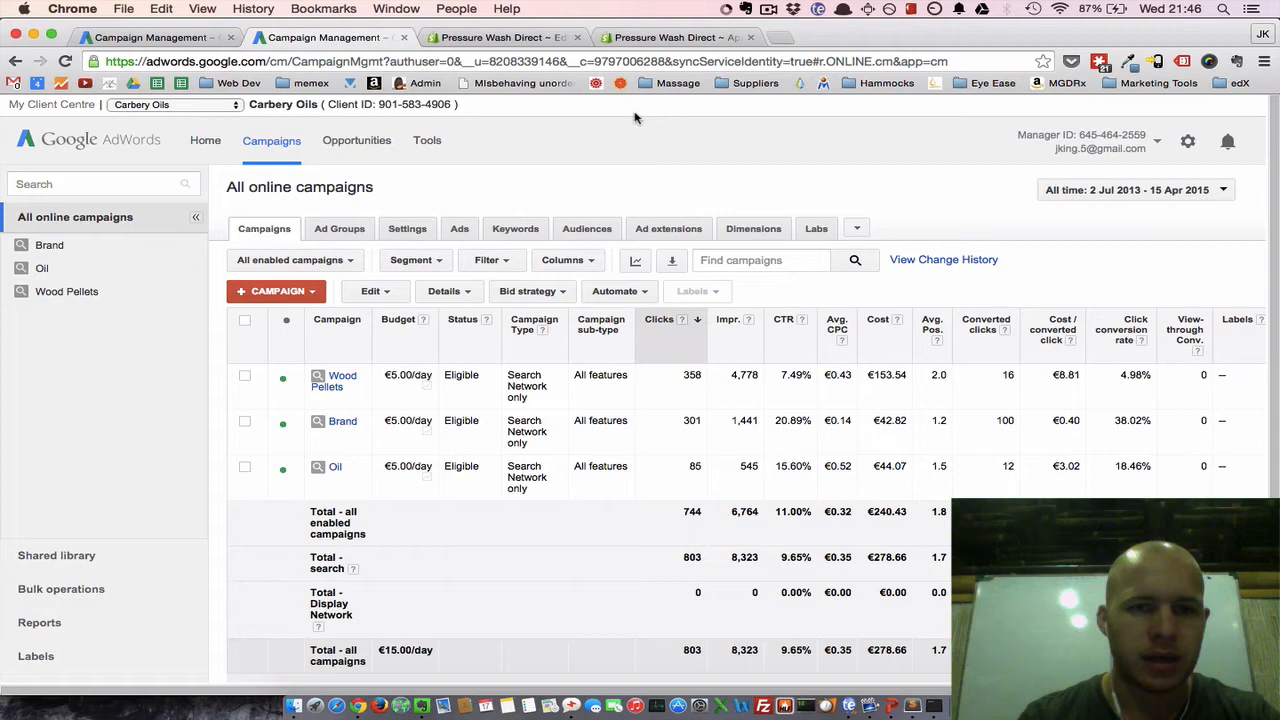
{"action": "mouse_move", "coordinate": [271, 140]}
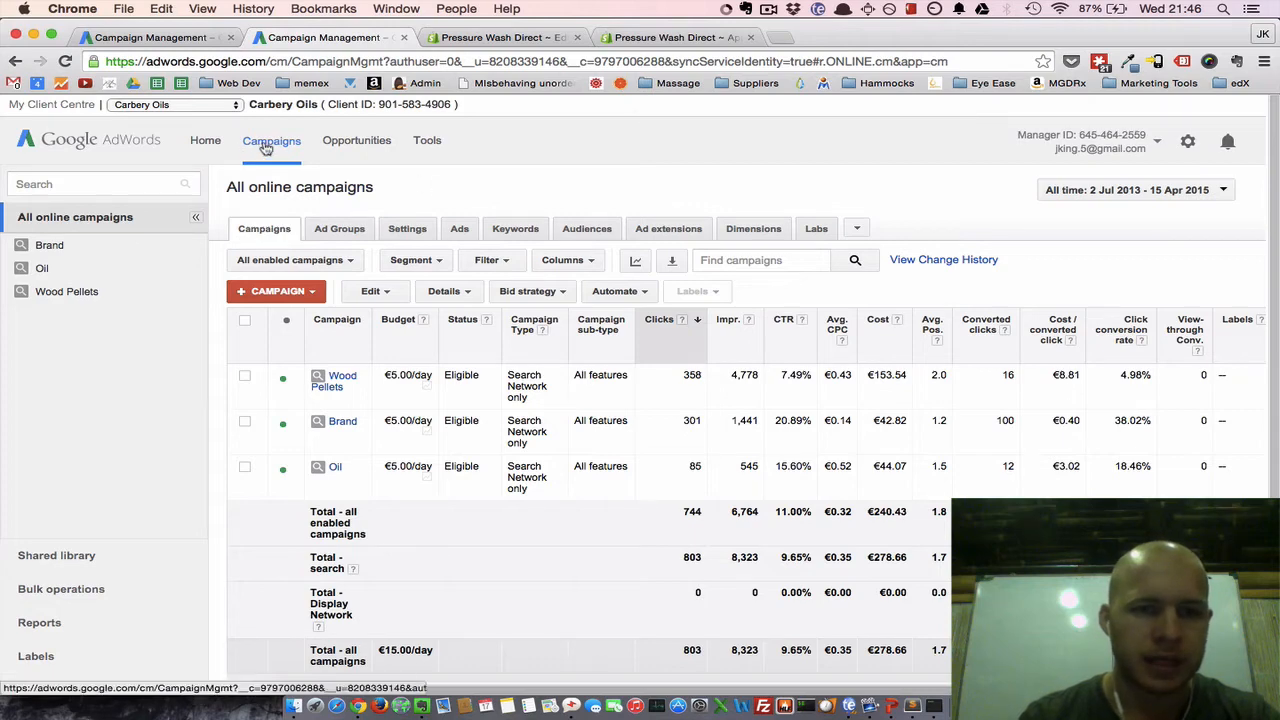
Enable dynamic ads under Shared library Audiences and choose the Retail business type.
{"action": "left_click", "coordinate": [56, 555]}
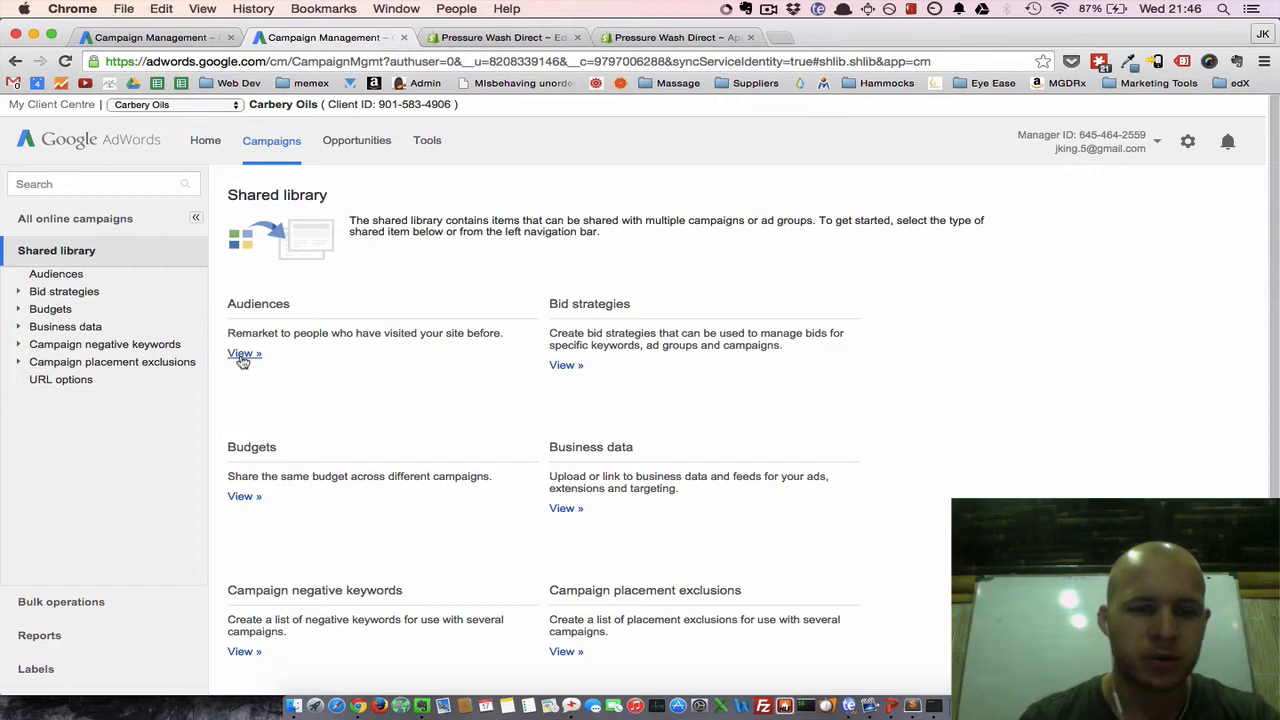
{"action": "left_click", "coordinate": [244, 354]}
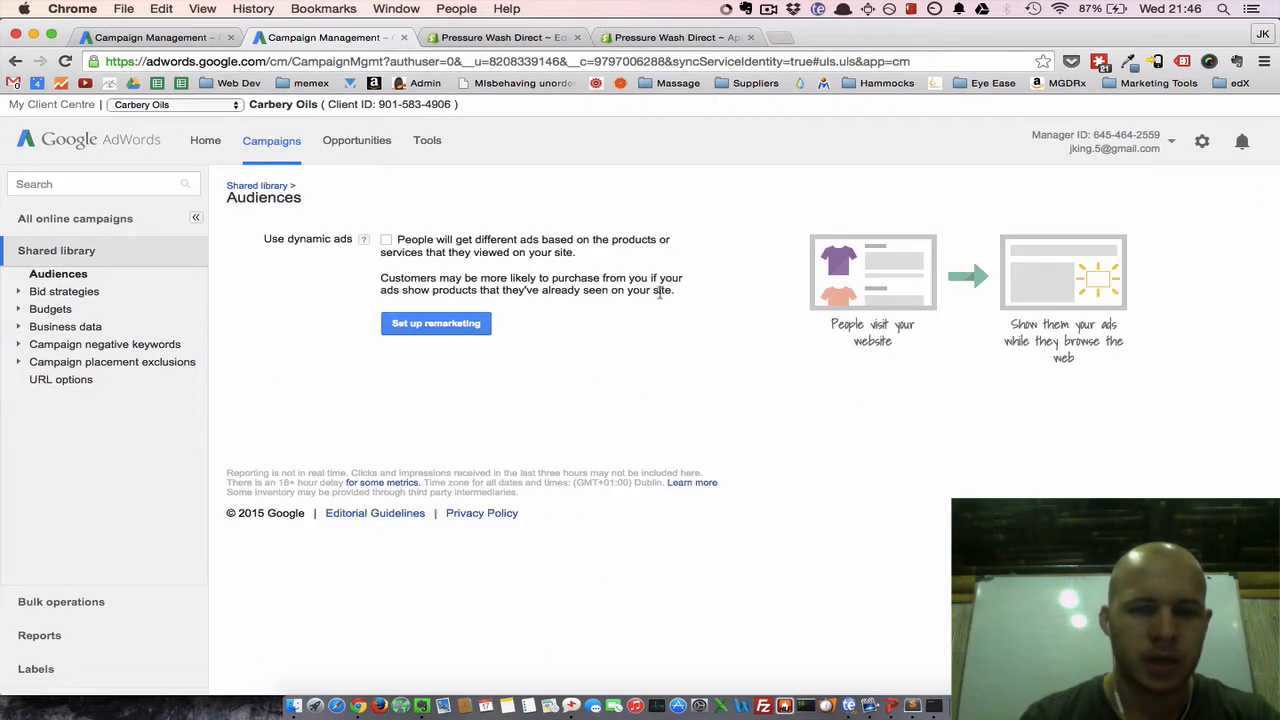
{"action": "mouse_move", "coordinate": [224, 378]}
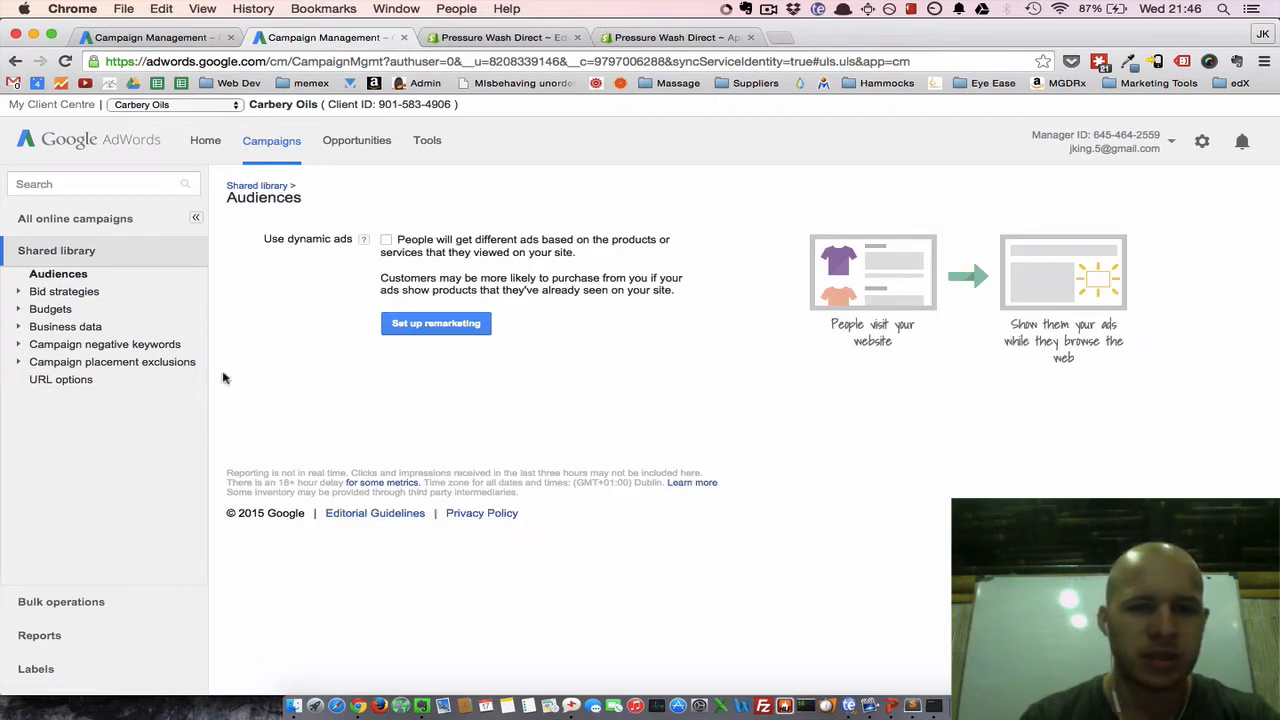
{"action": "mouse_move", "coordinate": [324, 256]}
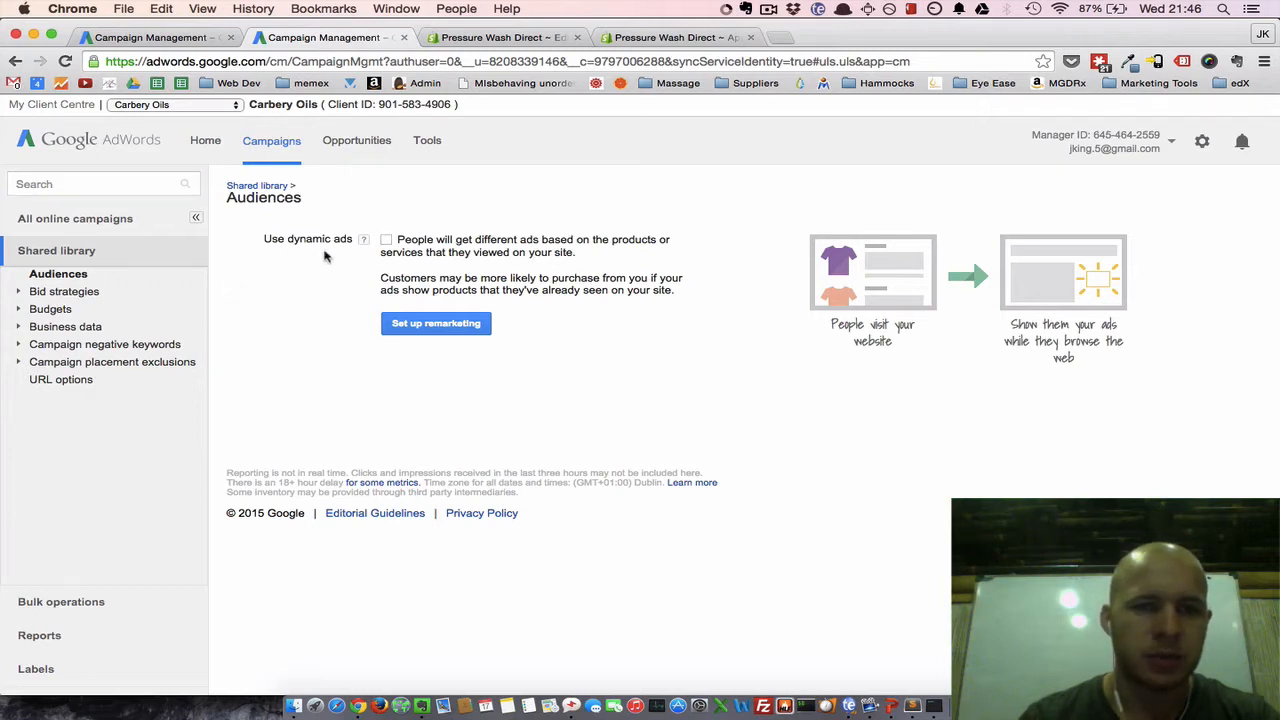
{"action": "left_click", "coordinate": [386, 239]}
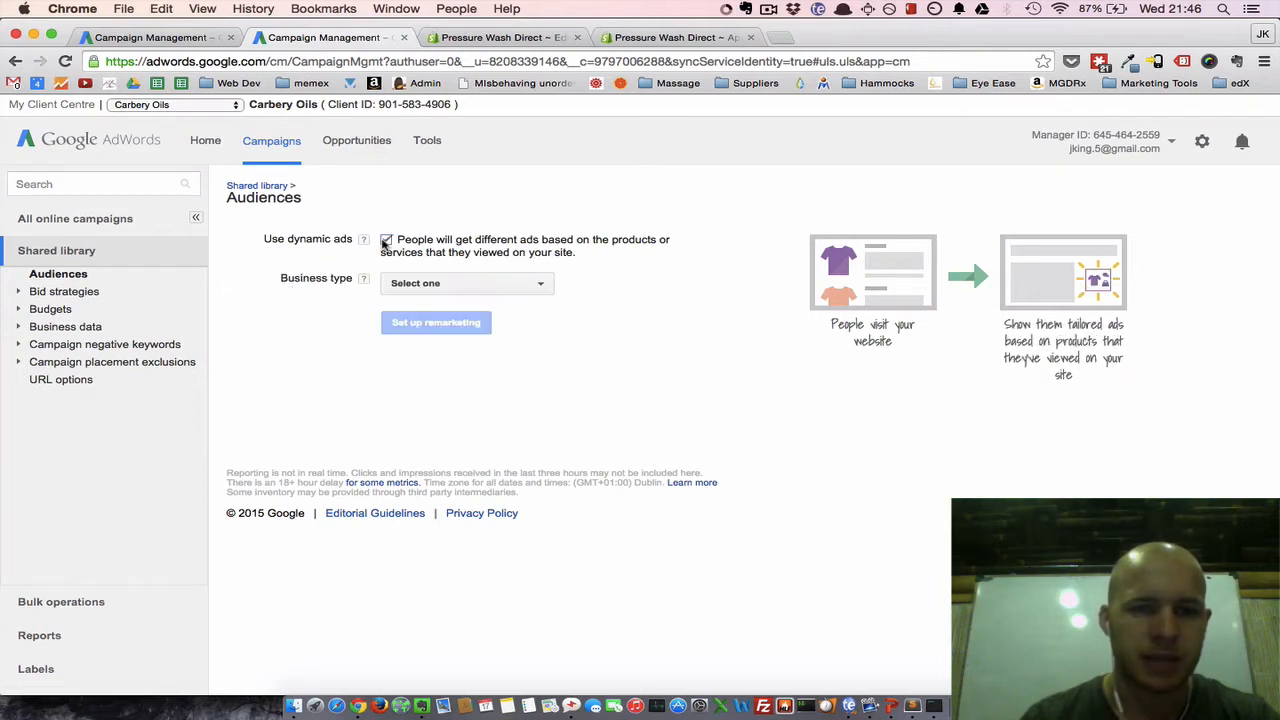
{"action": "left_click", "coordinate": [467, 283]}
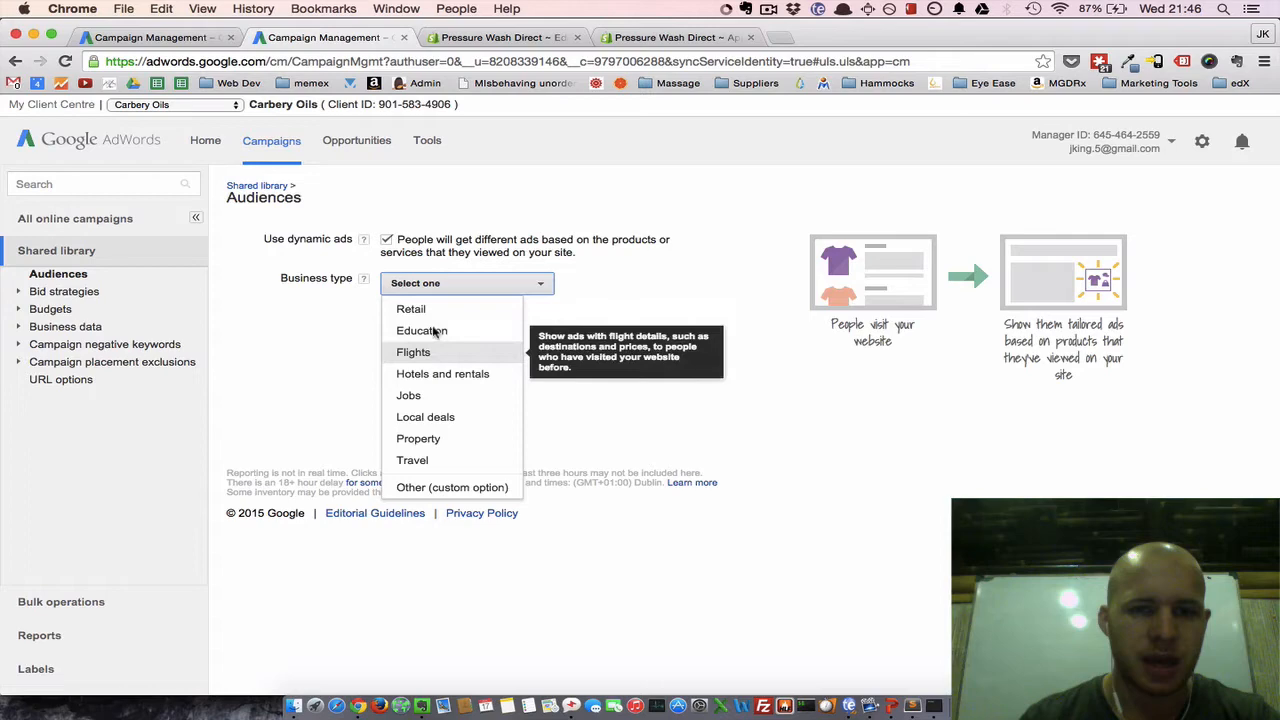
{"action": "left_click", "coordinate": [411, 308]}
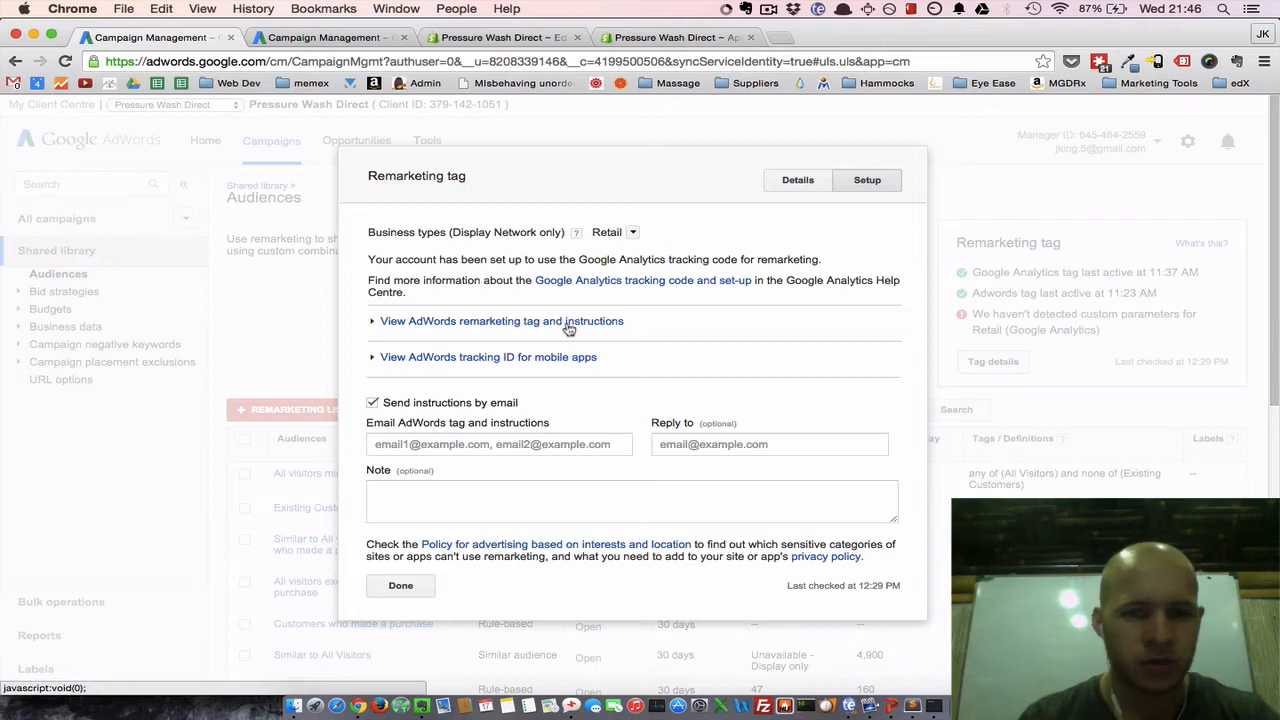
{"action": "mouse_move", "coordinate": [475, 252]}
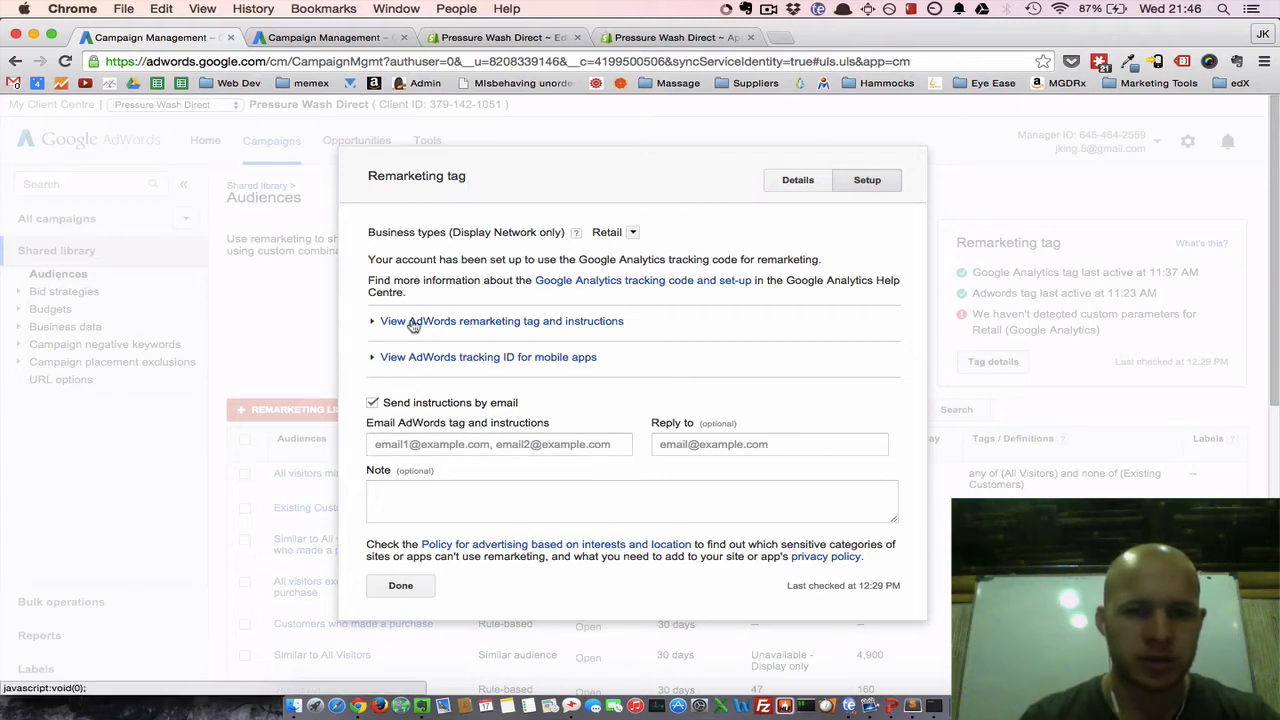
{"action": "mouse_move", "coordinate": [481, 332]}
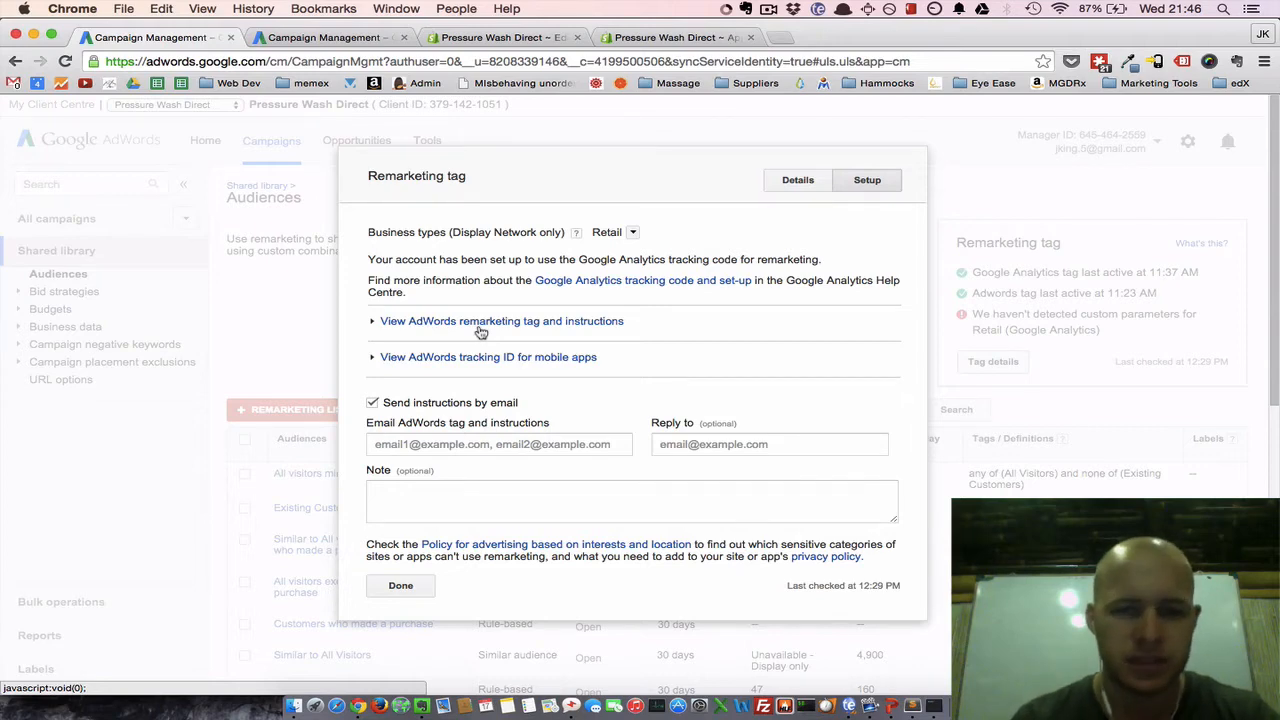
Expand the AdWords remarketing tag and instructions, then select the whole tag code.
{"action": "left_click", "coordinate": [501, 320]}
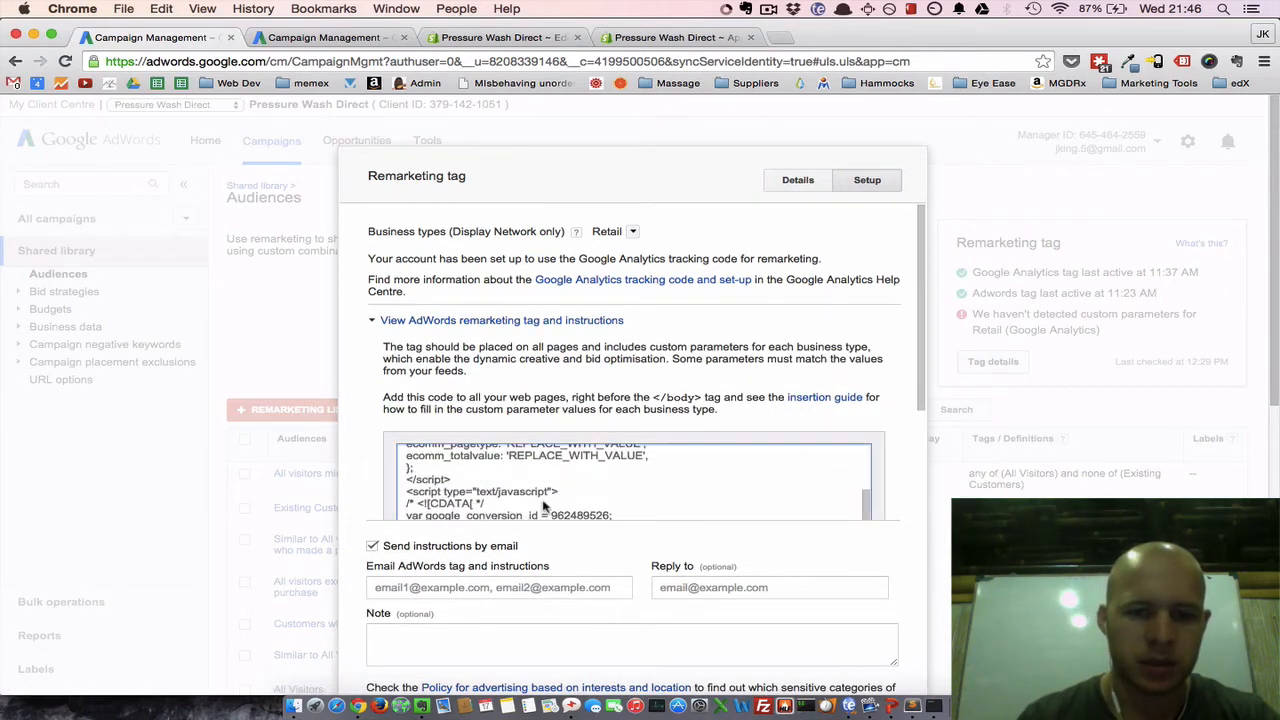
{"action": "triple_click", "coordinate": [540, 490]}
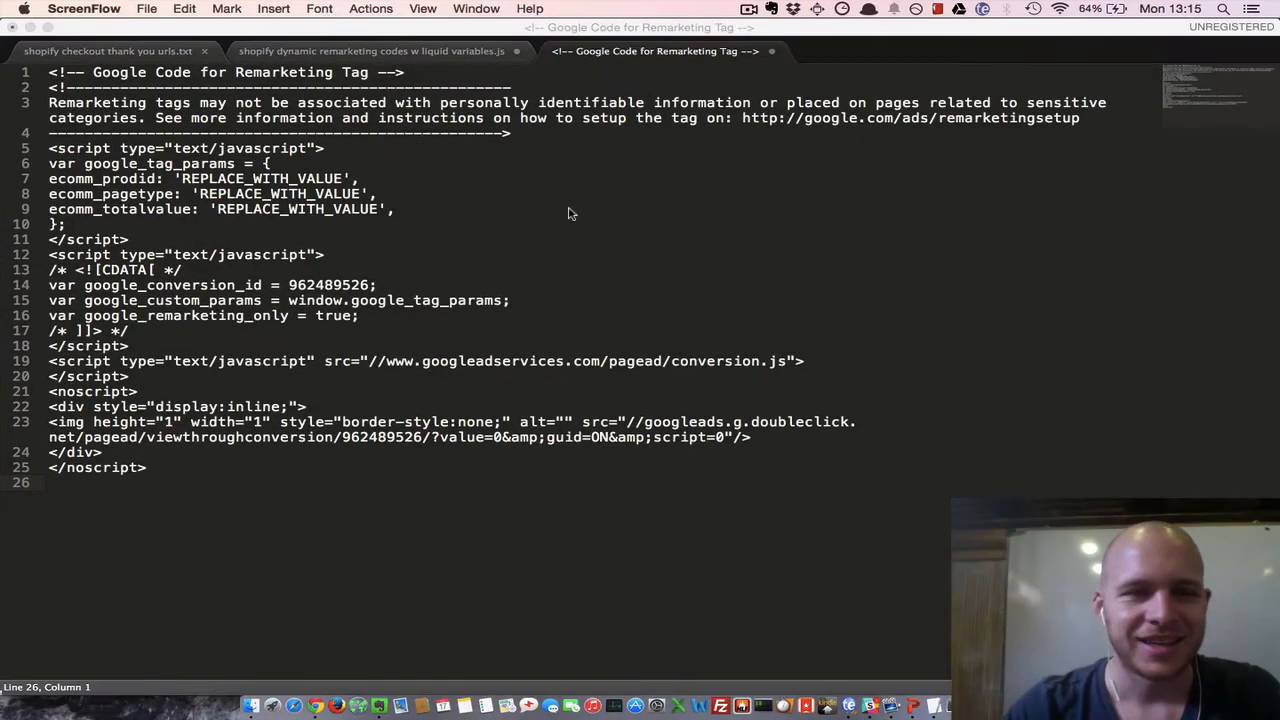
{"action": "mouse_move", "coordinate": [454, 265]}
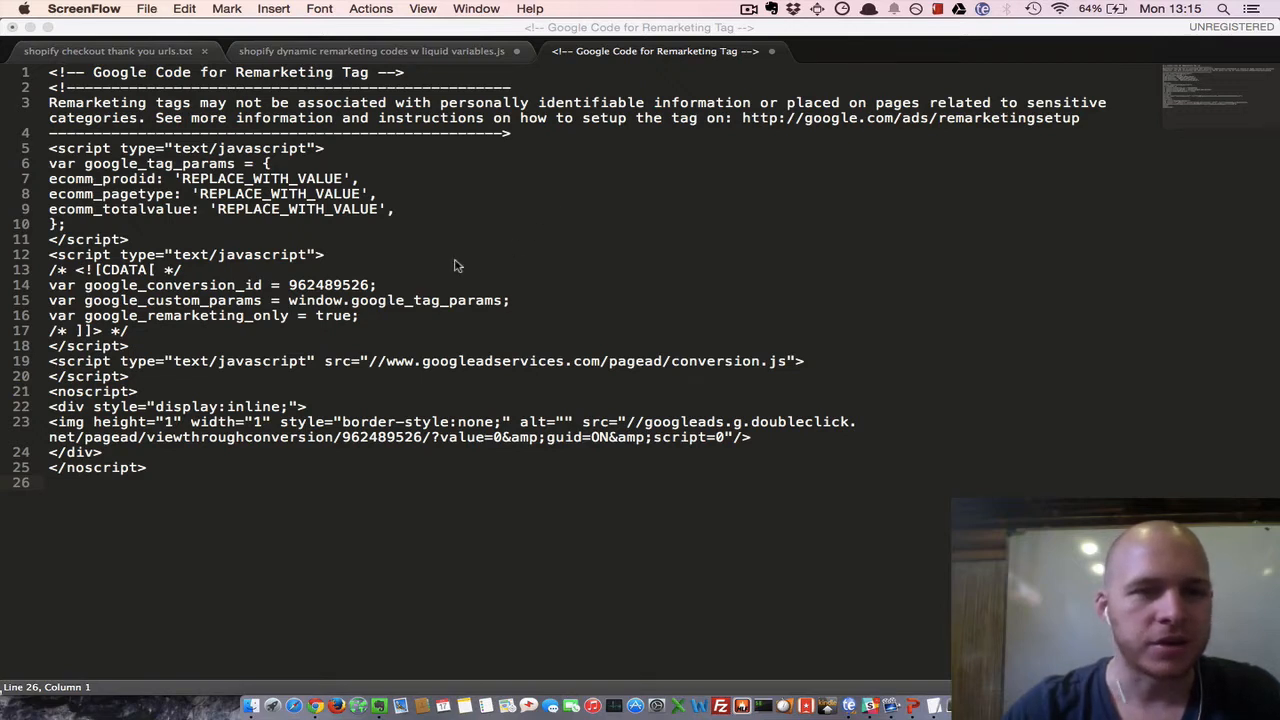
{"action": "mouse_move", "coordinate": [410, 214]}
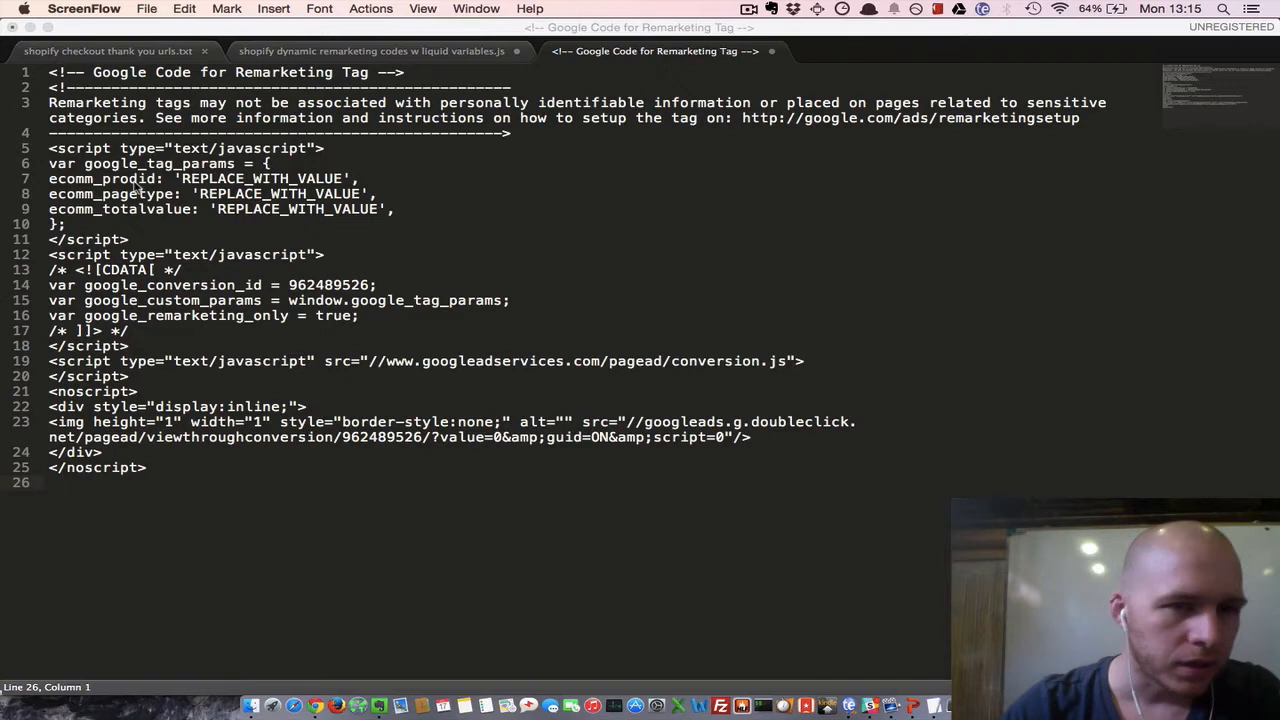
{"action": "mouse_move", "coordinate": [170, 210]}
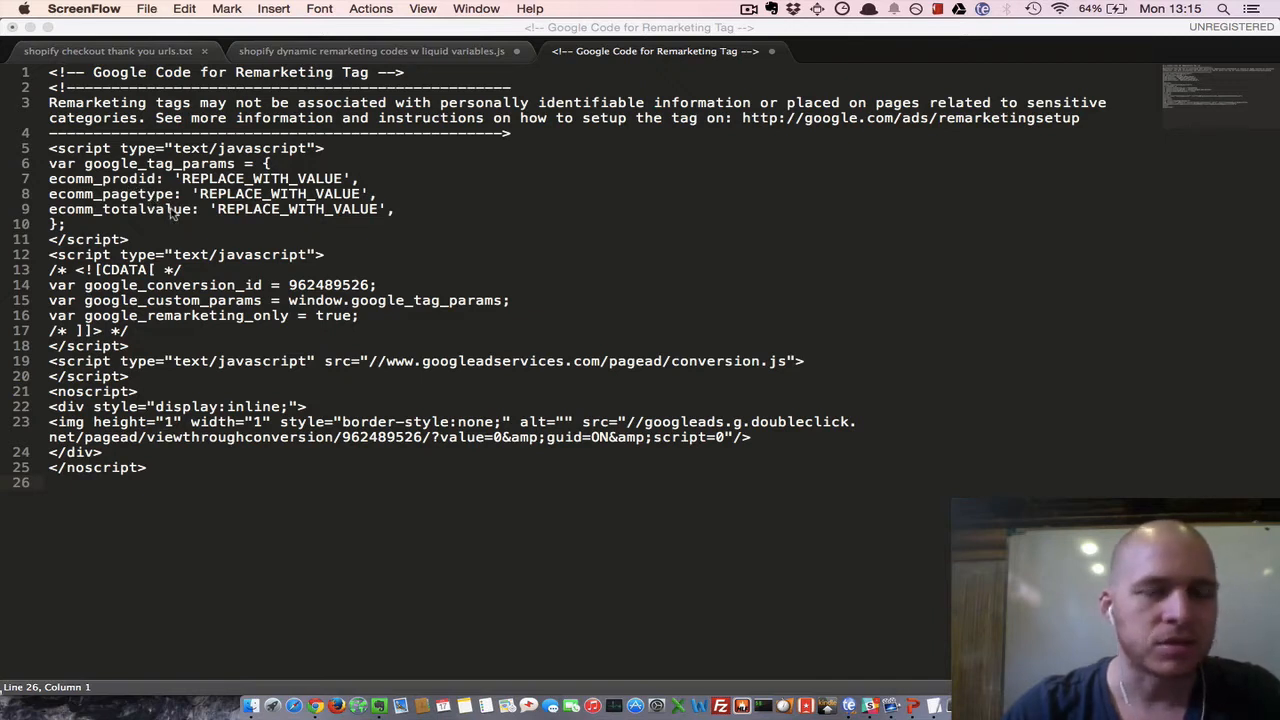
{"action": "mouse_move", "coordinate": [265, 188]}
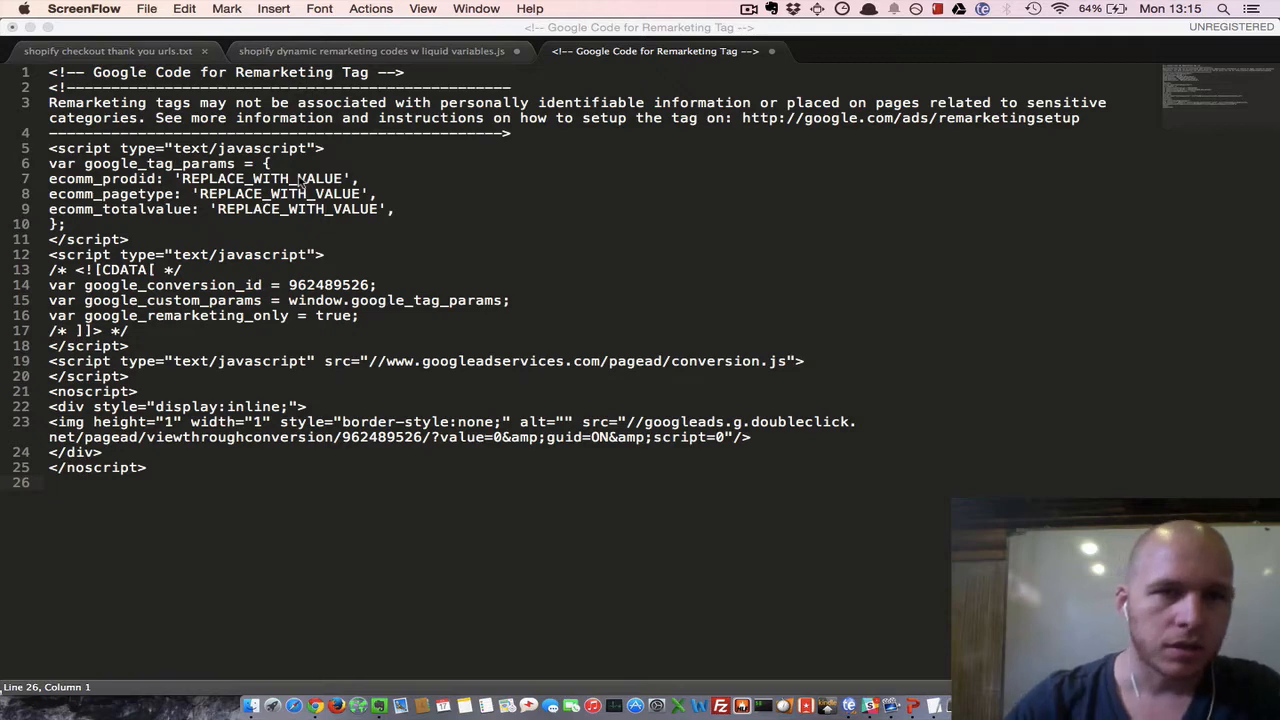
Bring up the 'shopify dynamic remarketing codes w liquid variables.js' file.
{"action": "left_click", "coordinate": [372, 51]}
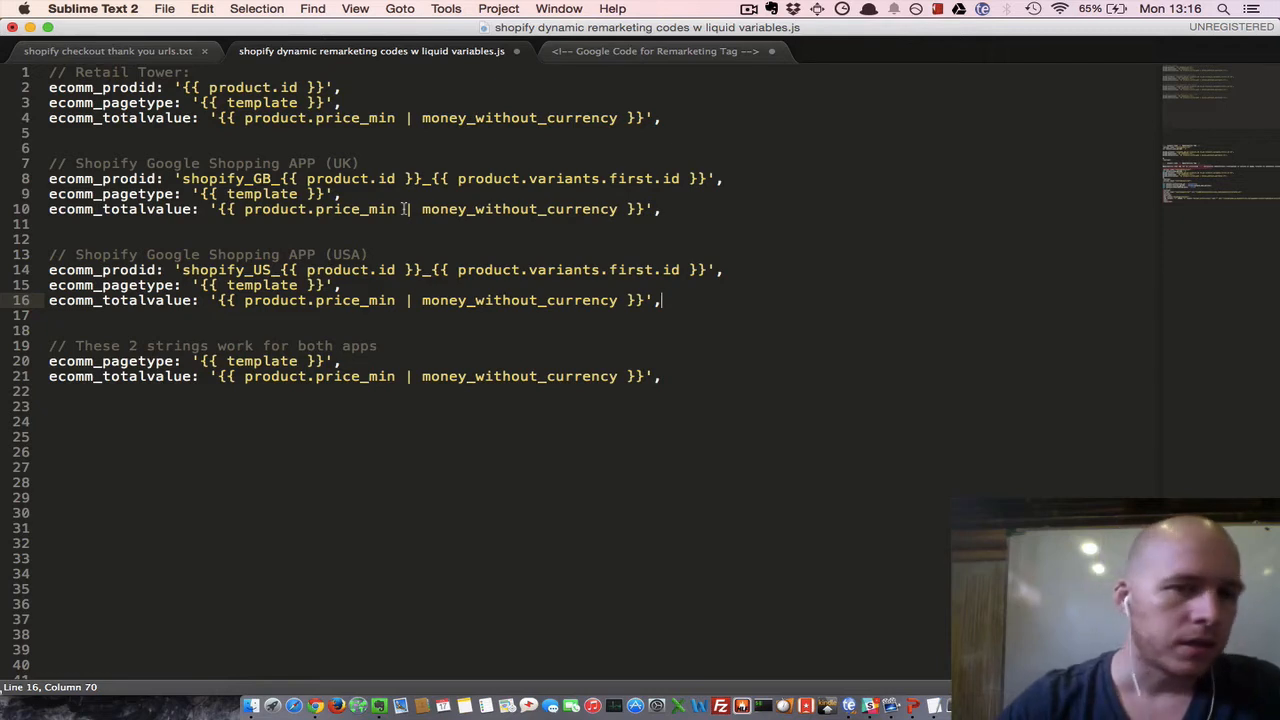
Replace the REPLACE_WITH_VALUE lines with UK Google Shopping variables and copy the entire tag.
{"action": "left_click", "coordinate": [50, 223]}
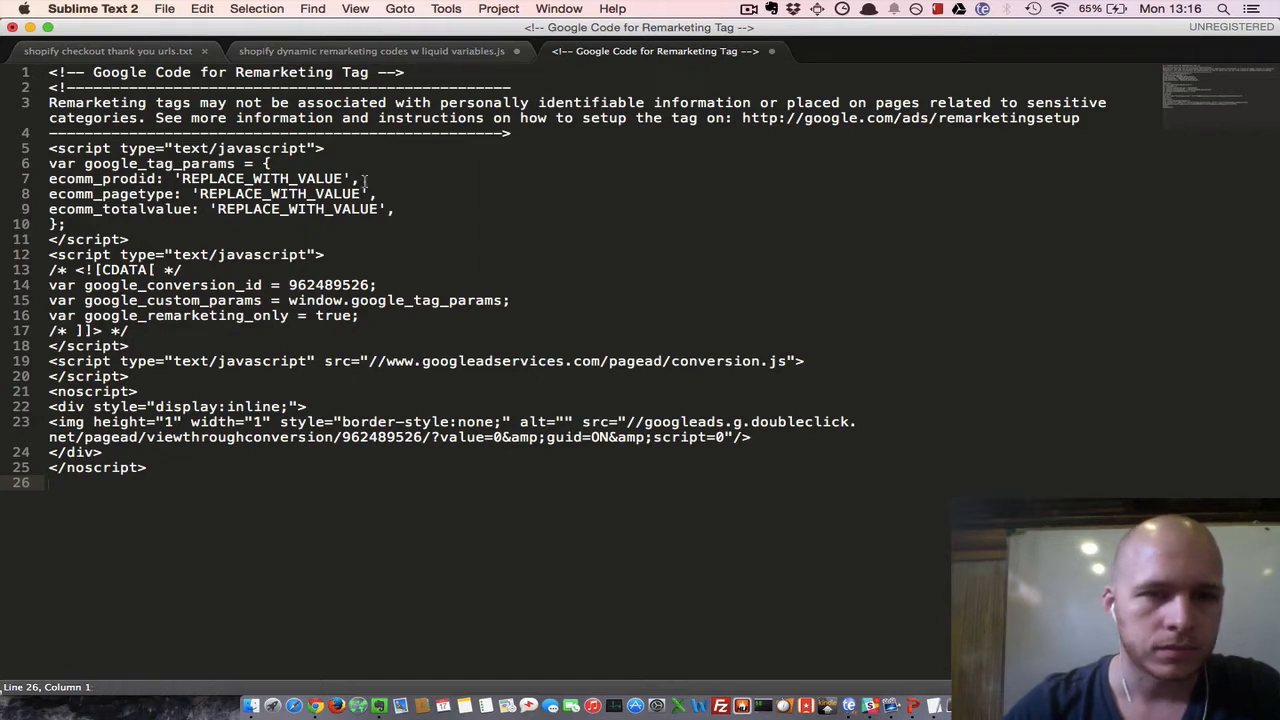
{"action": "left_click", "coordinate": [49, 178]}
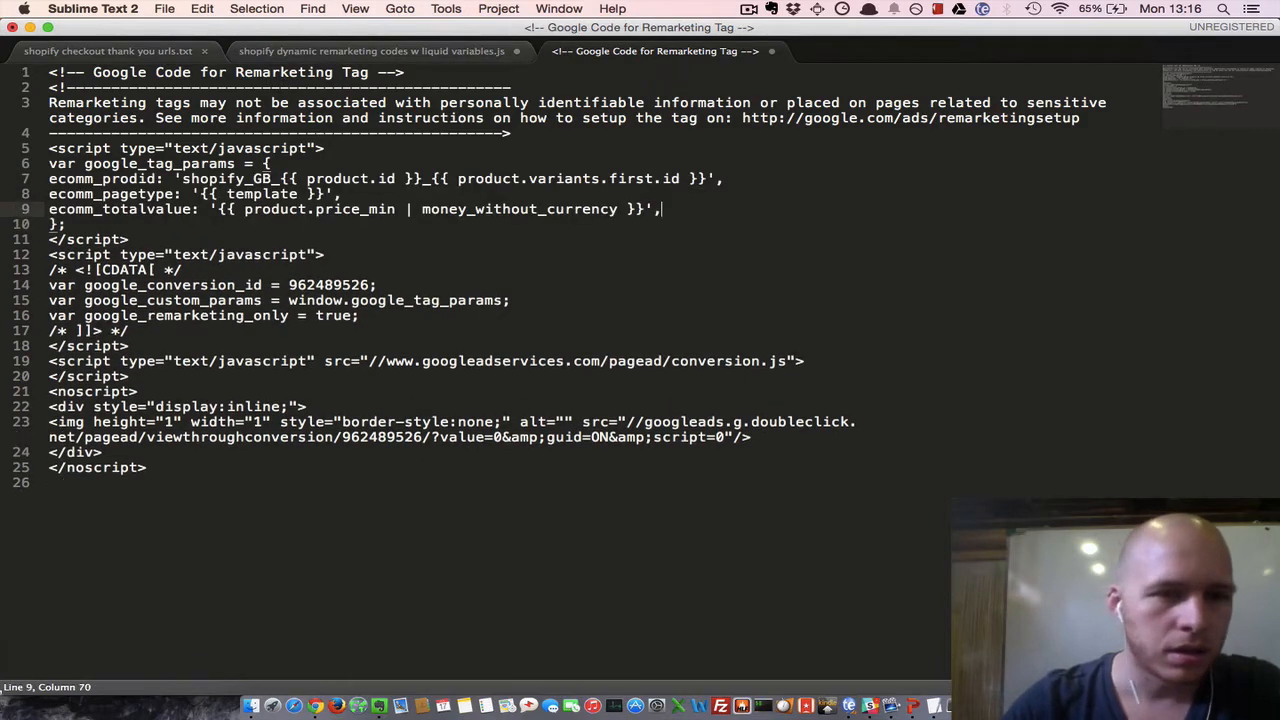
{"action": "key", "text": "cmd+a"}
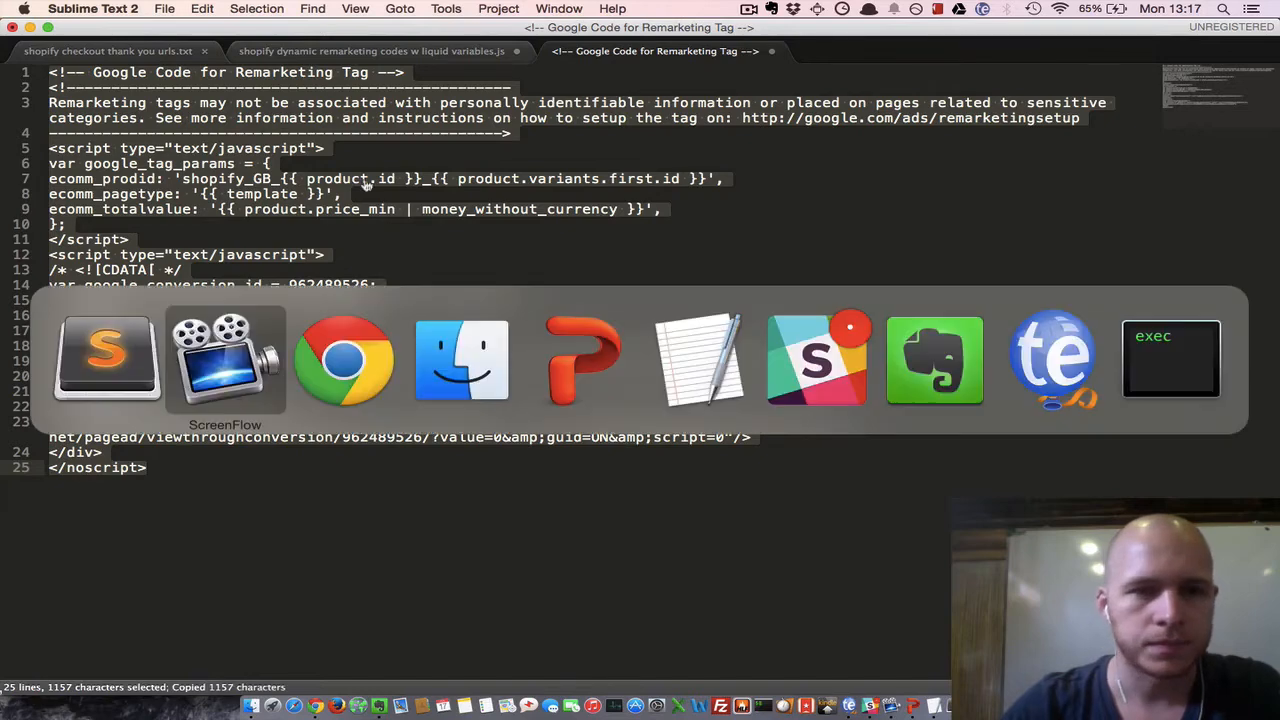
Paste the remarketing tag before </body> in custom-minimal's theme.liquid and save.
{"action": "left_click", "coordinate": [342, 360]}
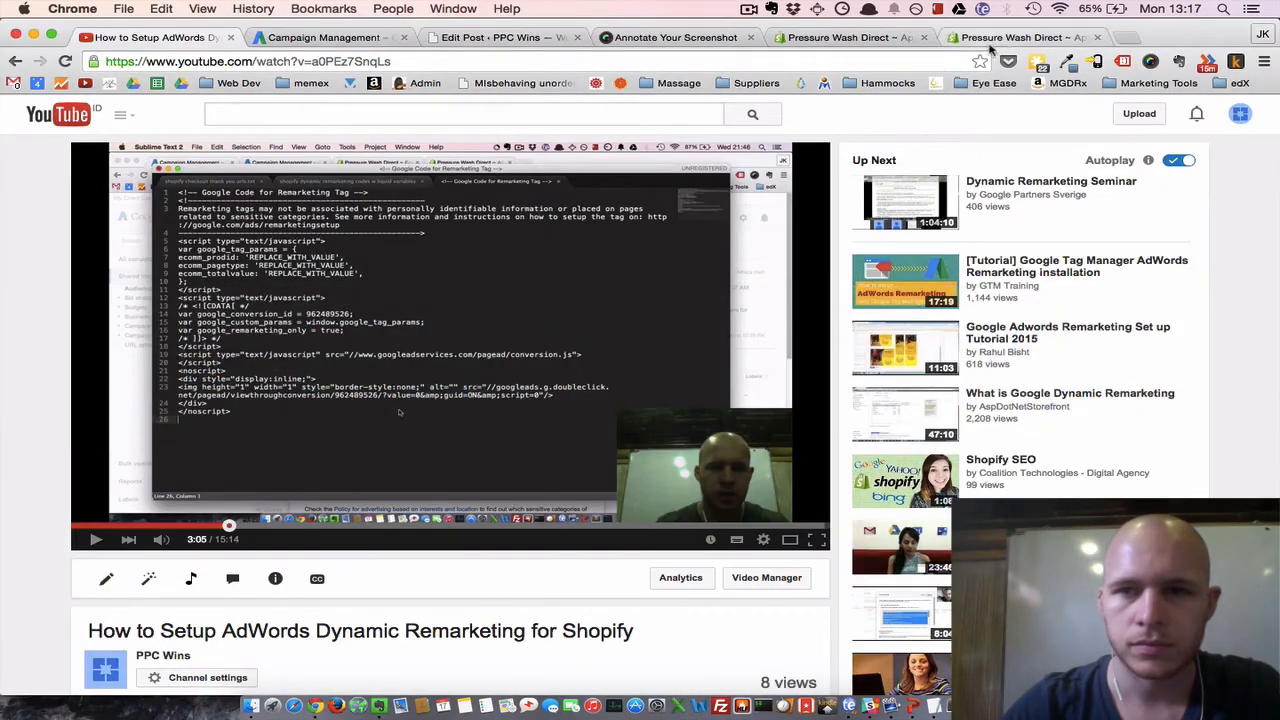
{"action": "left_click", "coordinate": [1020, 37]}
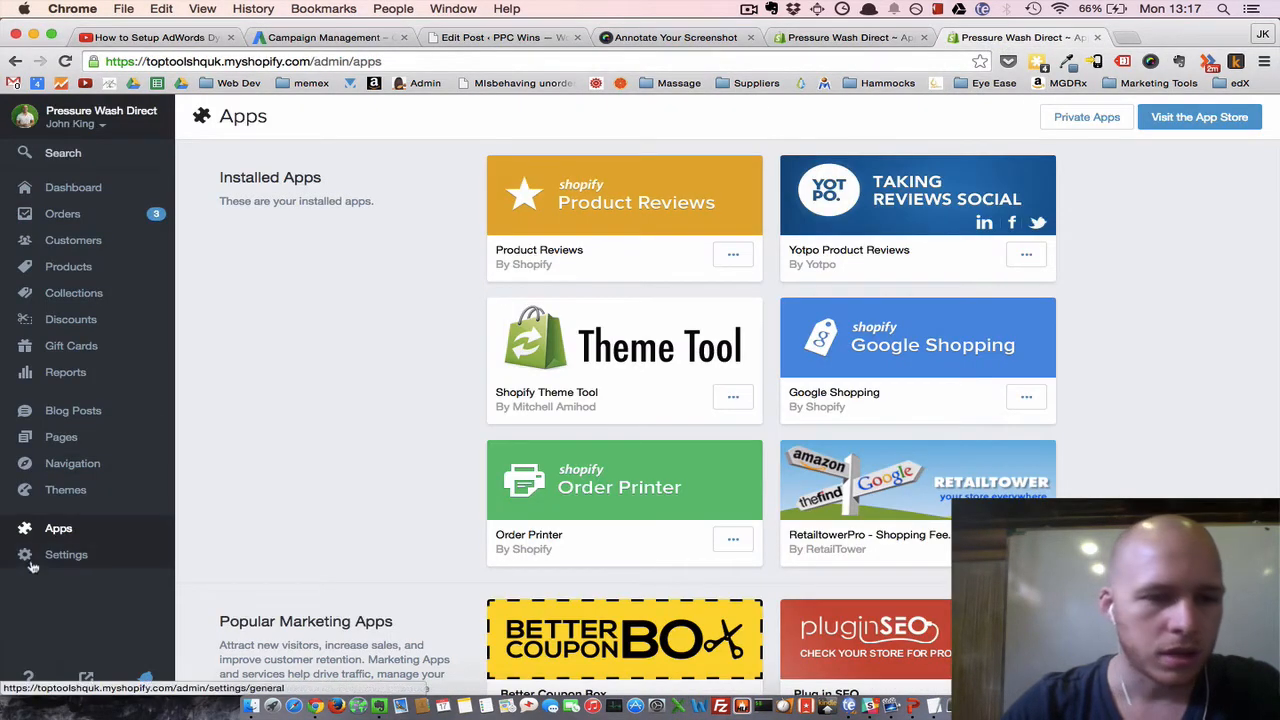
{"action": "mouse_move", "coordinate": [66, 489]}
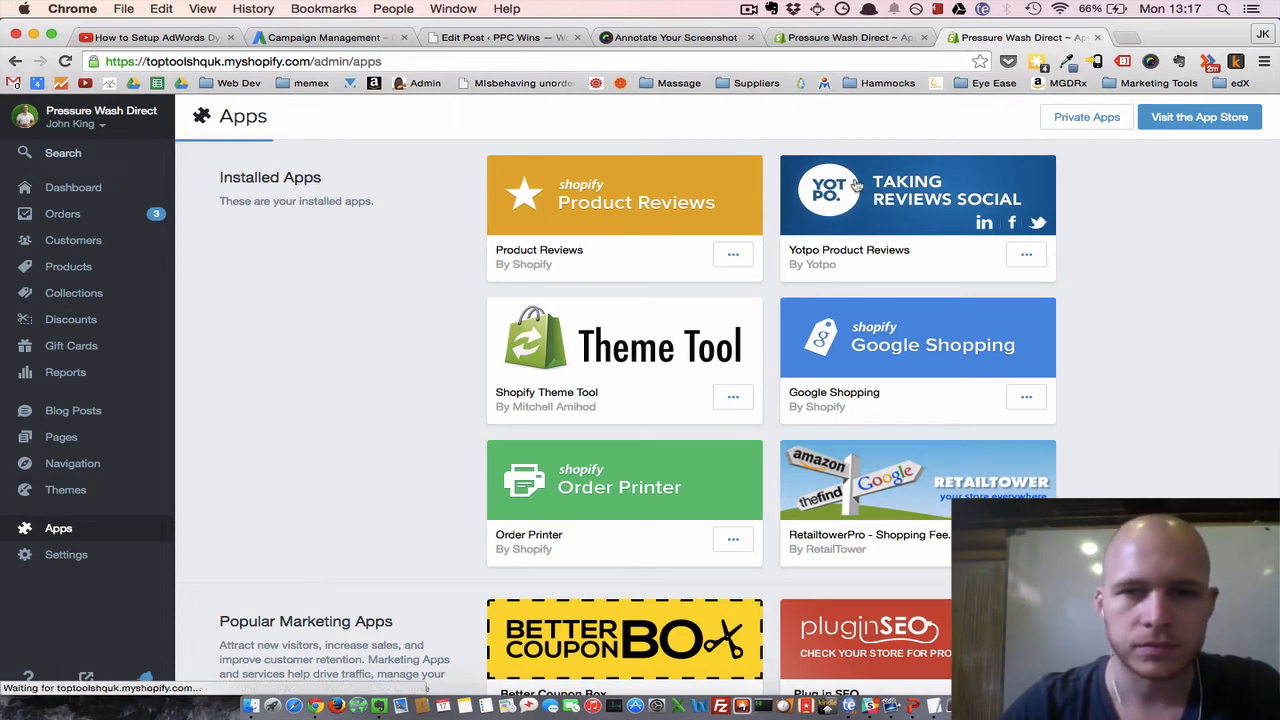
{"action": "left_click", "coordinate": [65, 489]}
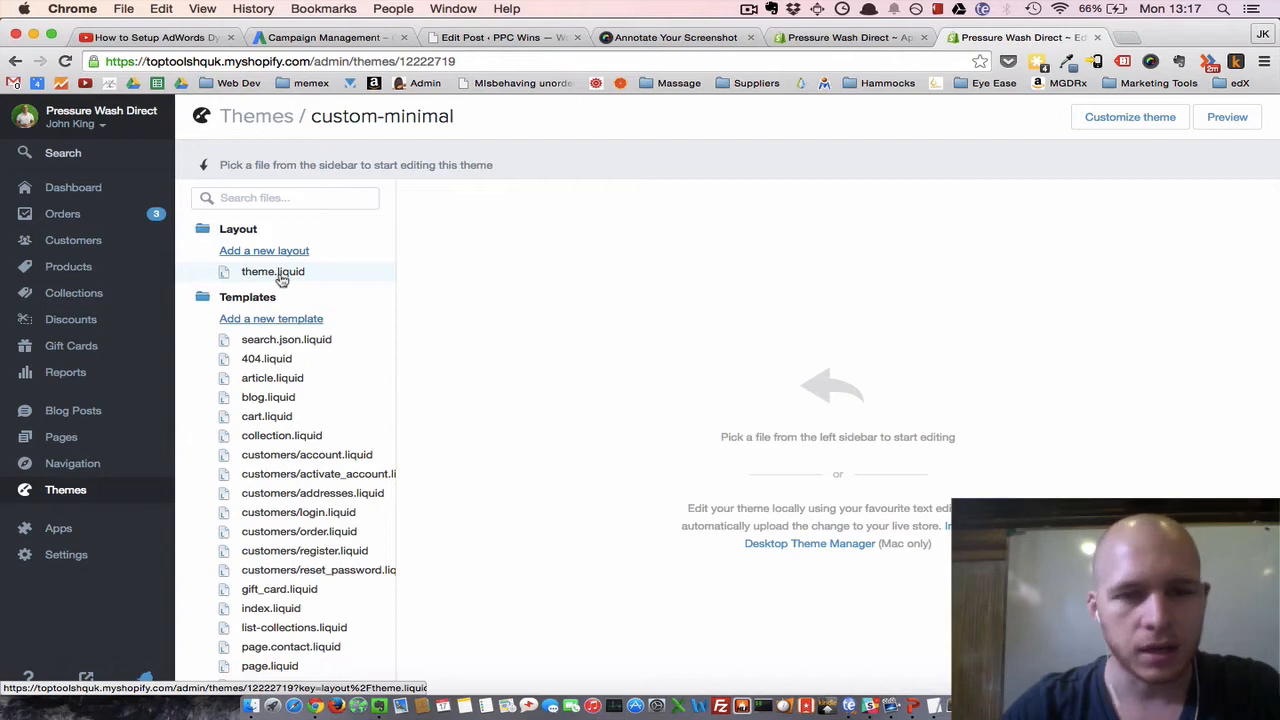
{"action": "left_click", "coordinate": [272, 271]}
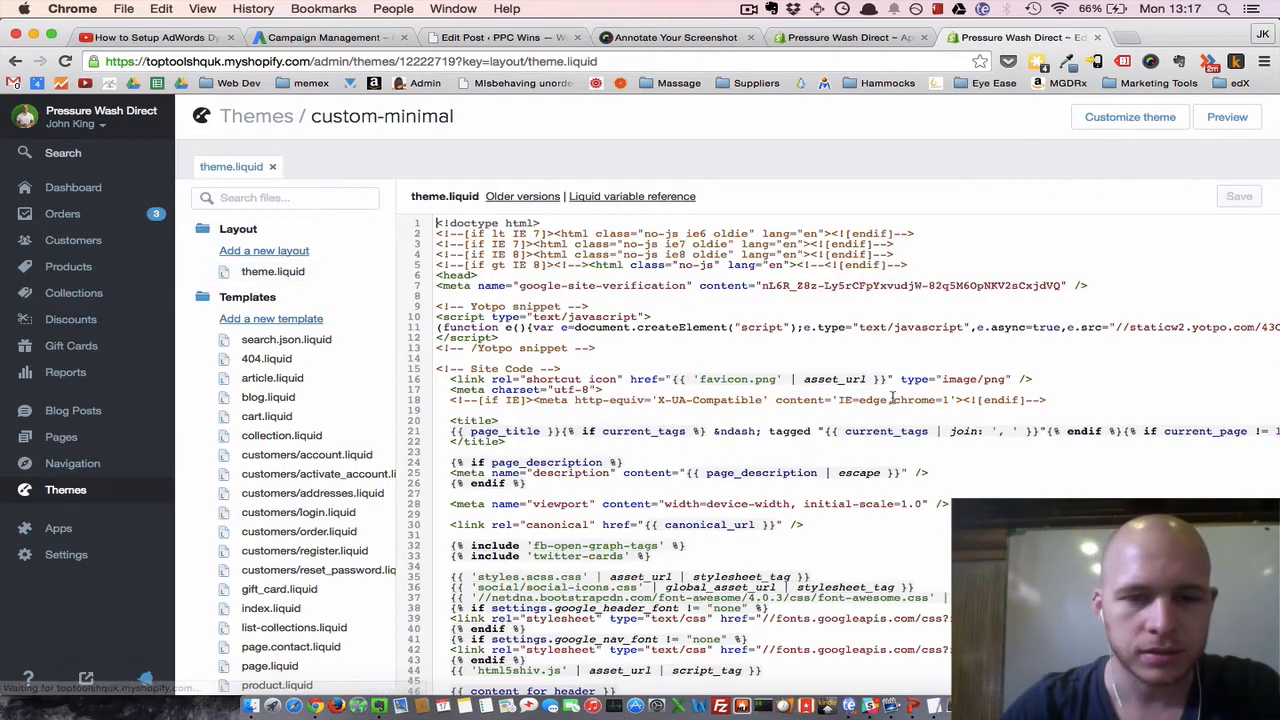
{"action": "scroll", "scroll_direction": "down", "scroll_amount": 3}
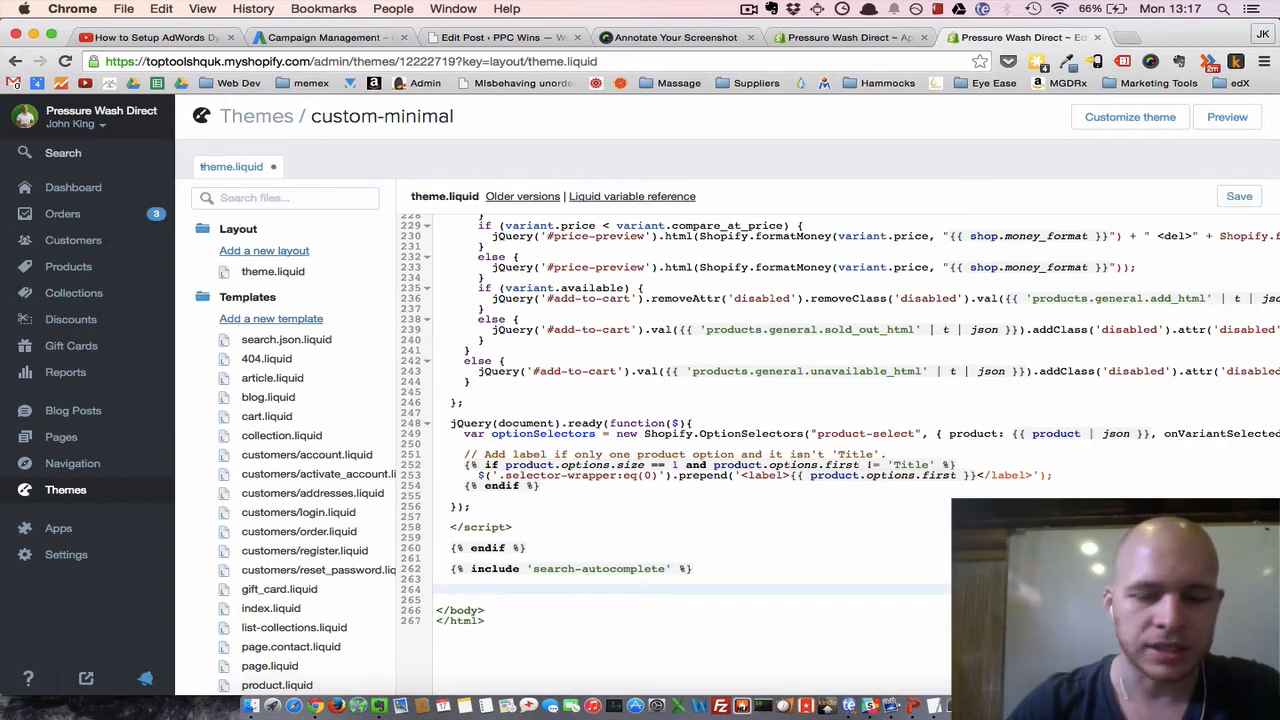
{"action": "scroll", "scroll_direction": "down", "scroll_amount": 3}
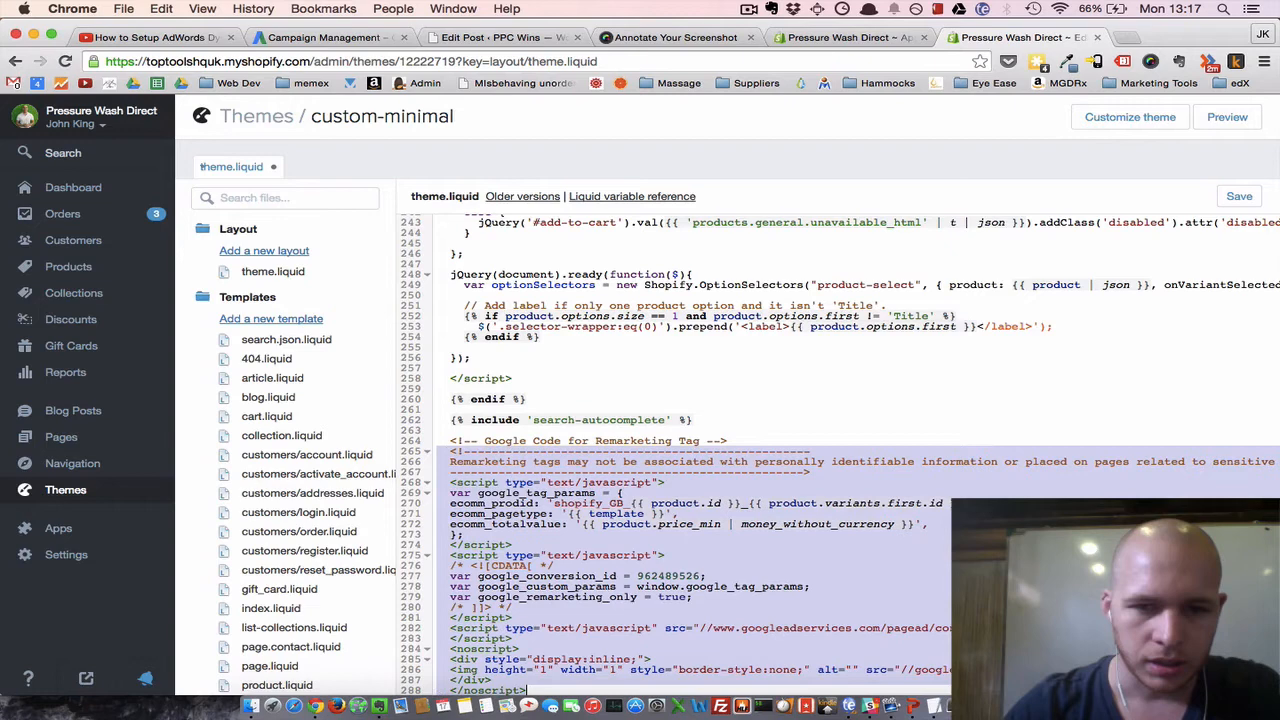
{"action": "scroll", "scroll_direction": "down", "scroll_amount": 3}
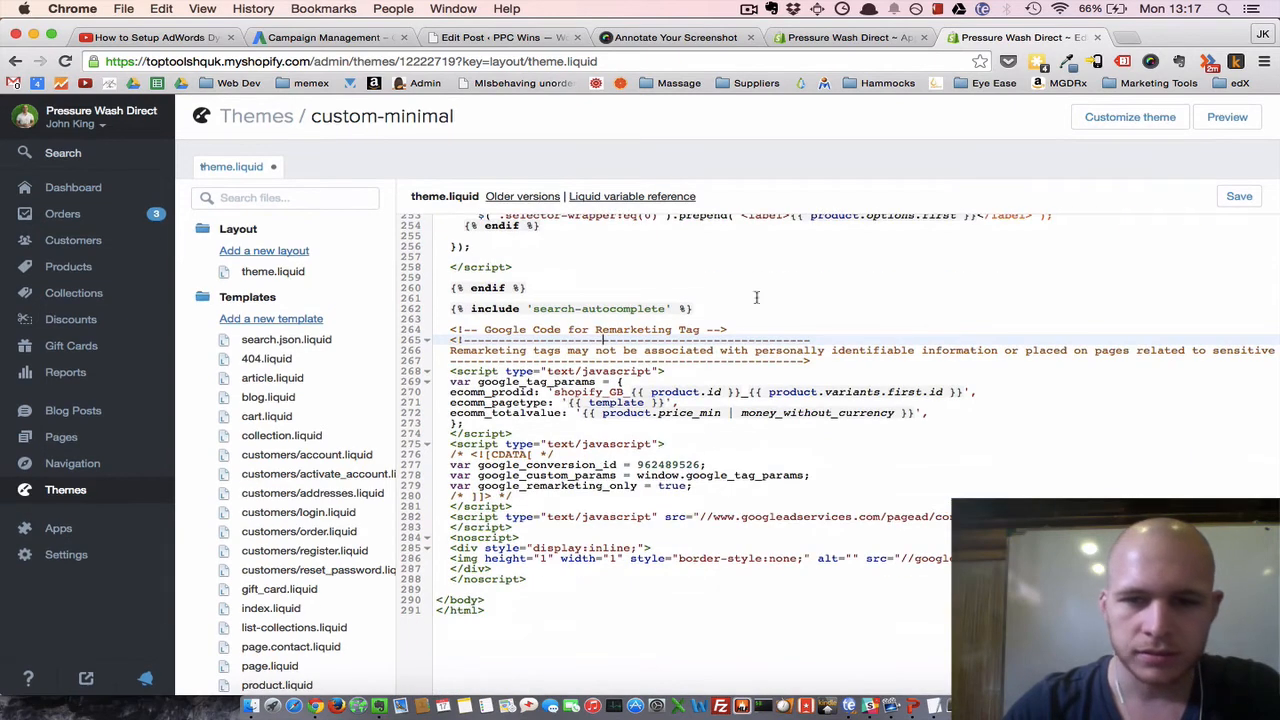
{"action": "mouse_move", "coordinate": [928, 223]}
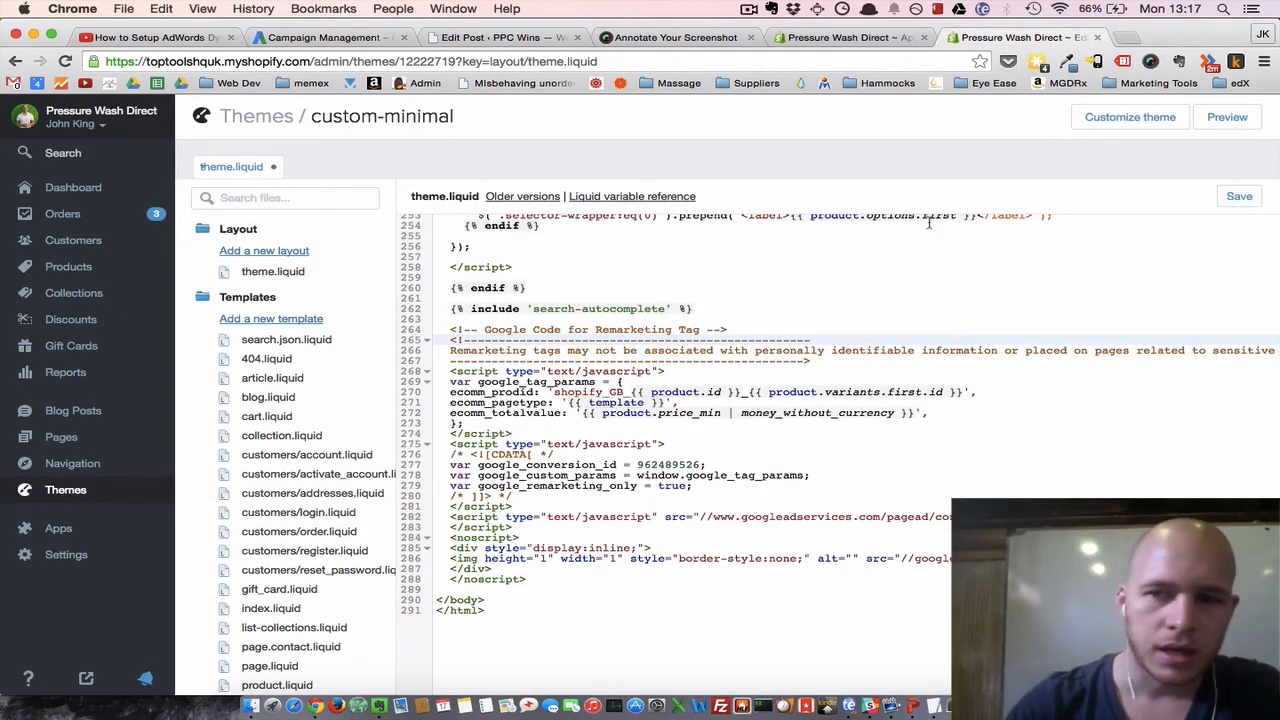
{"action": "left_click", "coordinate": [1239, 196]}
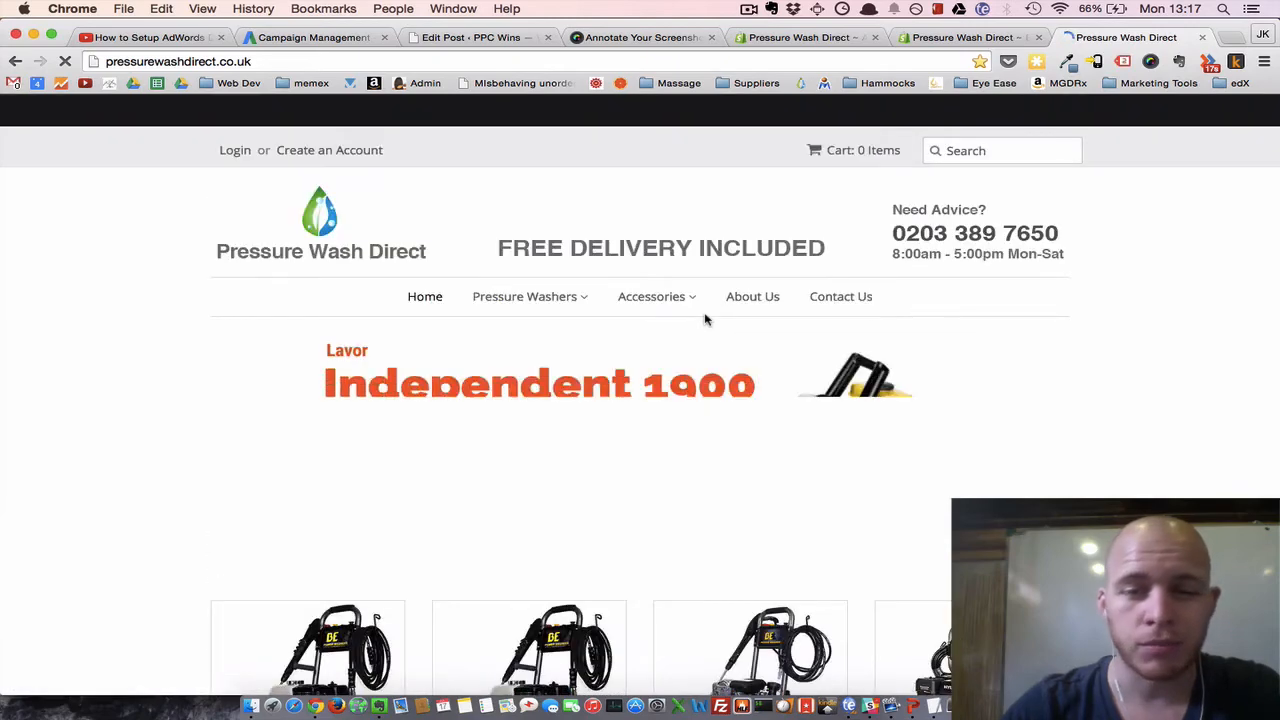
On the Lavor Independent 1900 page, verify the tag sends product ID, pagetype product, price 269.00.
{"action": "scroll", "scroll_direction": "down", "scroll_amount": 3}
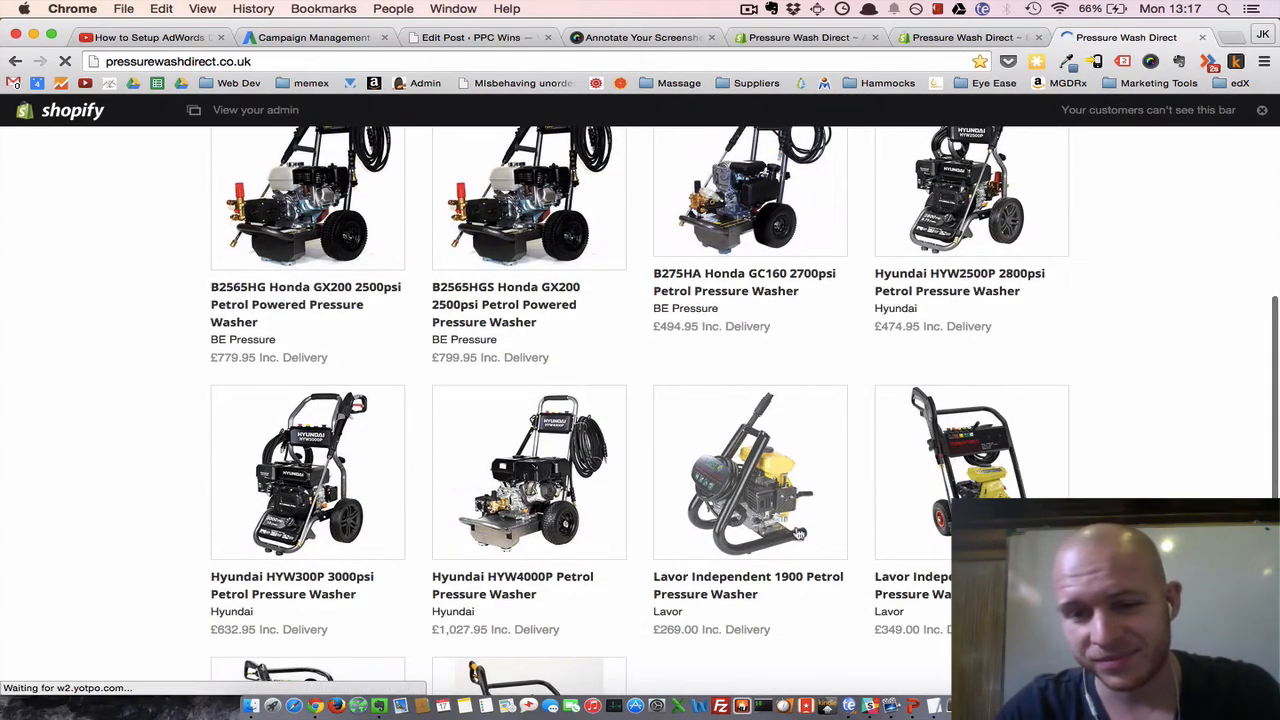
{"action": "left_click", "coordinate": [749, 472]}
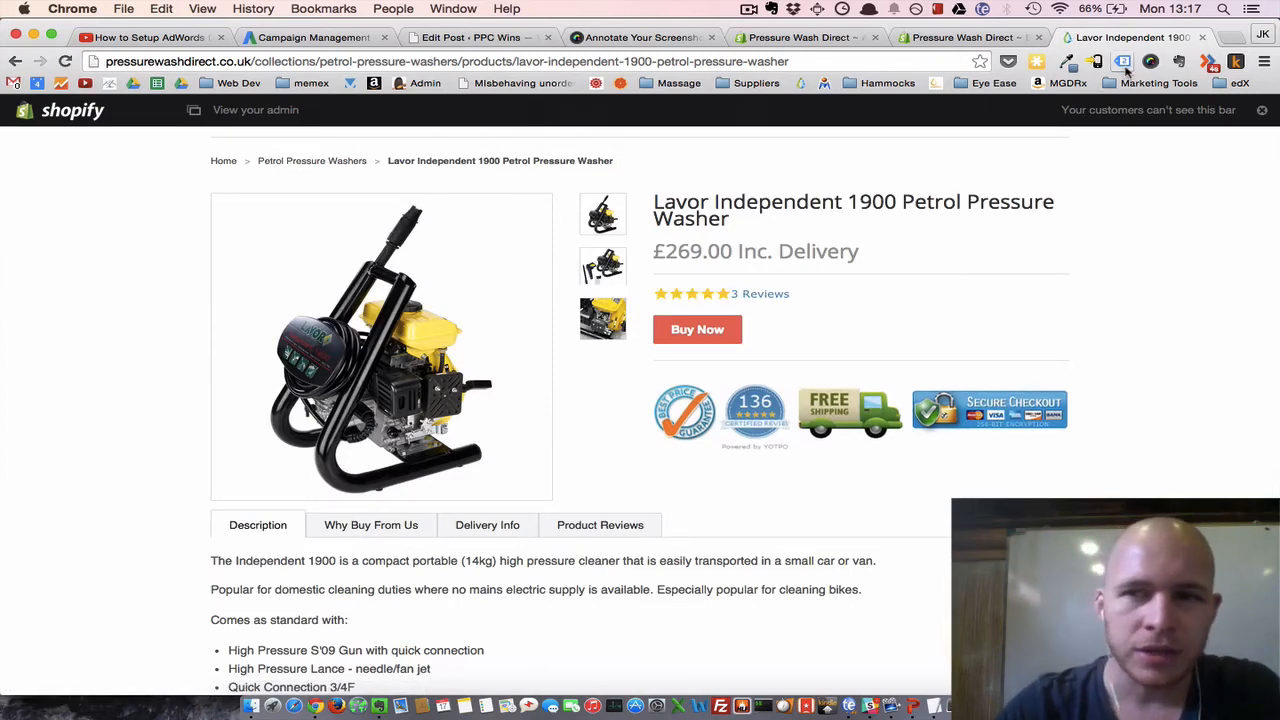
{"action": "left_click", "coordinate": [1122, 62]}
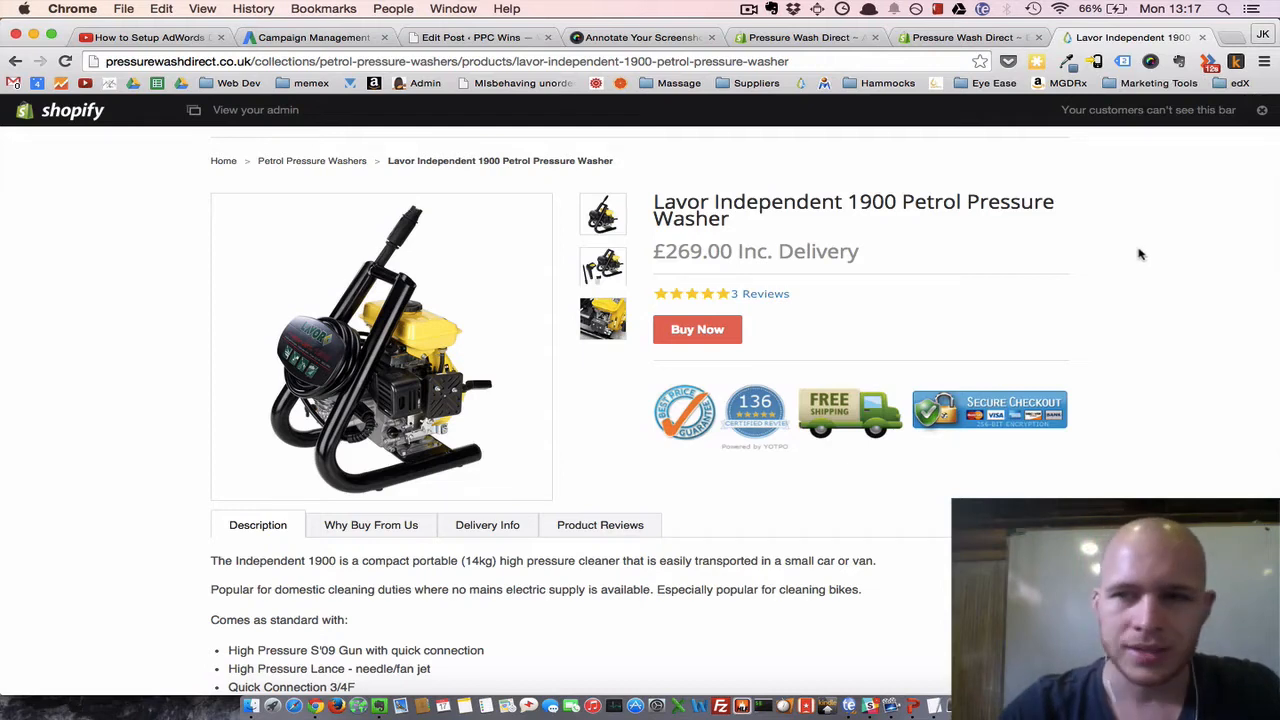
{"action": "left_click", "coordinate": [1122, 62]}
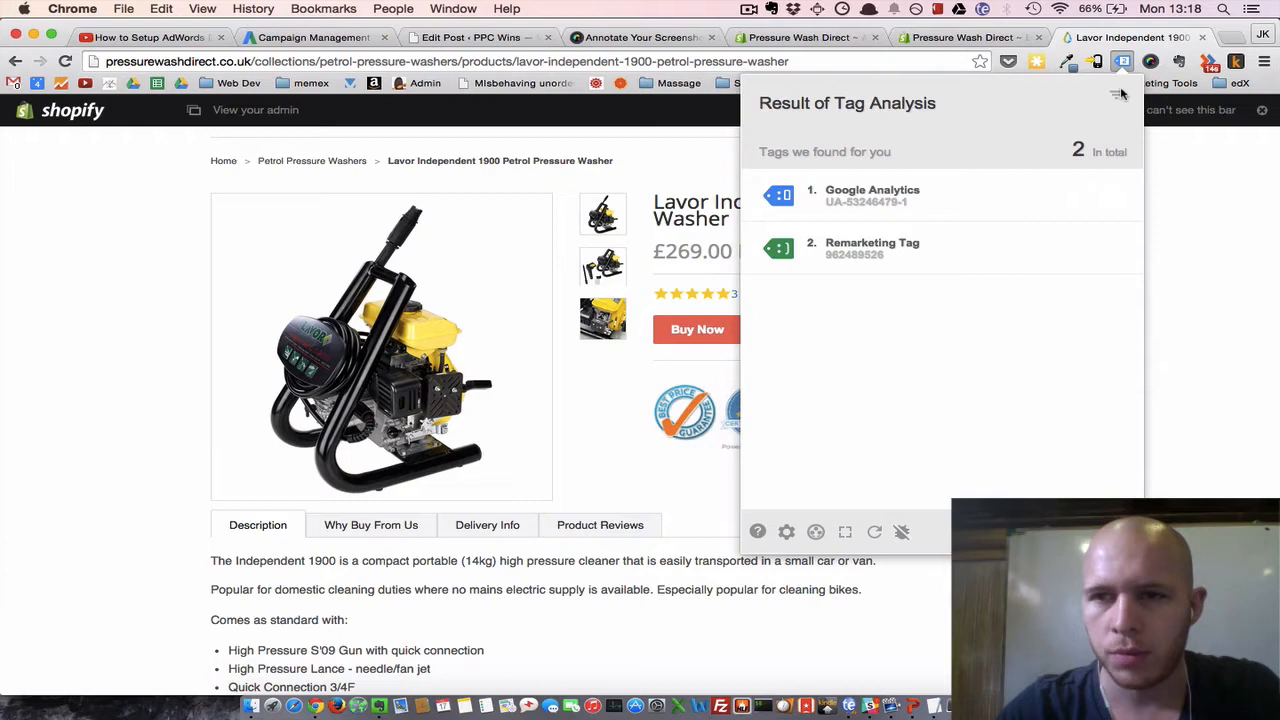
{"action": "mouse_move", "coordinate": [917, 249]}
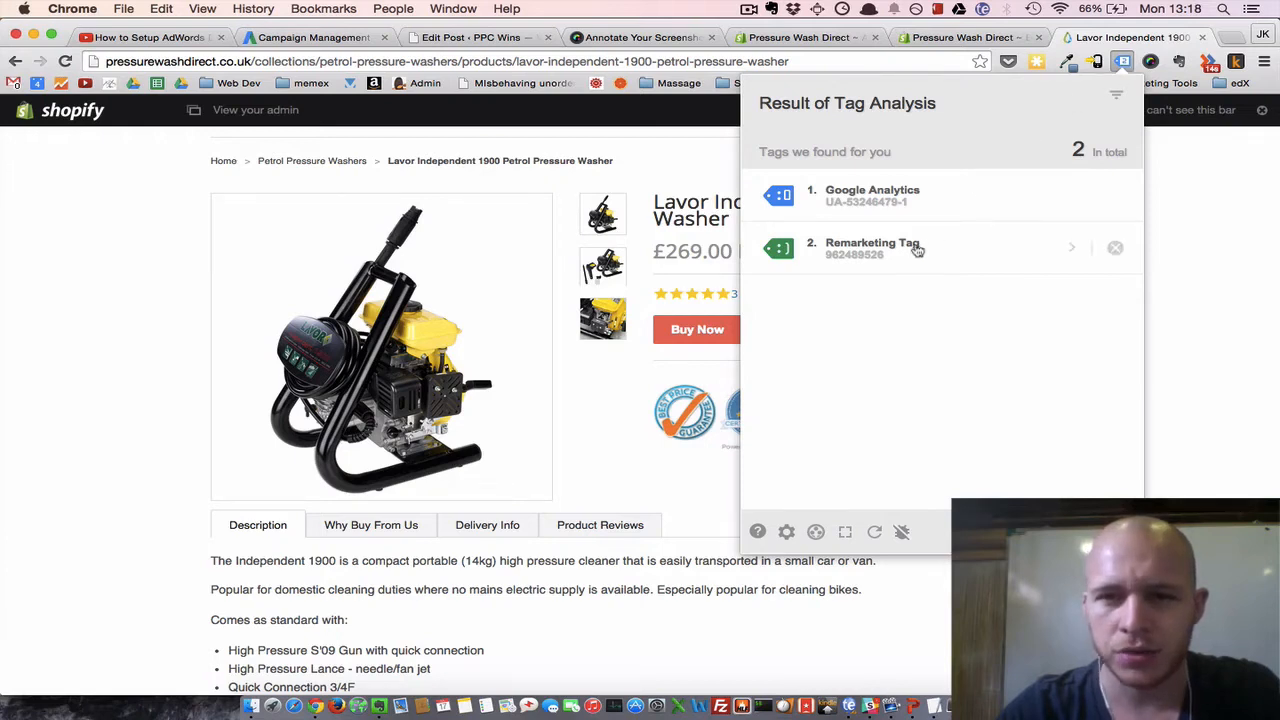
{"action": "mouse_move", "coordinate": [835, 257]}
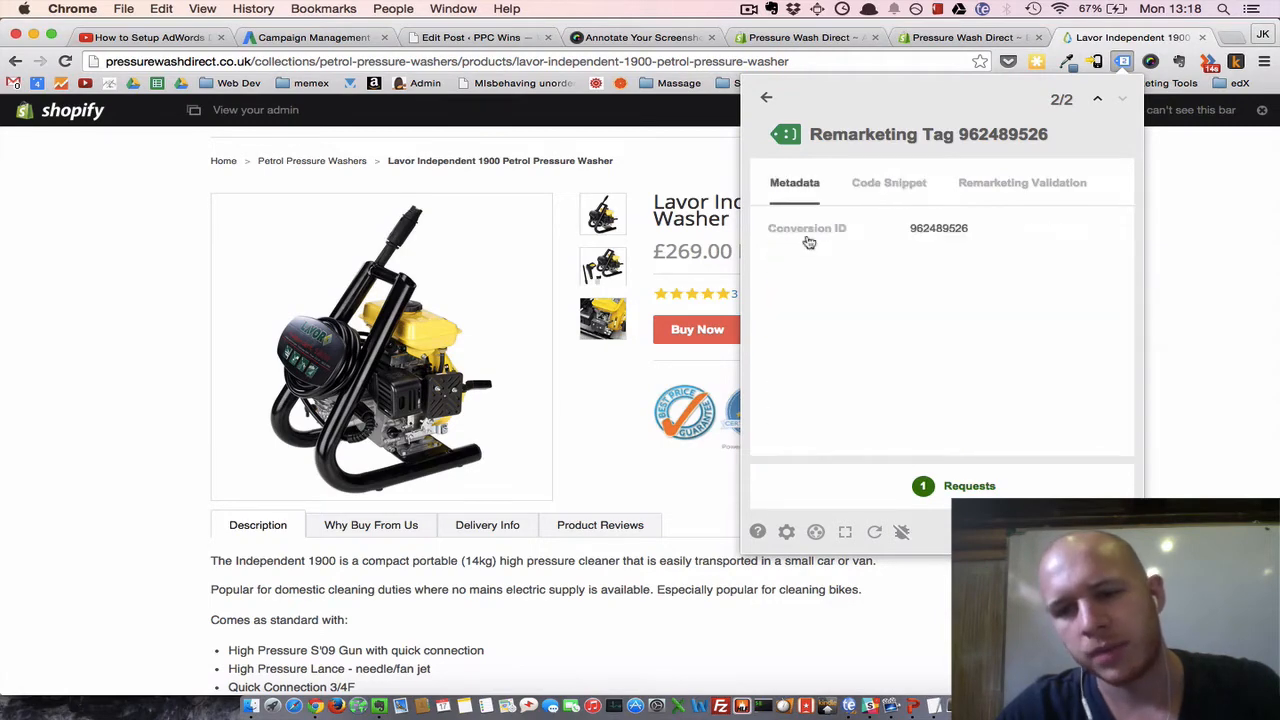
{"action": "left_click", "coordinate": [969, 485]}
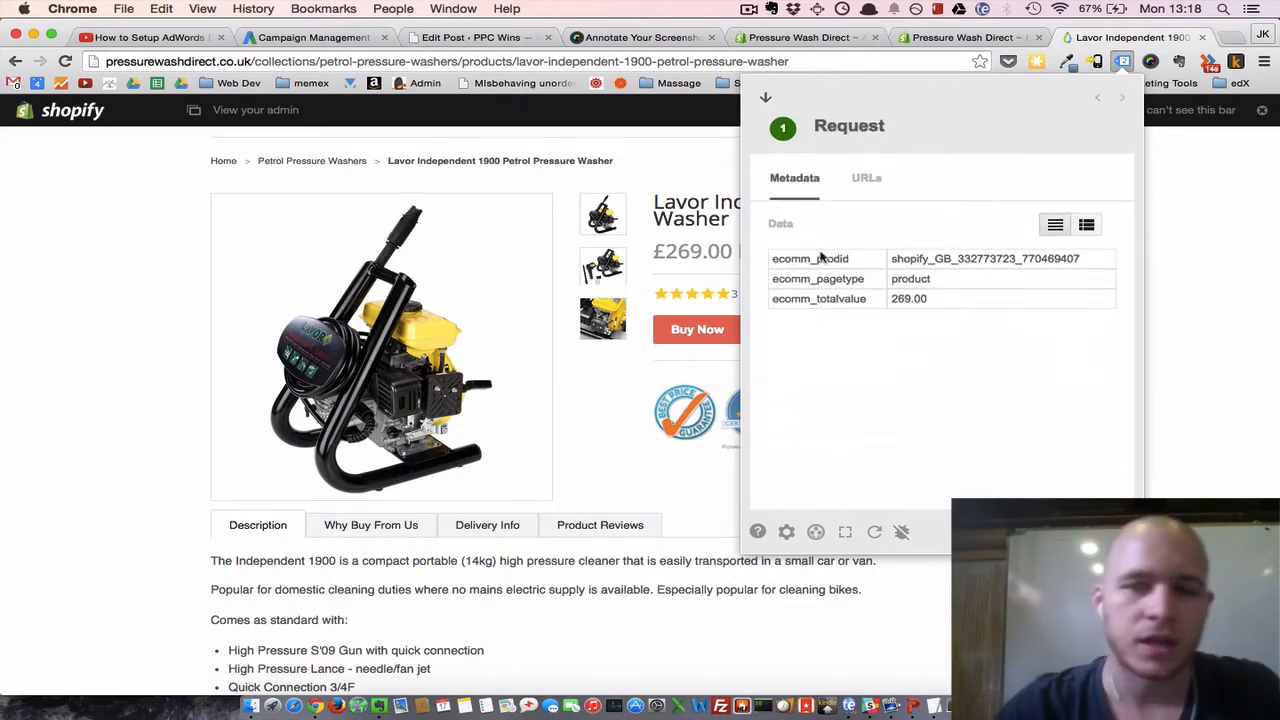
{"action": "mouse_move", "coordinate": [850, 315]}
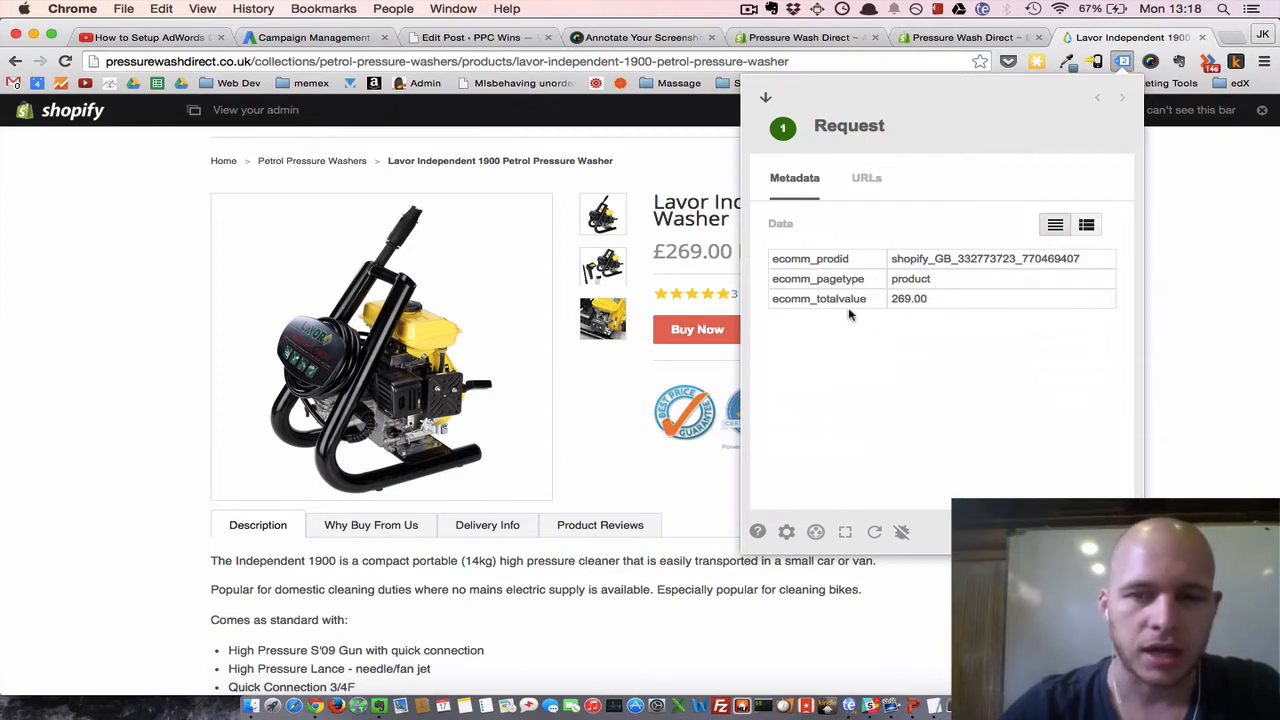
{"action": "mouse_move", "coordinate": [820, 299]}
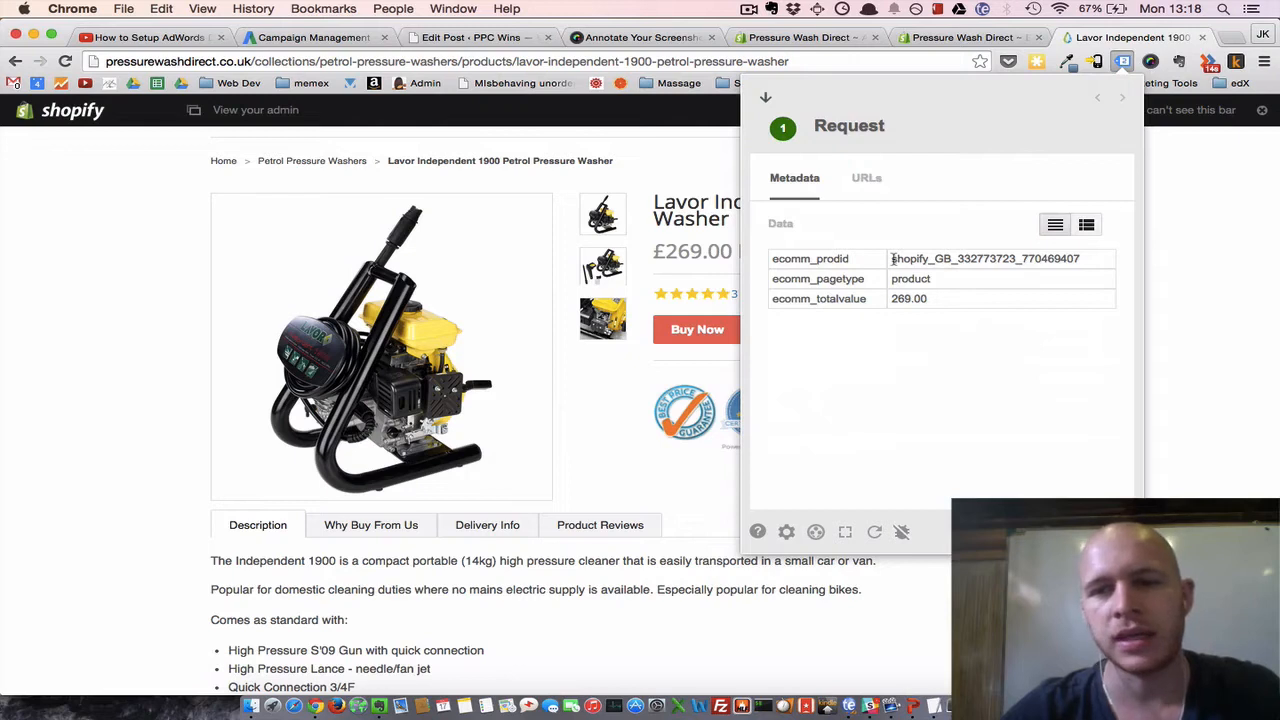
{"action": "double_click", "coordinate": [985, 258]}
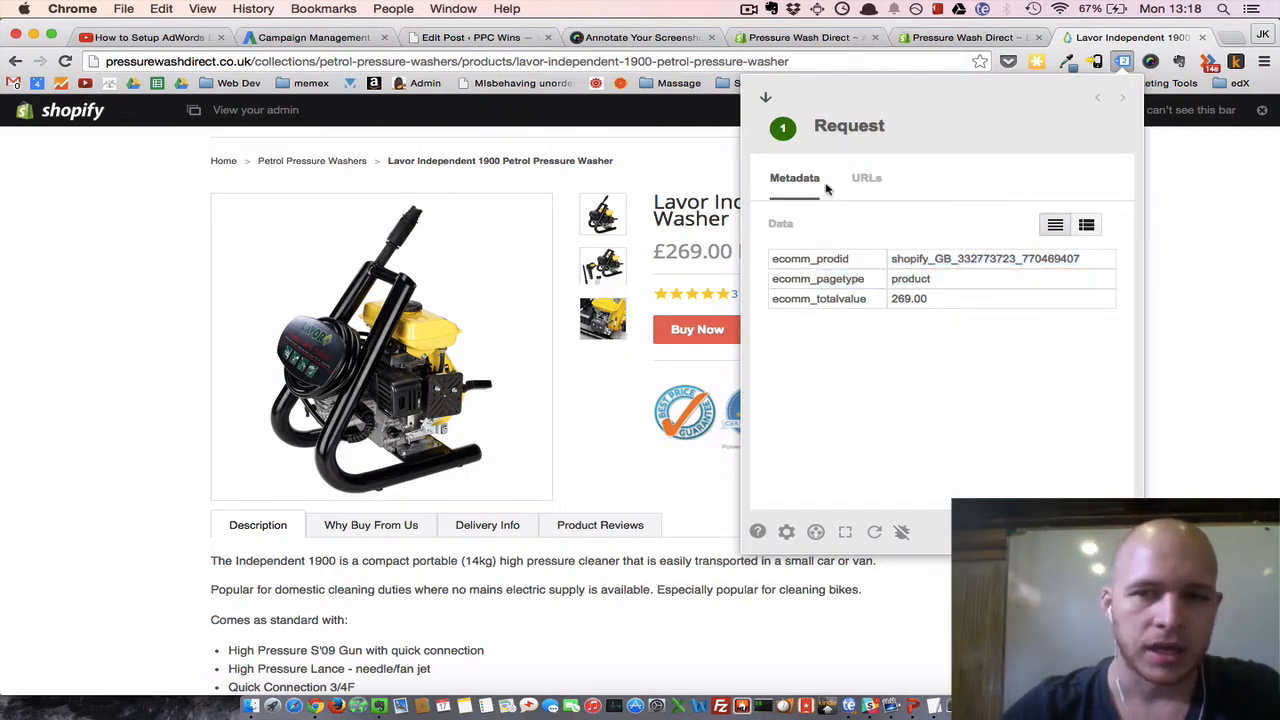
{"action": "left_click", "coordinate": [1122, 98]}
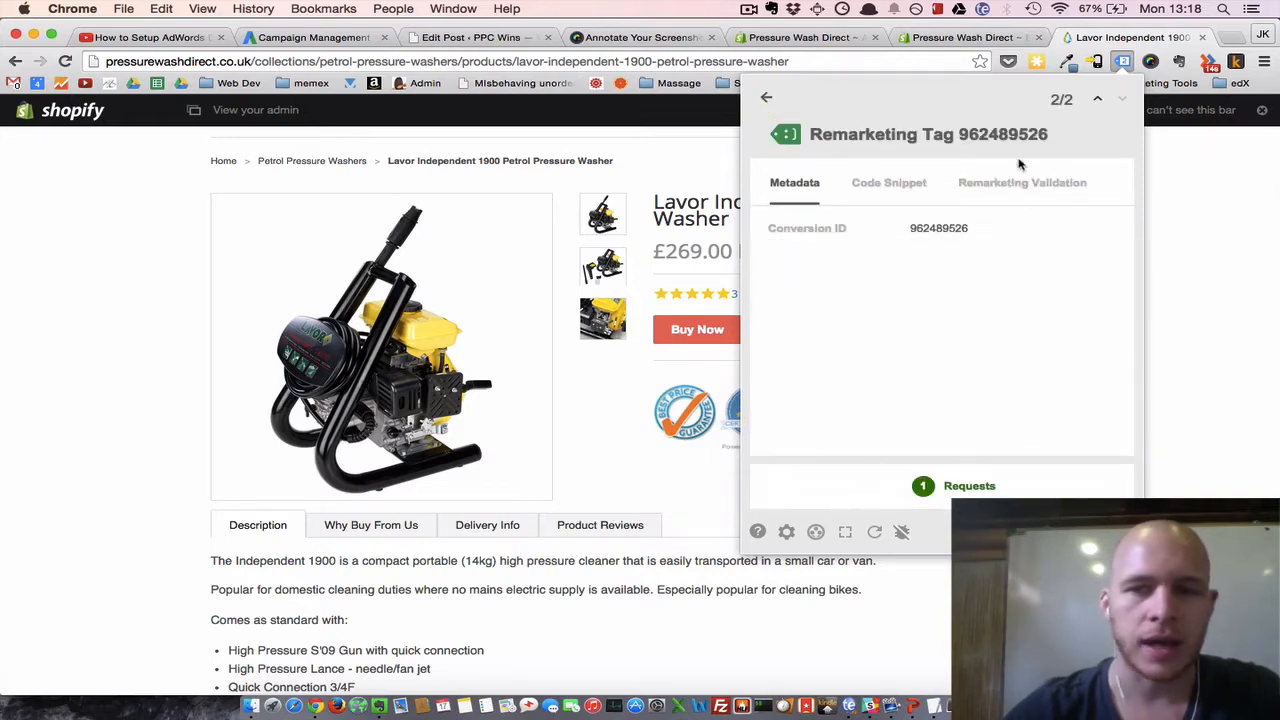
Re-run Remarketing Validation for the Merchant Center ID, then close Tag Assistant.
{"action": "left_click", "coordinate": [1022, 182]}
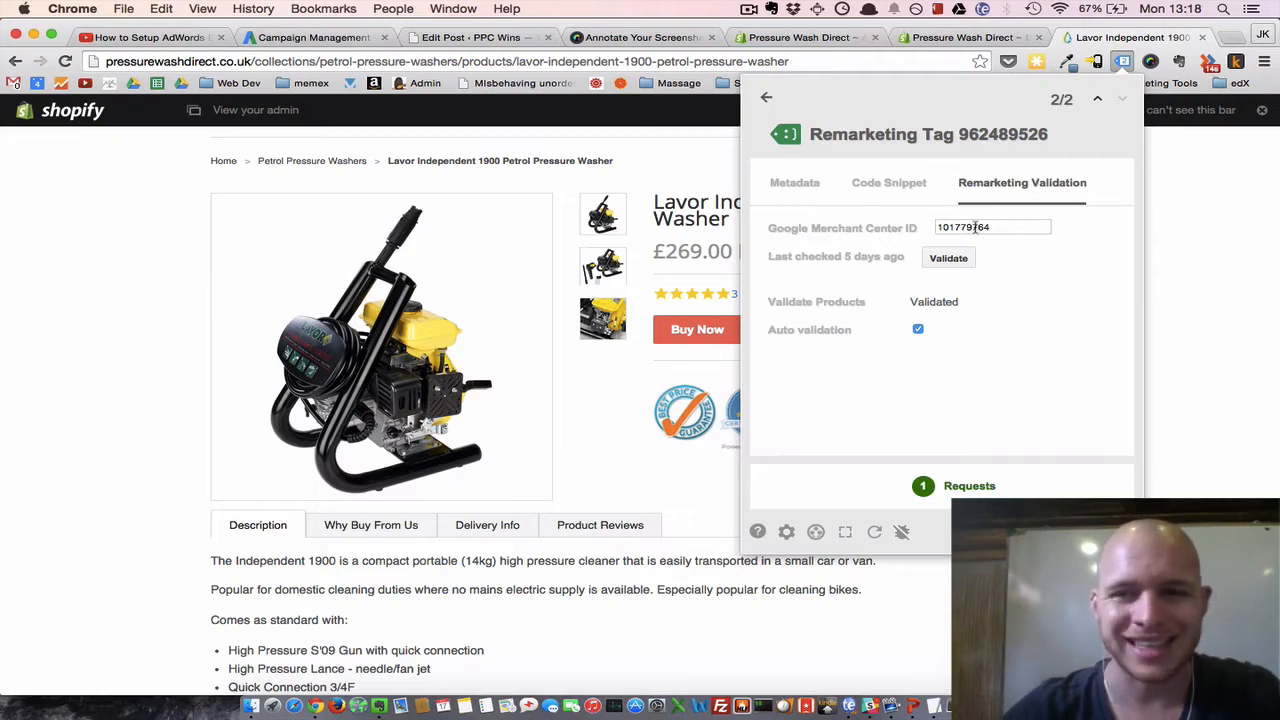
{"action": "left_click", "coordinate": [968, 258]}
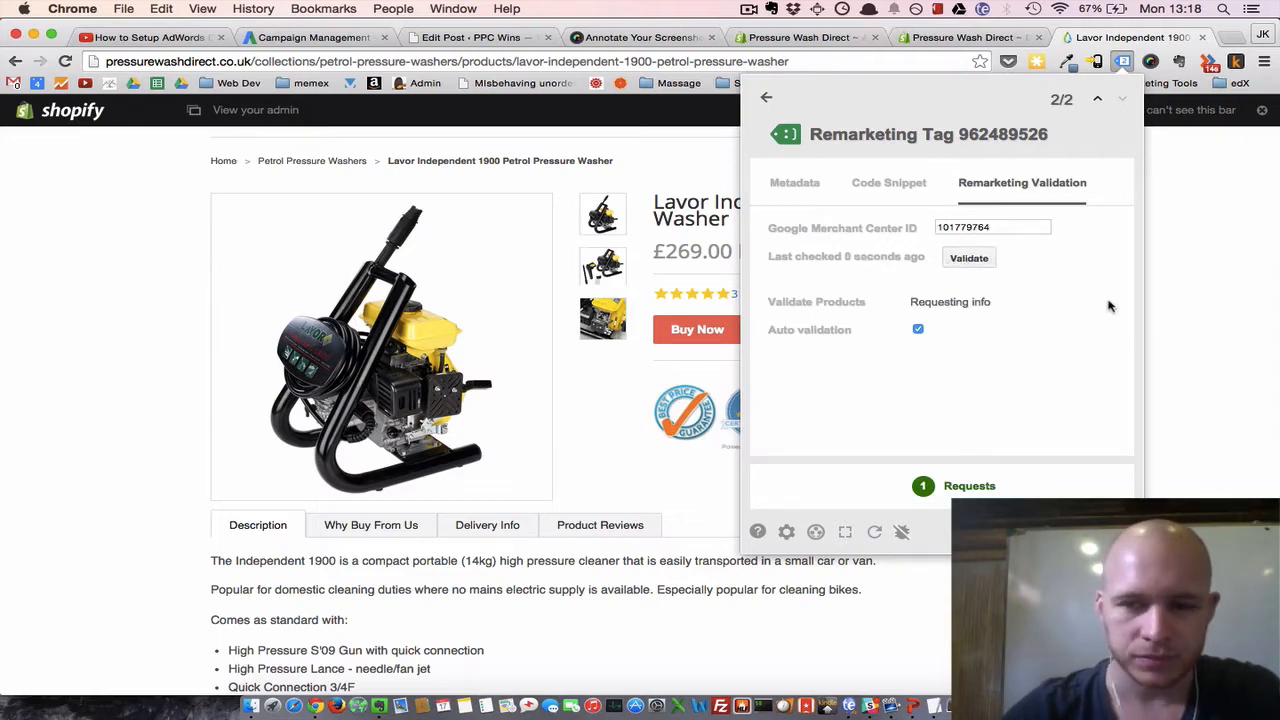
{"action": "left_click", "coordinate": [968, 258]}
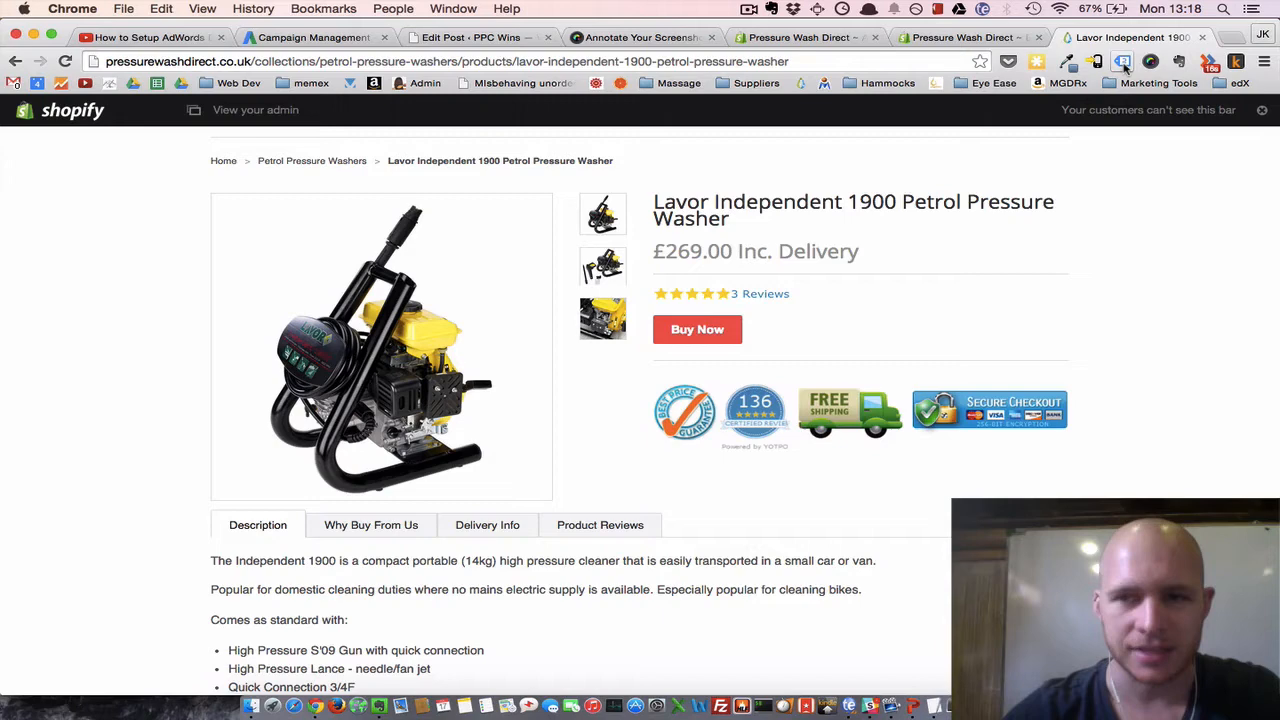
{"action": "mouse_move", "coordinate": [548, 319]}
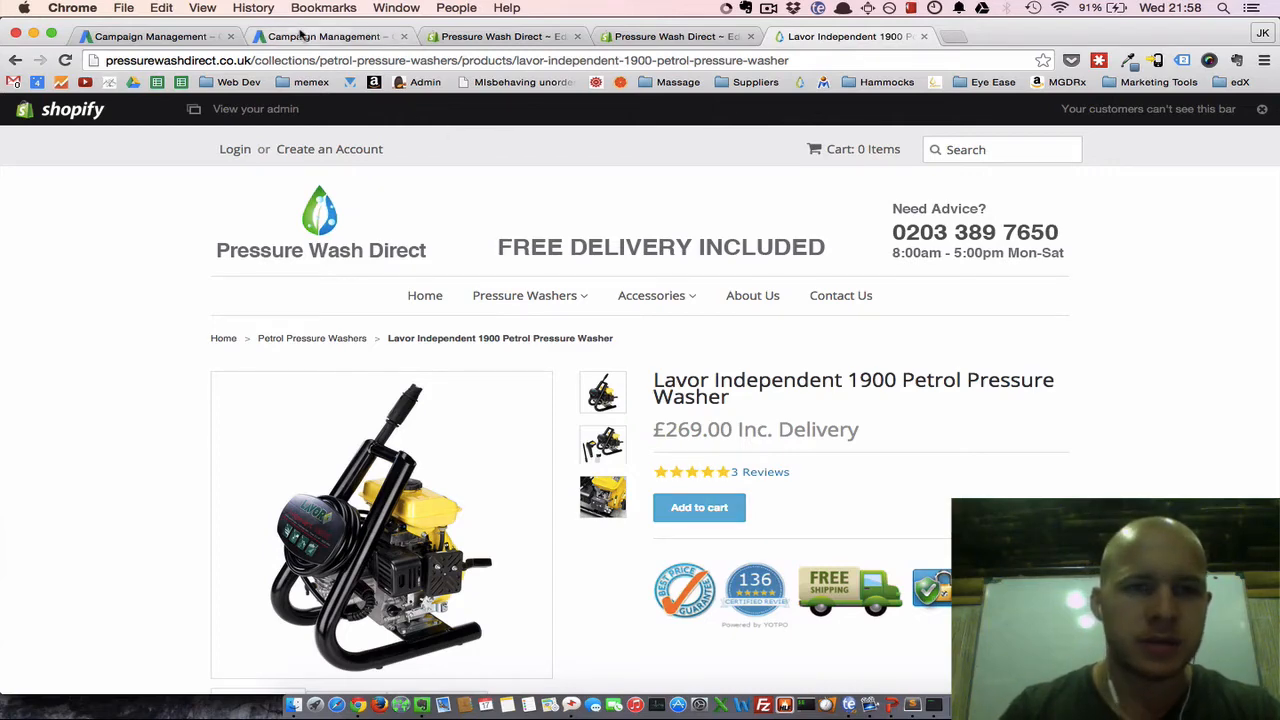
Return to AdWords and browse the remarketing lists under Shared library Audiences.
{"action": "left_click", "coordinate": [150, 36]}
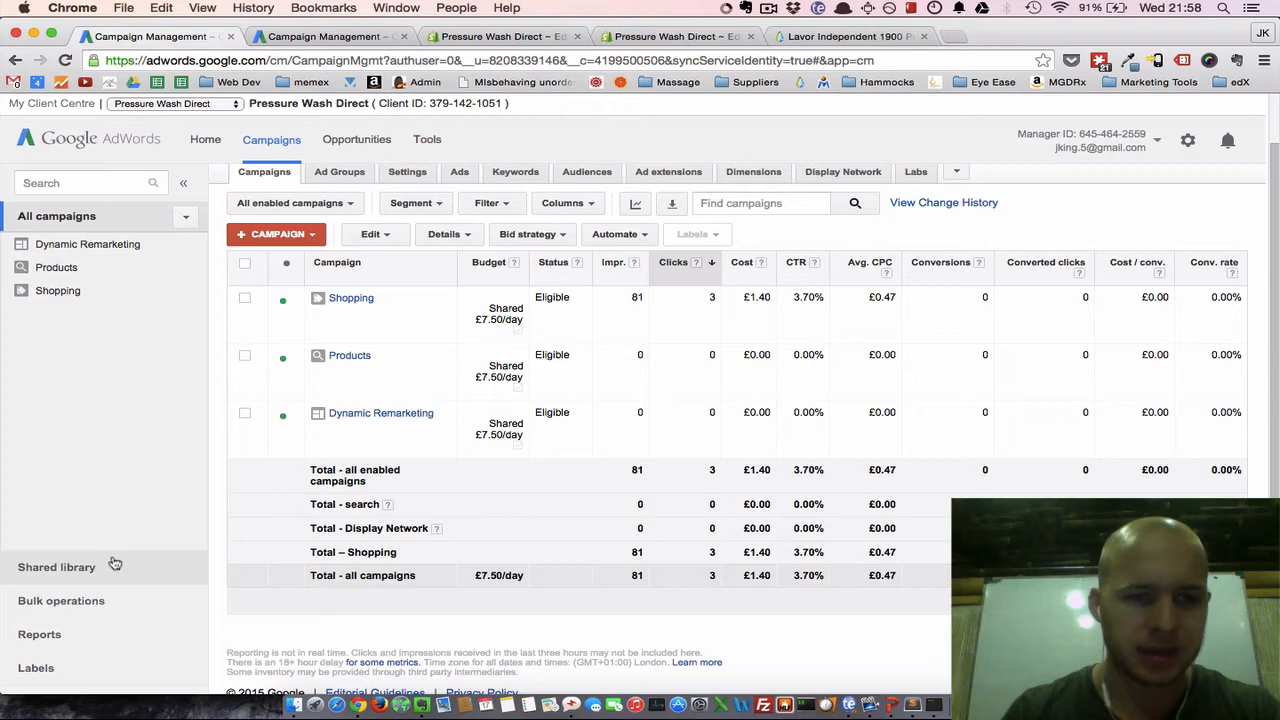
{"action": "left_click", "coordinate": [56, 567]}
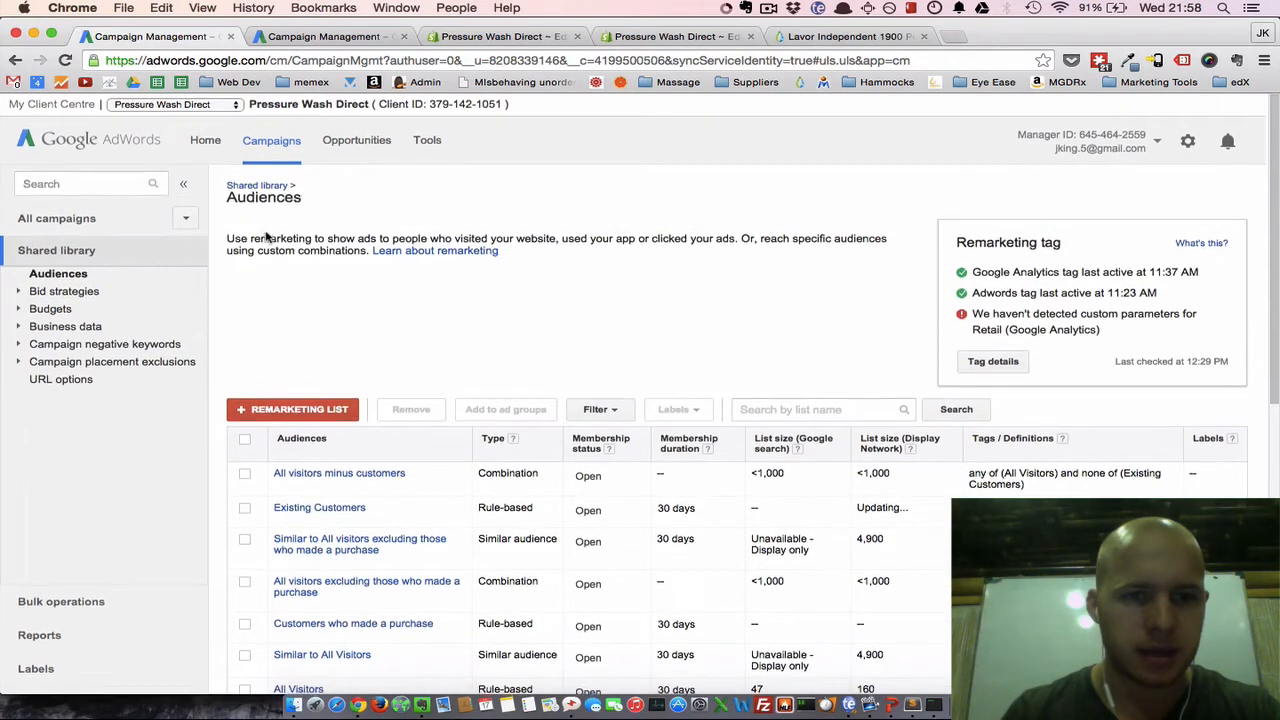
{"action": "left_click", "coordinate": [257, 184]}
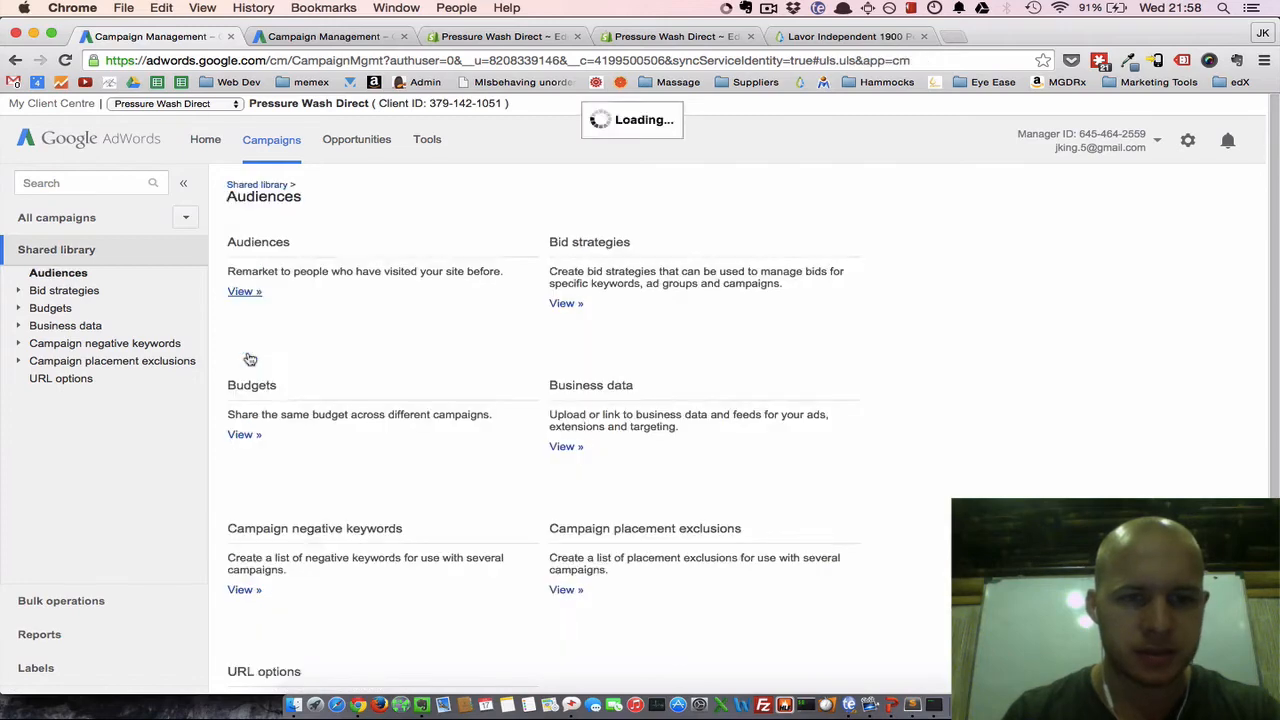
{"action": "left_click", "coordinate": [244, 291]}
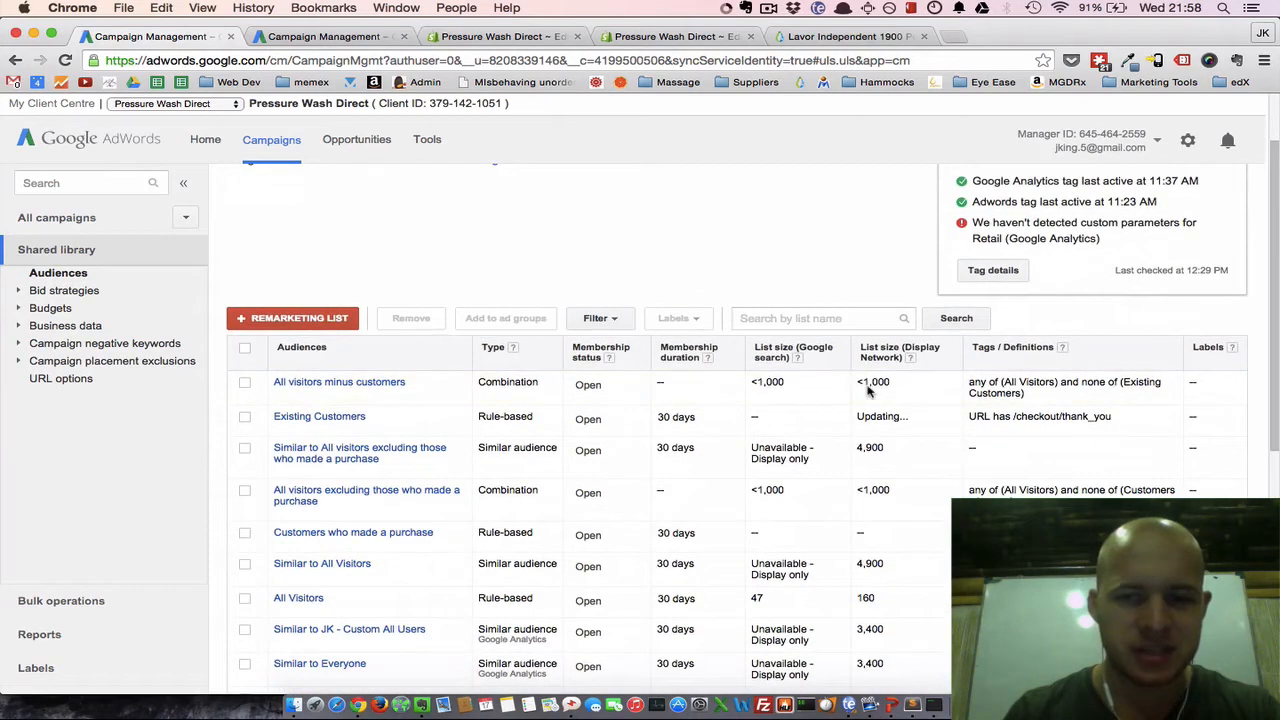
{"action": "scroll", "scroll_direction": "down", "scroll_amount": 3}
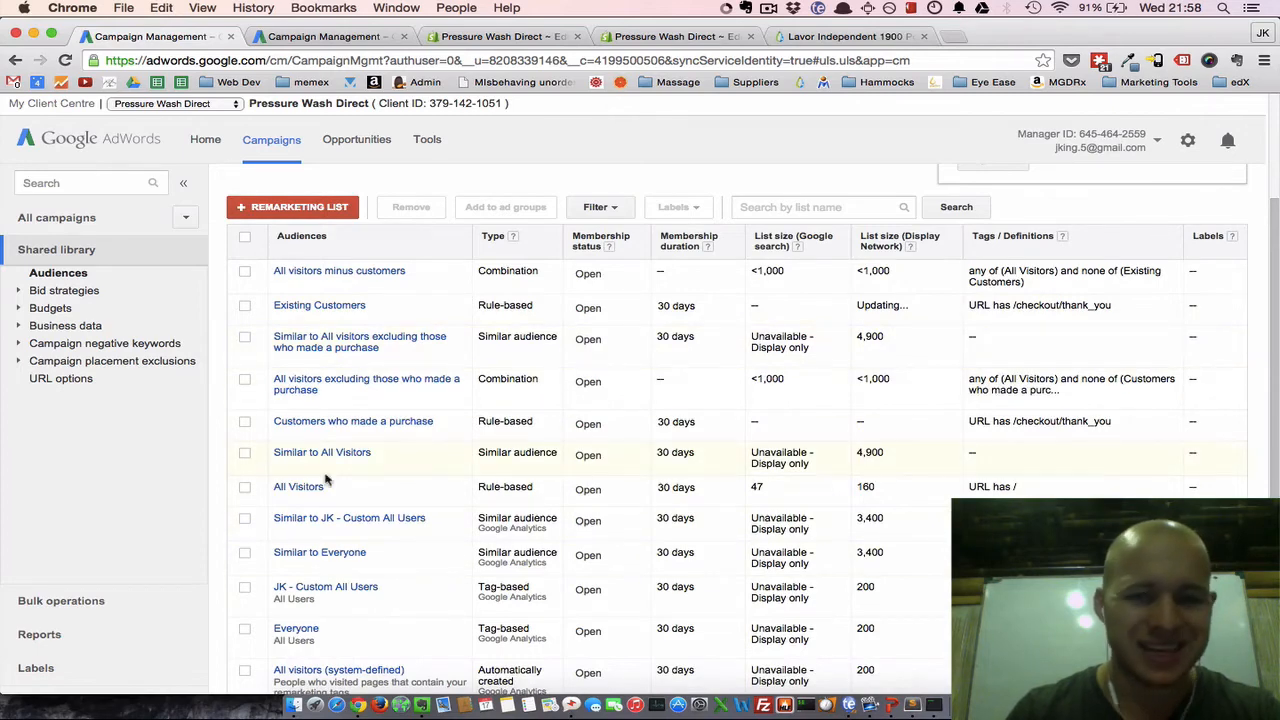
{"action": "scroll", "scroll_direction": "up", "scroll_amount": 3}
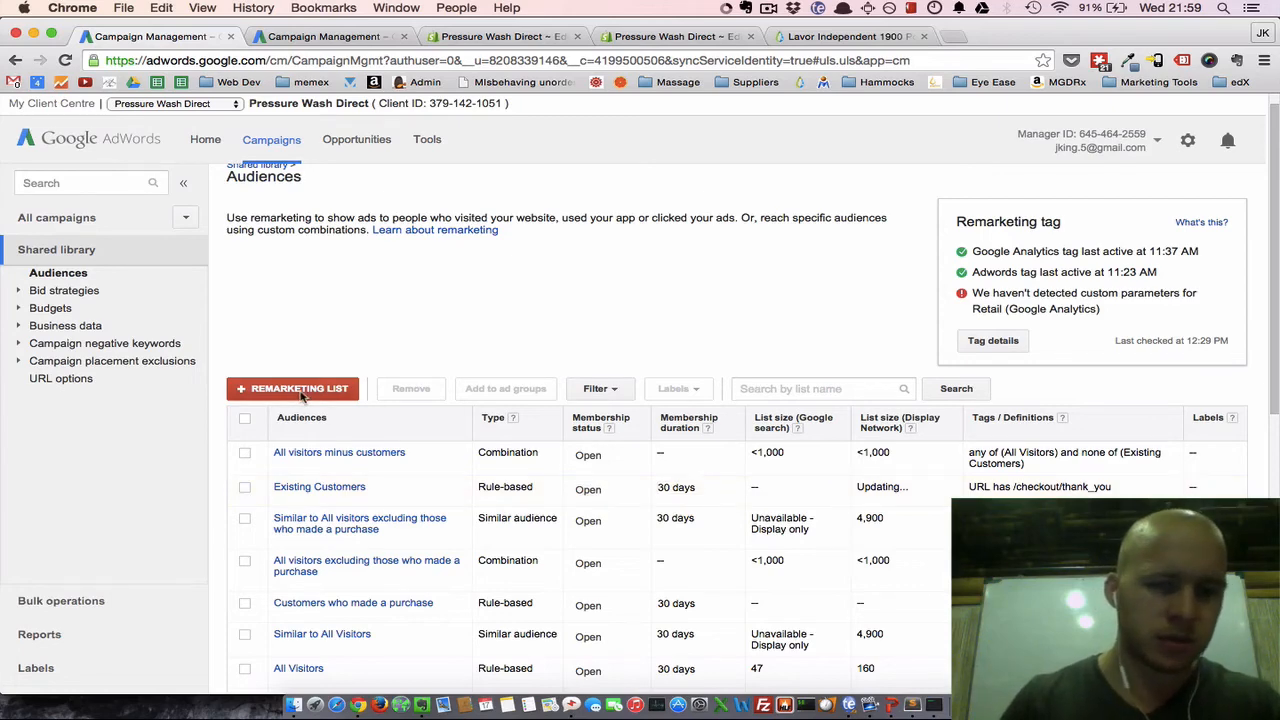
Create a 'Customers' list with the rule URL contains /checkout/thank_you and save it.
{"action": "left_click", "coordinate": [292, 388]}
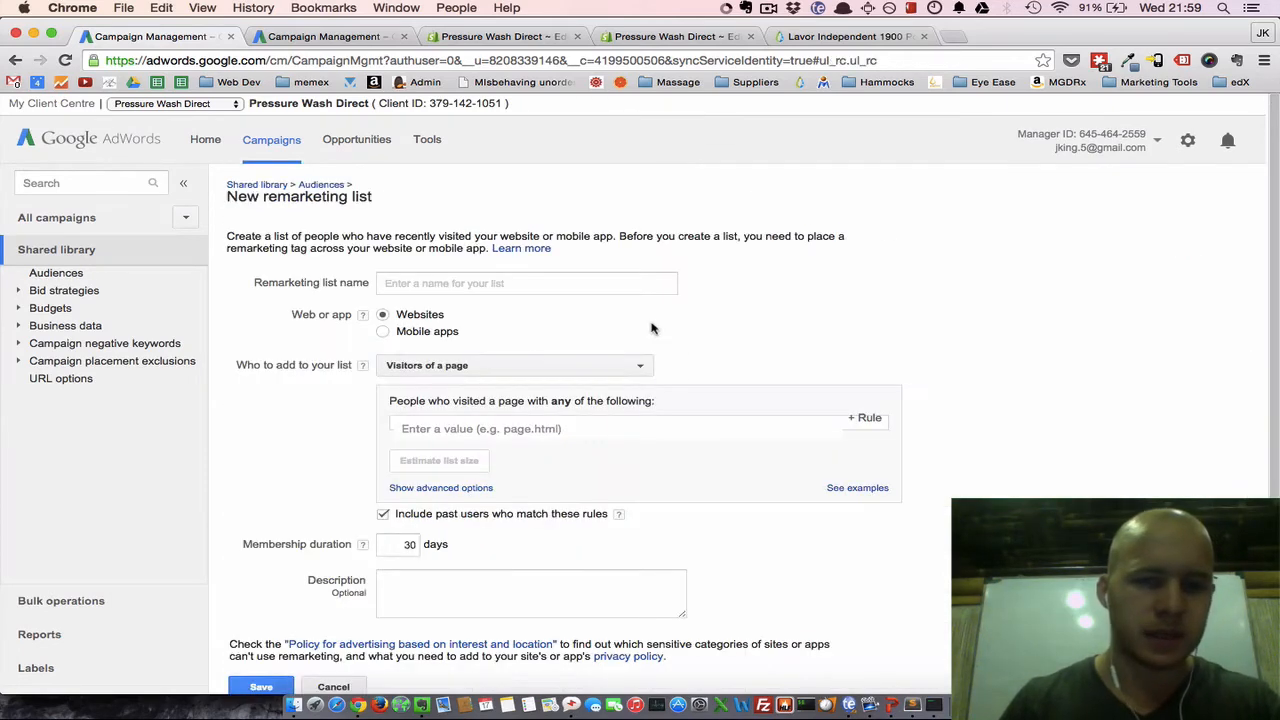
{"action": "left_click", "coordinate": [527, 283]}
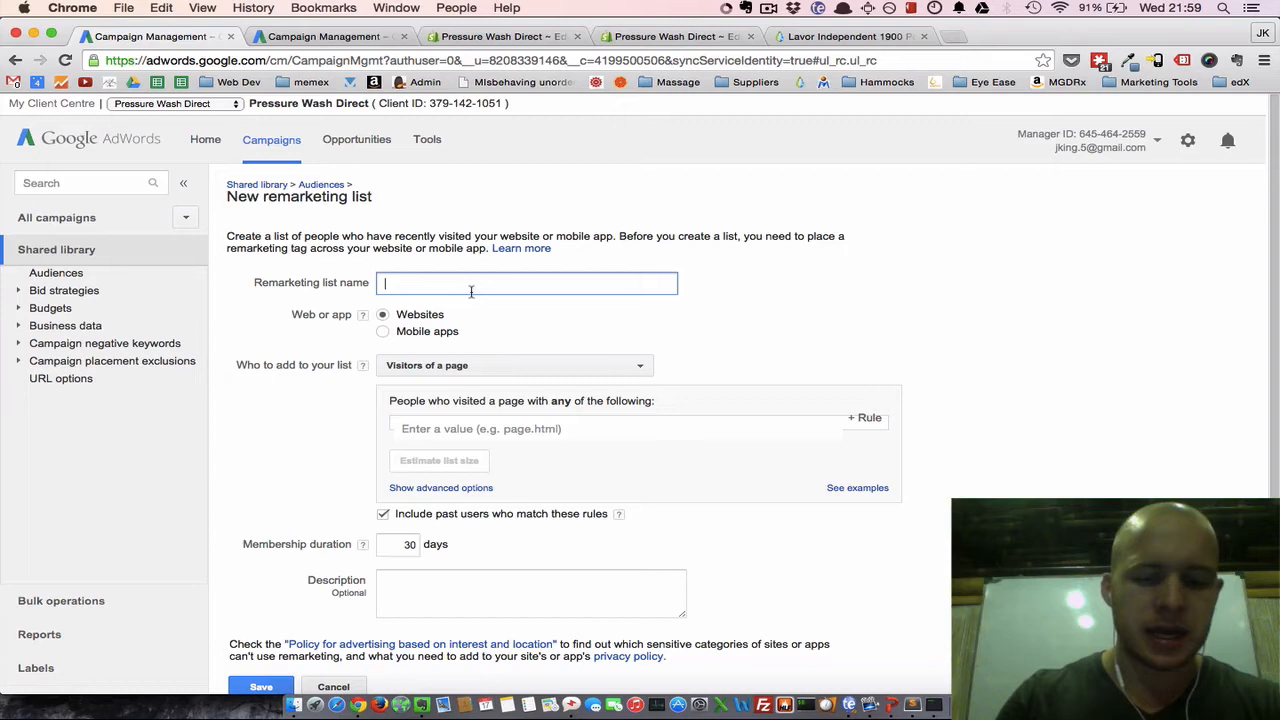
{"action": "type", "text": "Customers"}
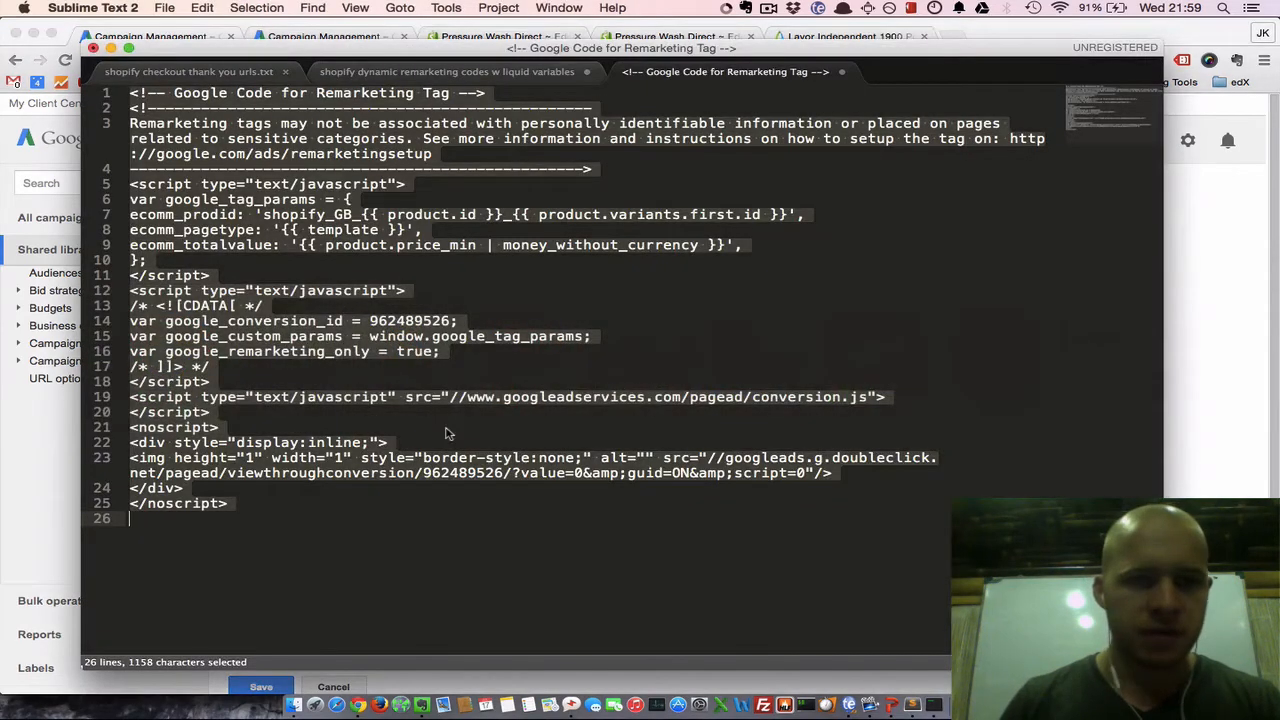
{"action": "left_click", "coordinate": [188, 71]}
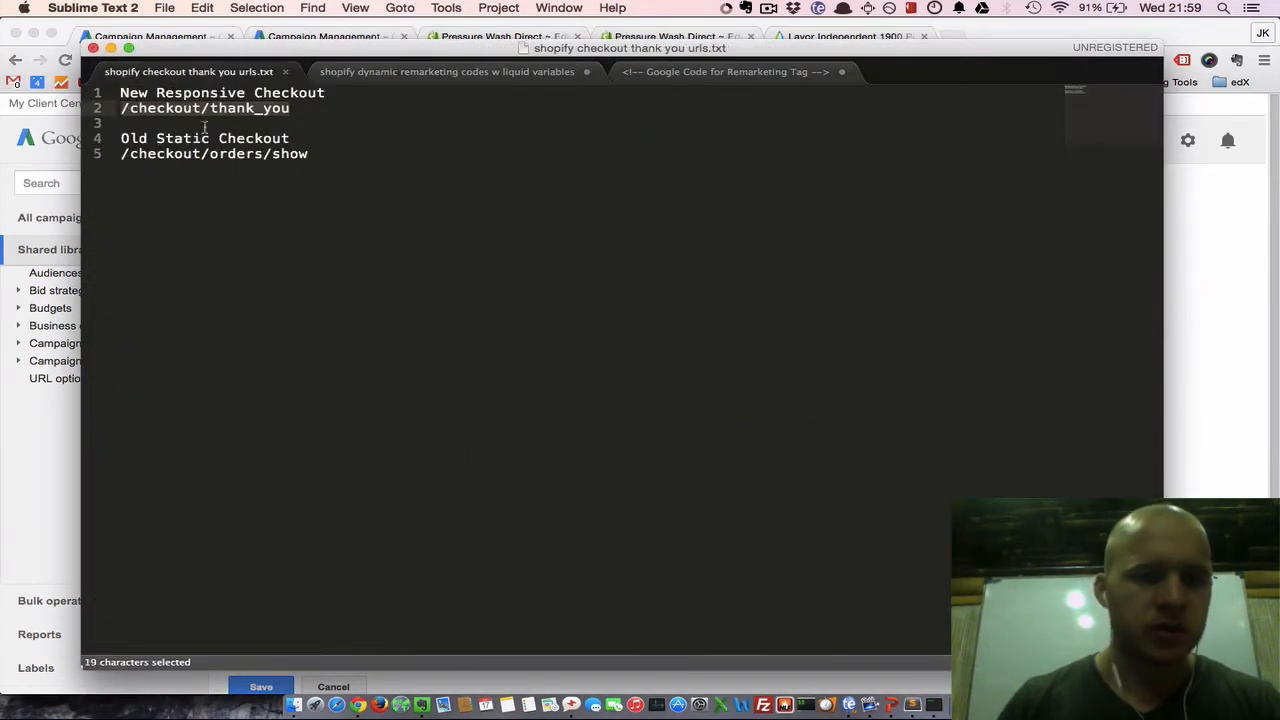
{"action": "mouse_move", "coordinate": [225, 120]}
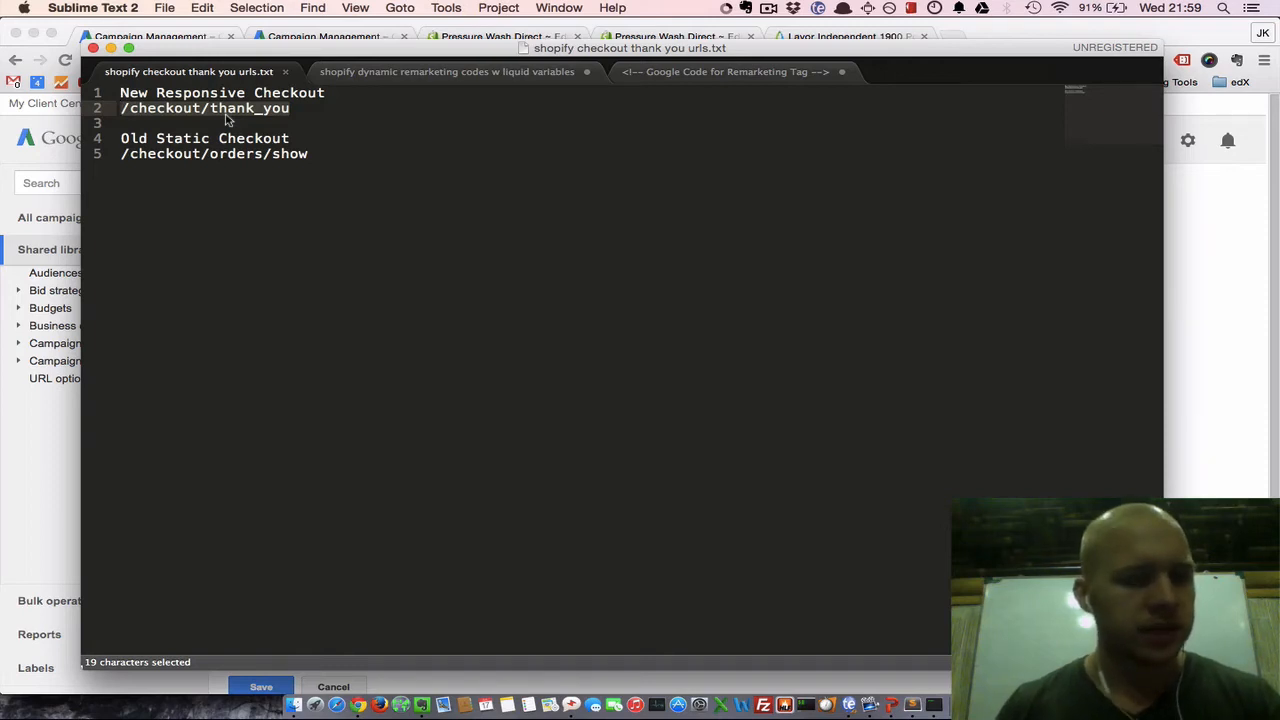
{"action": "left_click", "coordinate": [367, 155]}
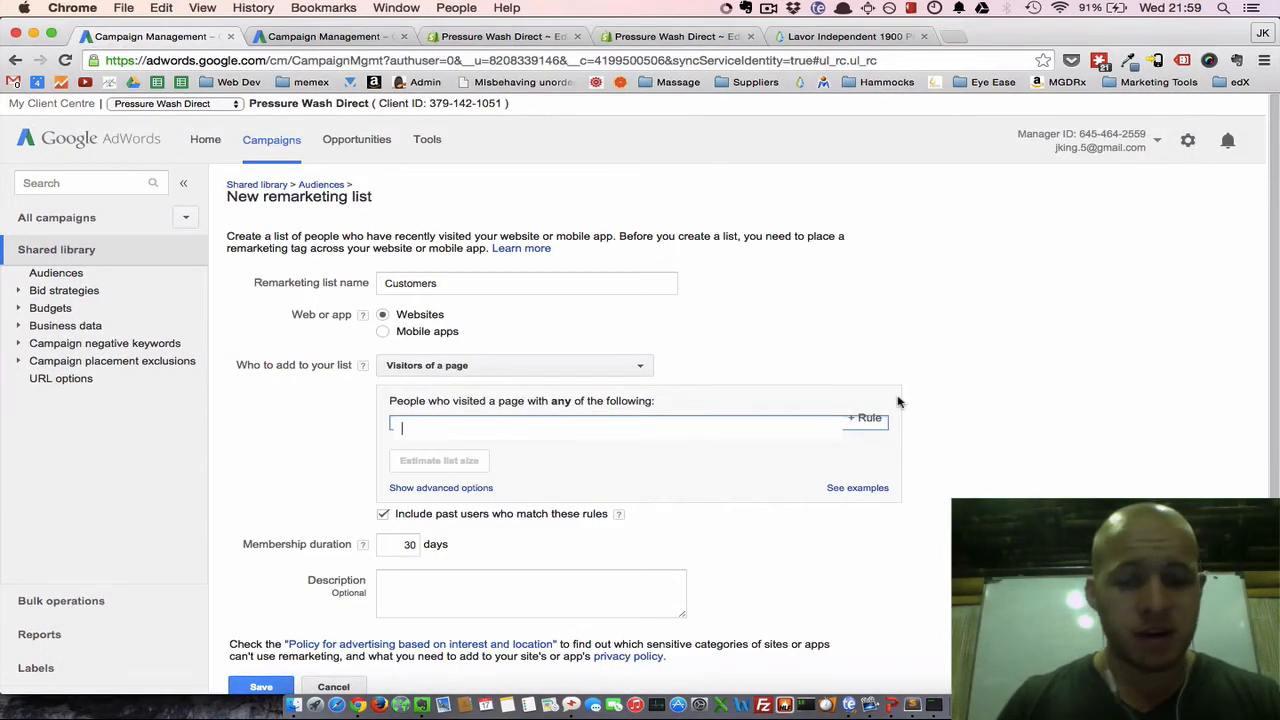
{"action": "type", "text": "/checkout/thank_you"}
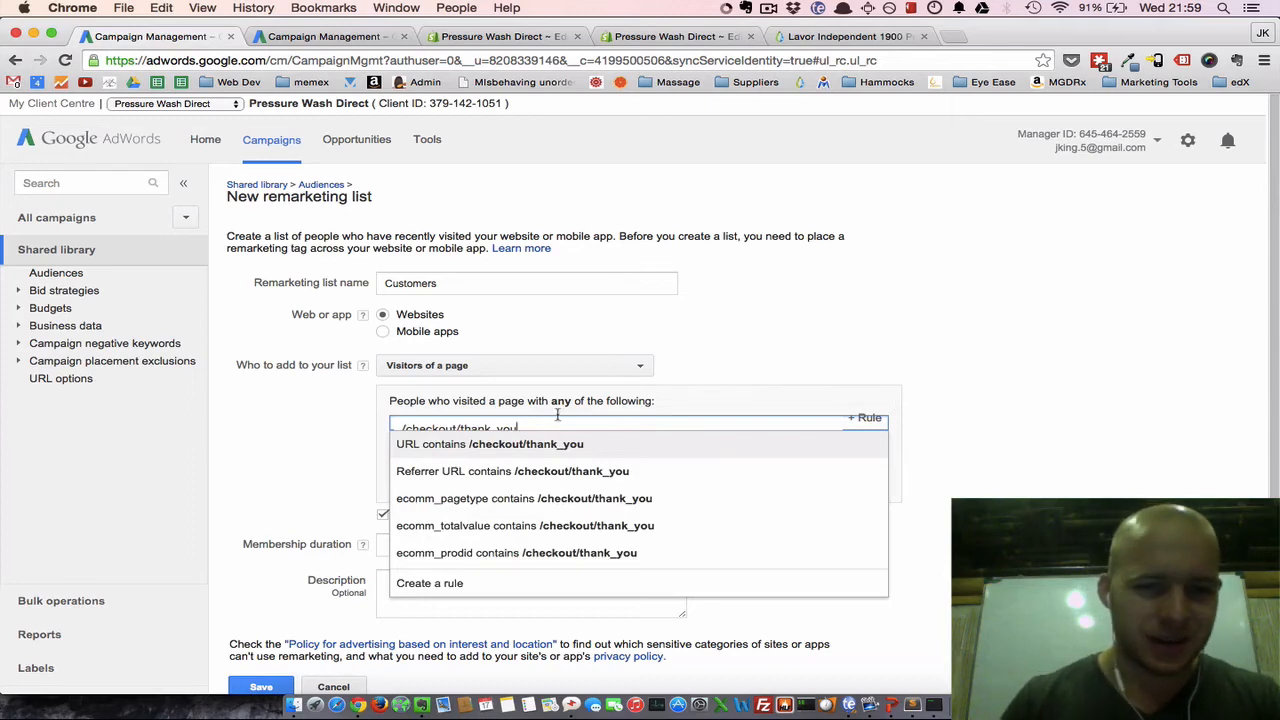
{"action": "left_click", "coordinate": [489, 444]}
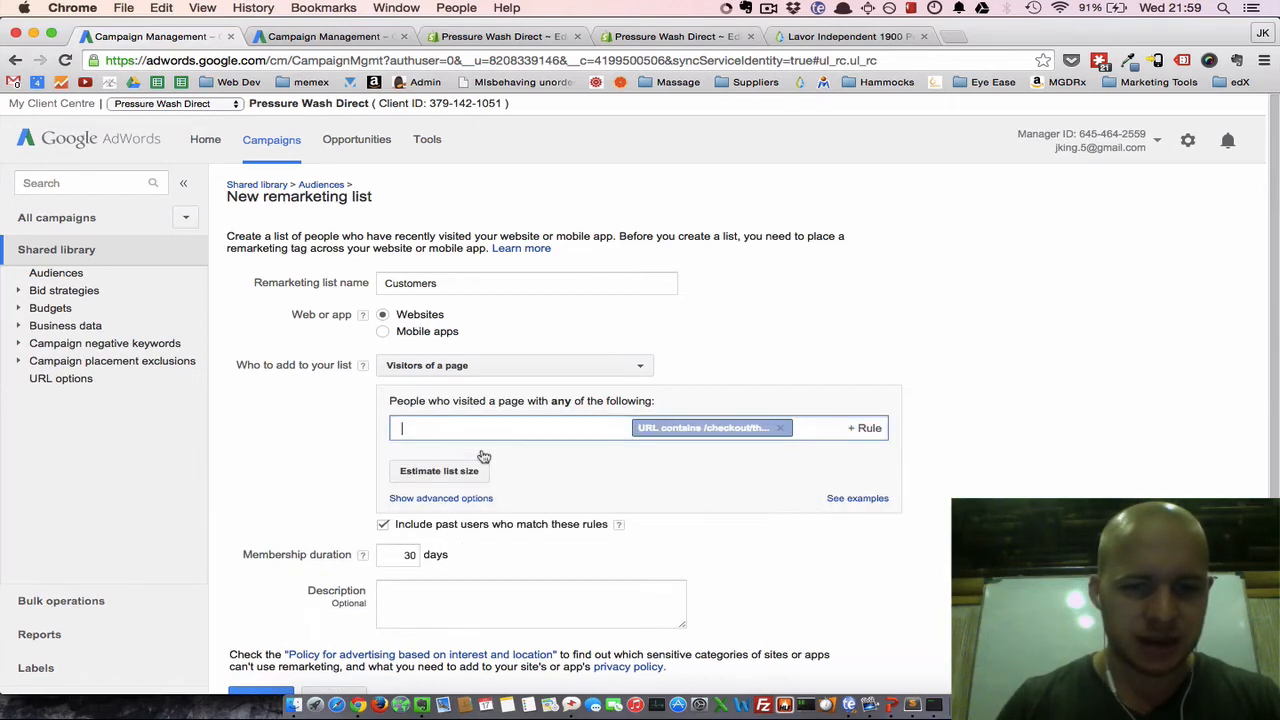
{"action": "scroll", "scroll_direction": "down", "scroll_amount": 3}
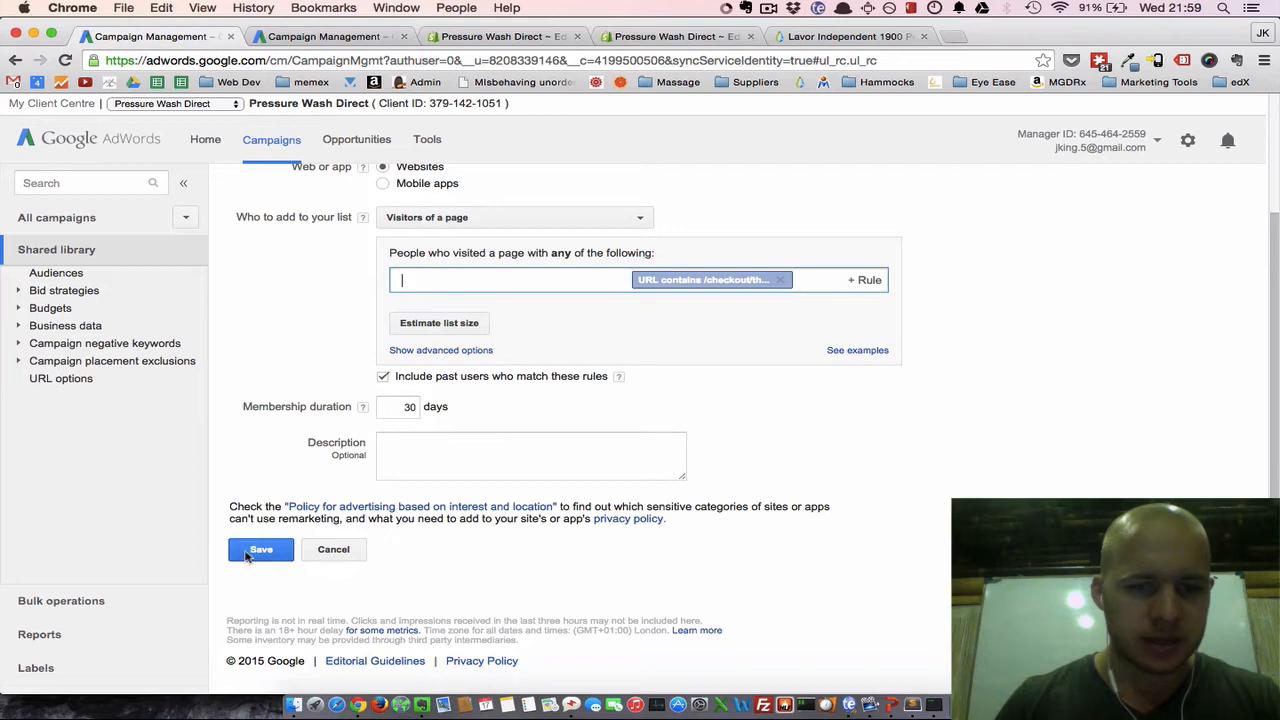
{"action": "left_click", "coordinate": [260, 549]}
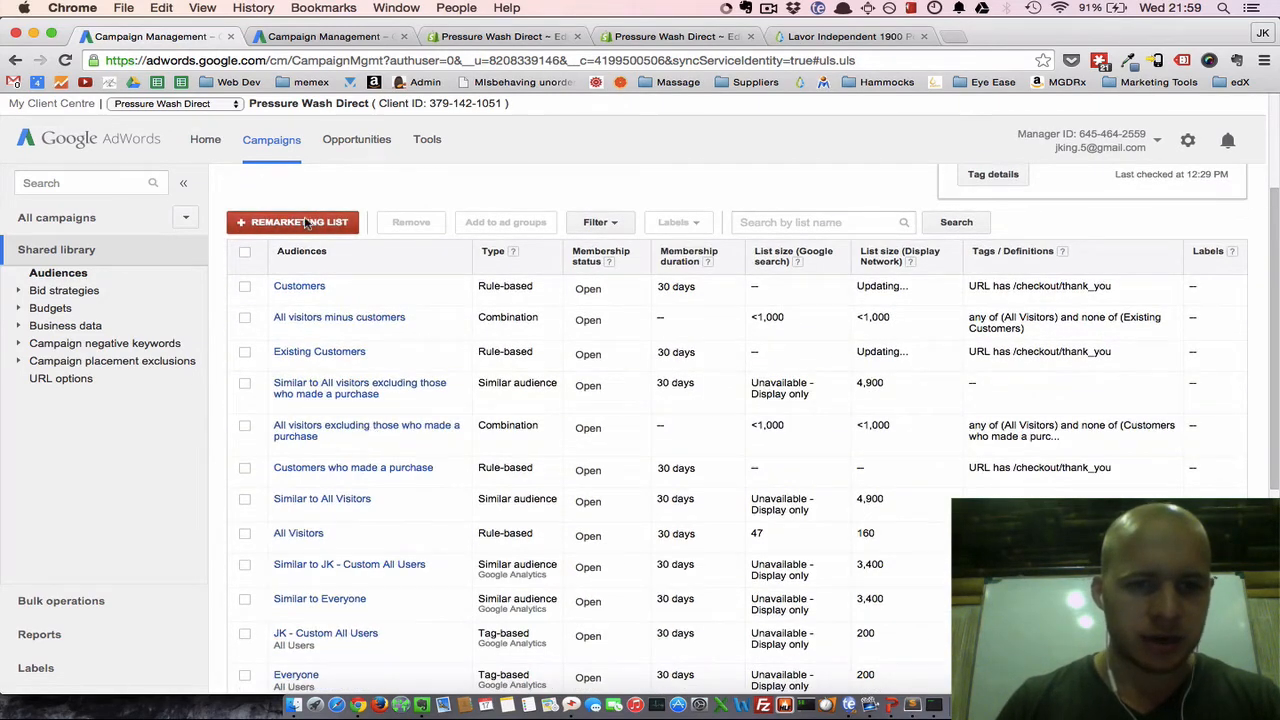
Start a new remarketing list named 'All visitors to the site, minus customers'.
{"action": "left_click", "coordinate": [293, 222]}
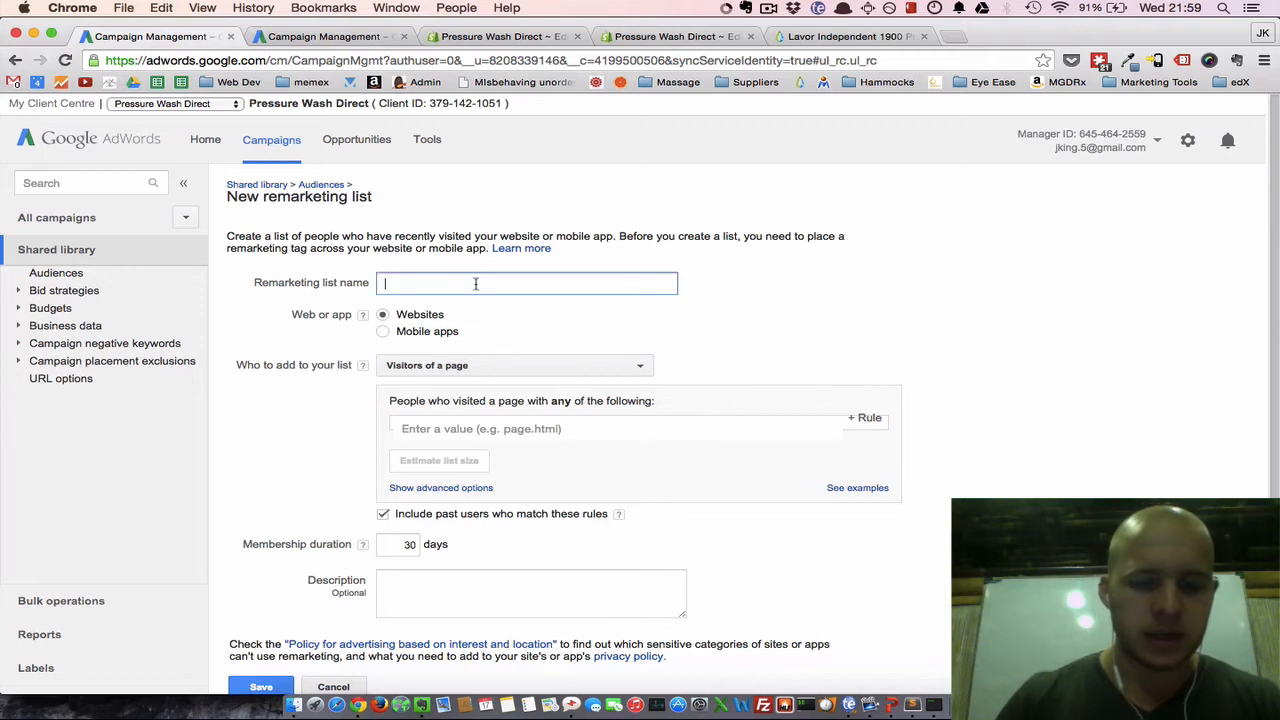
{"action": "type", "text": "All v"}
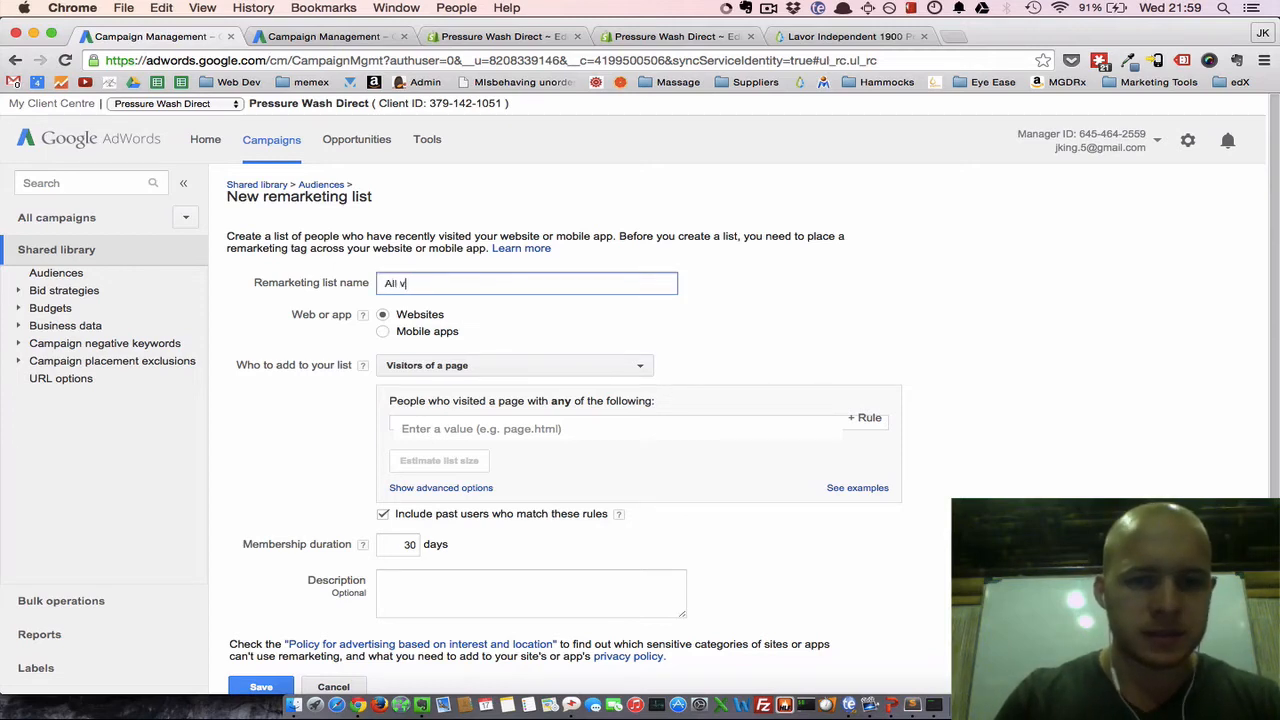
{"action": "type", "text": "isitors to the site, minus"}
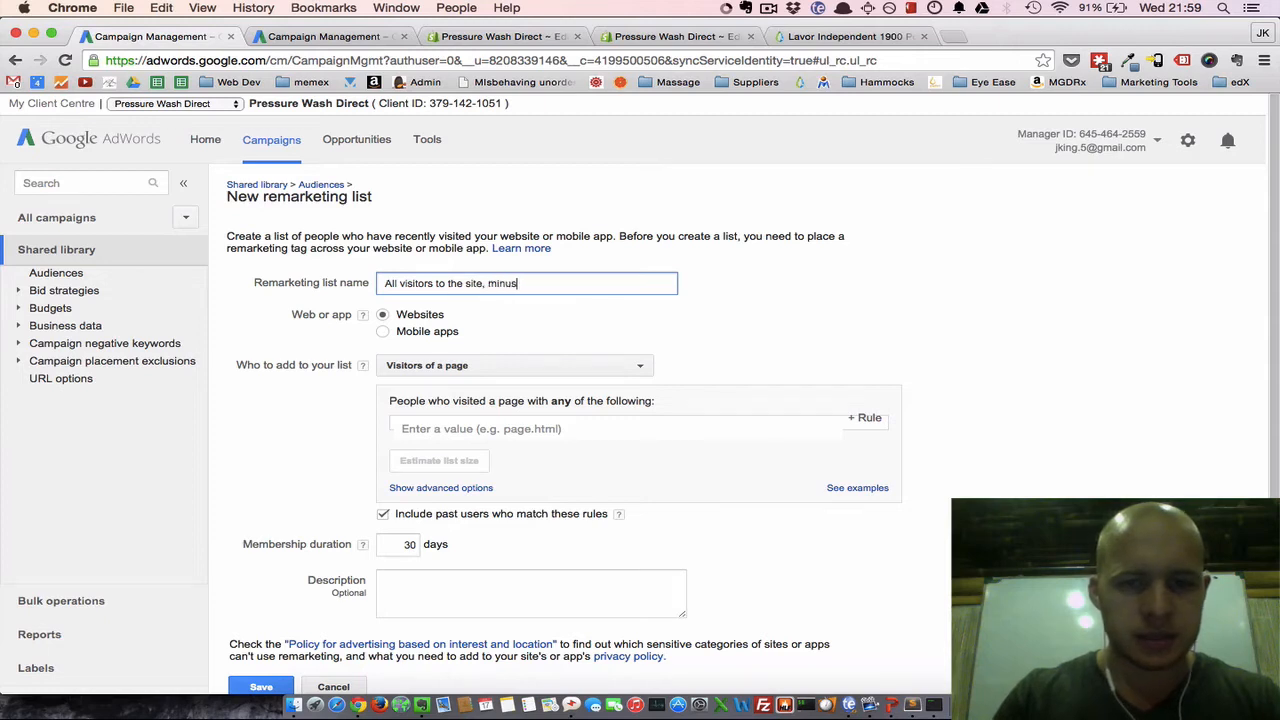
{"action": "type", "text": "customers"}
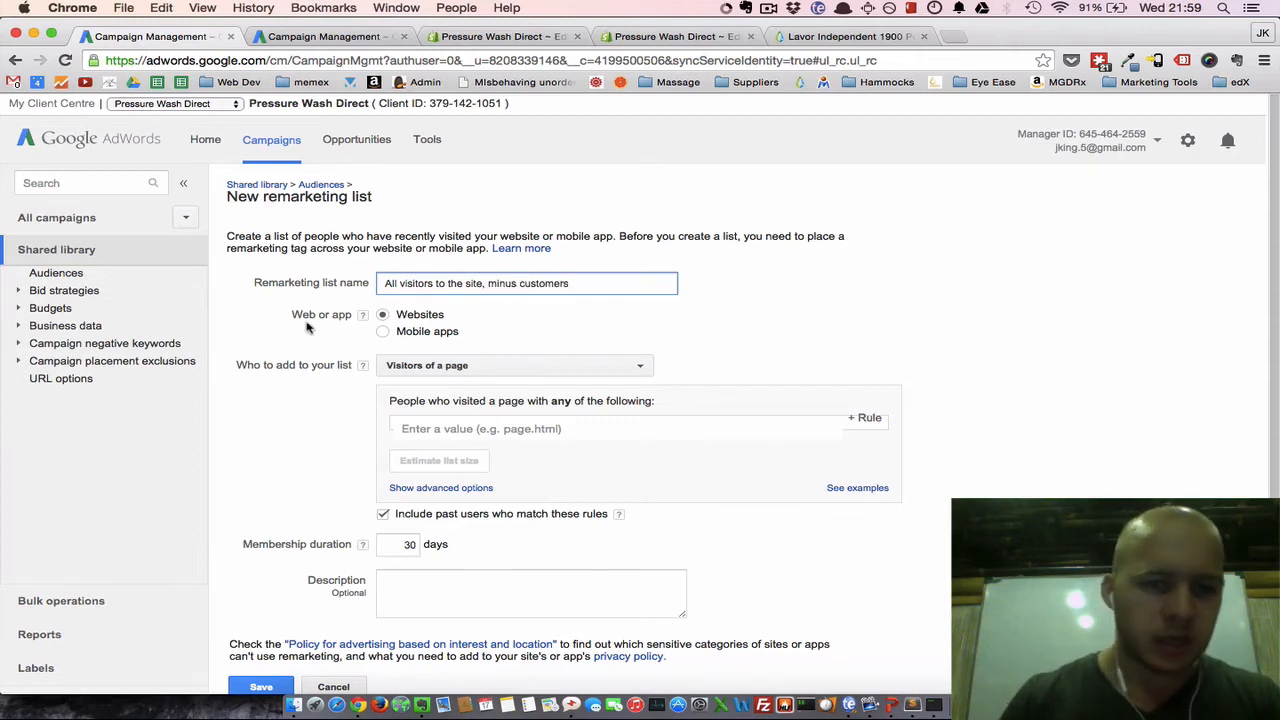
Build the list as a custom combination including the All Visitors audience.
{"action": "left_click", "coordinate": [513, 364]}
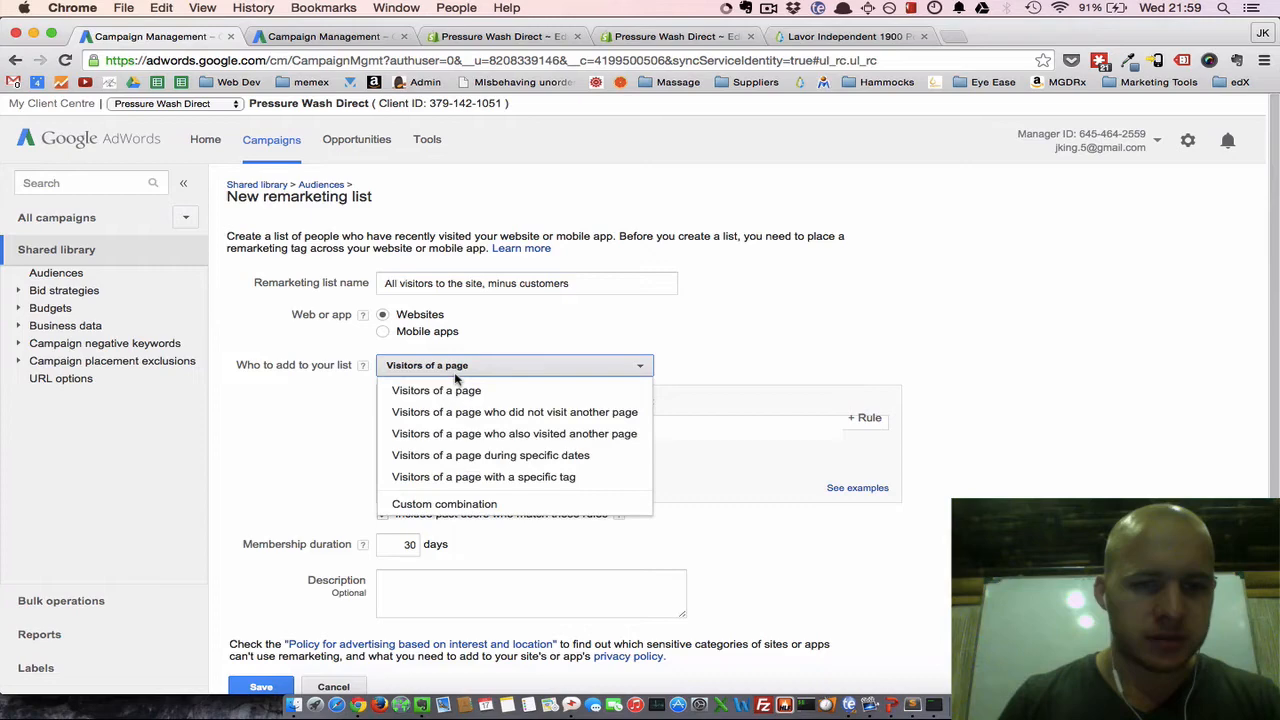
{"action": "left_click", "coordinate": [444, 503]}
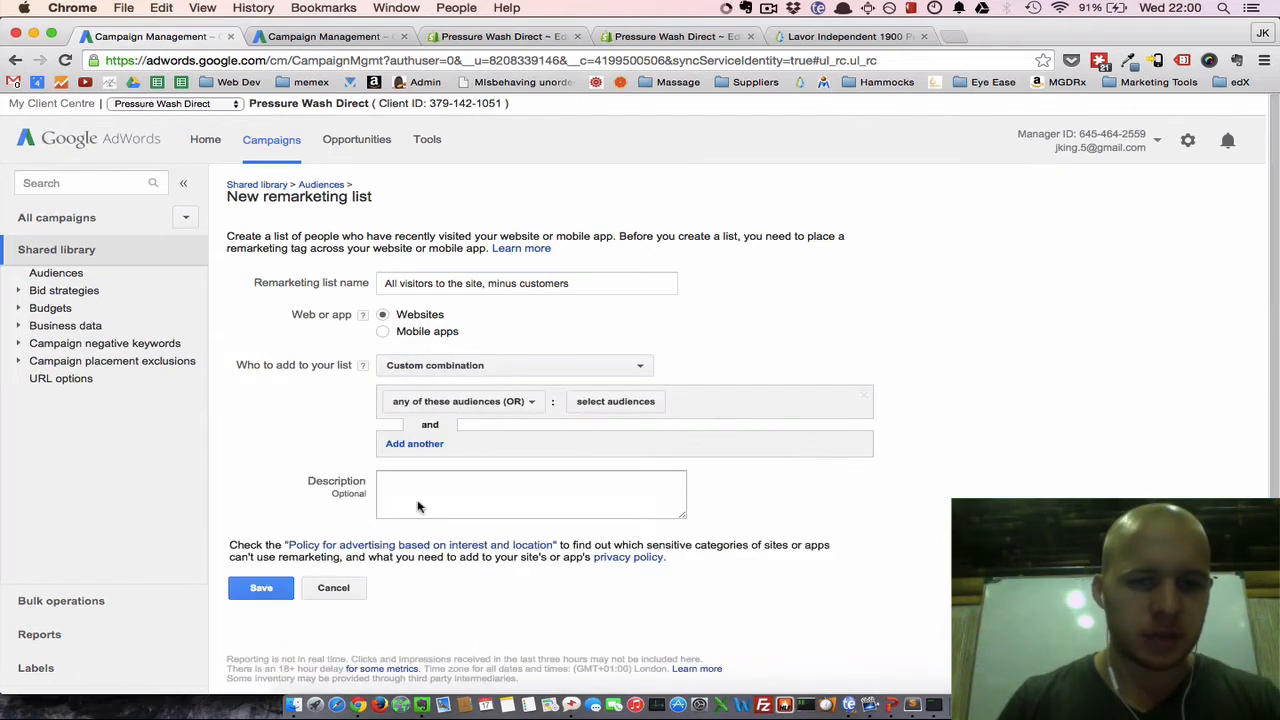
{"action": "left_click", "coordinate": [462, 363]}
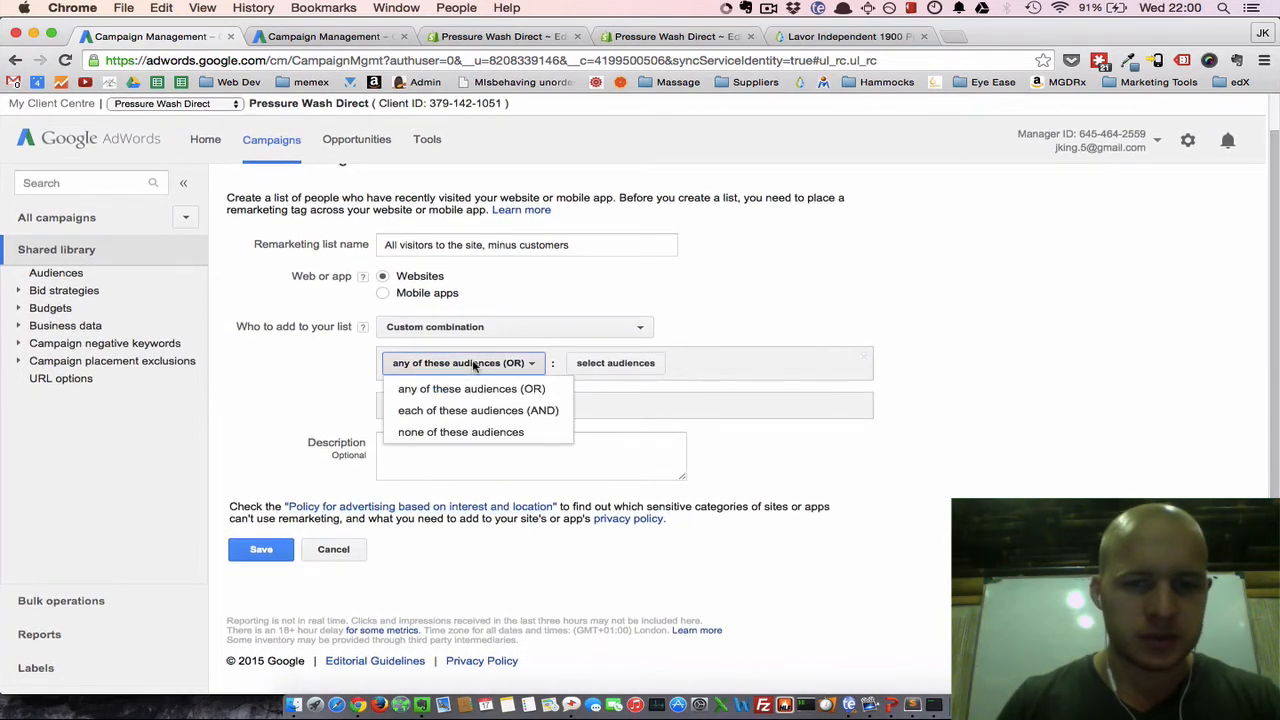
{"action": "left_click", "coordinate": [615, 362]}
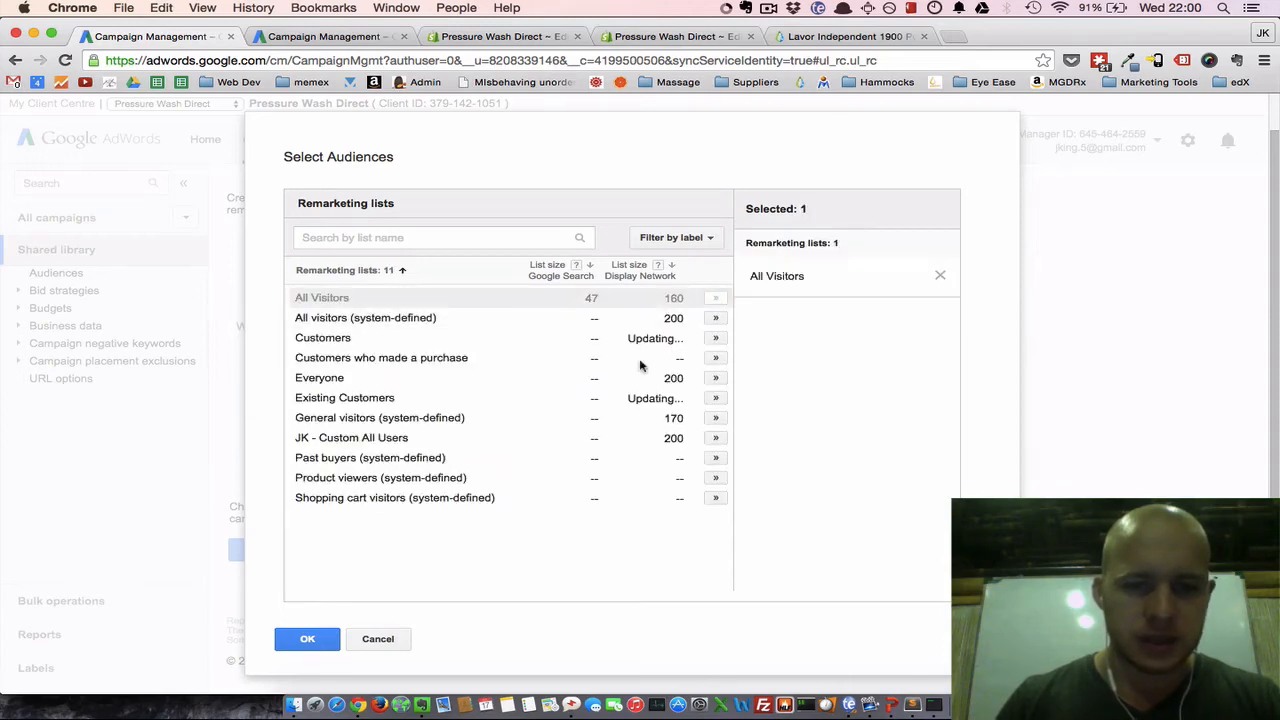
{"action": "left_click", "coordinate": [307, 639]}
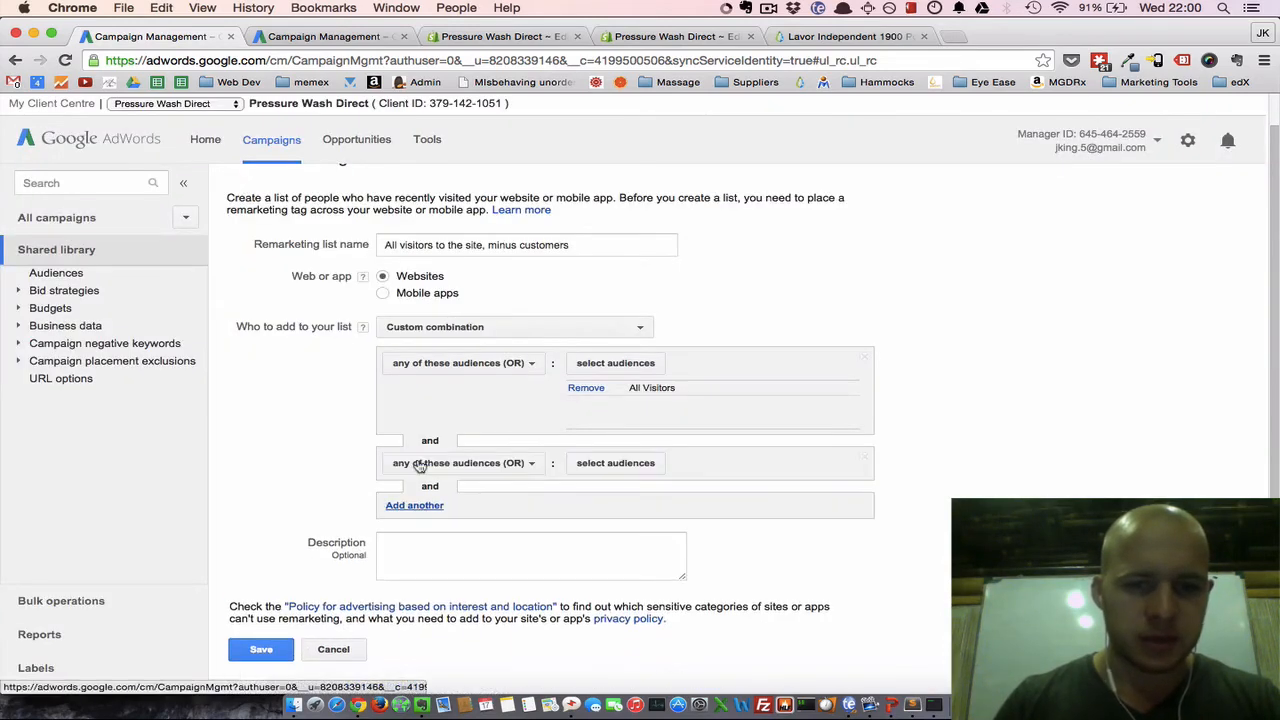
Add a 'none of these audiences' rule that excludes Customers.
{"action": "left_click", "coordinate": [460, 462]}
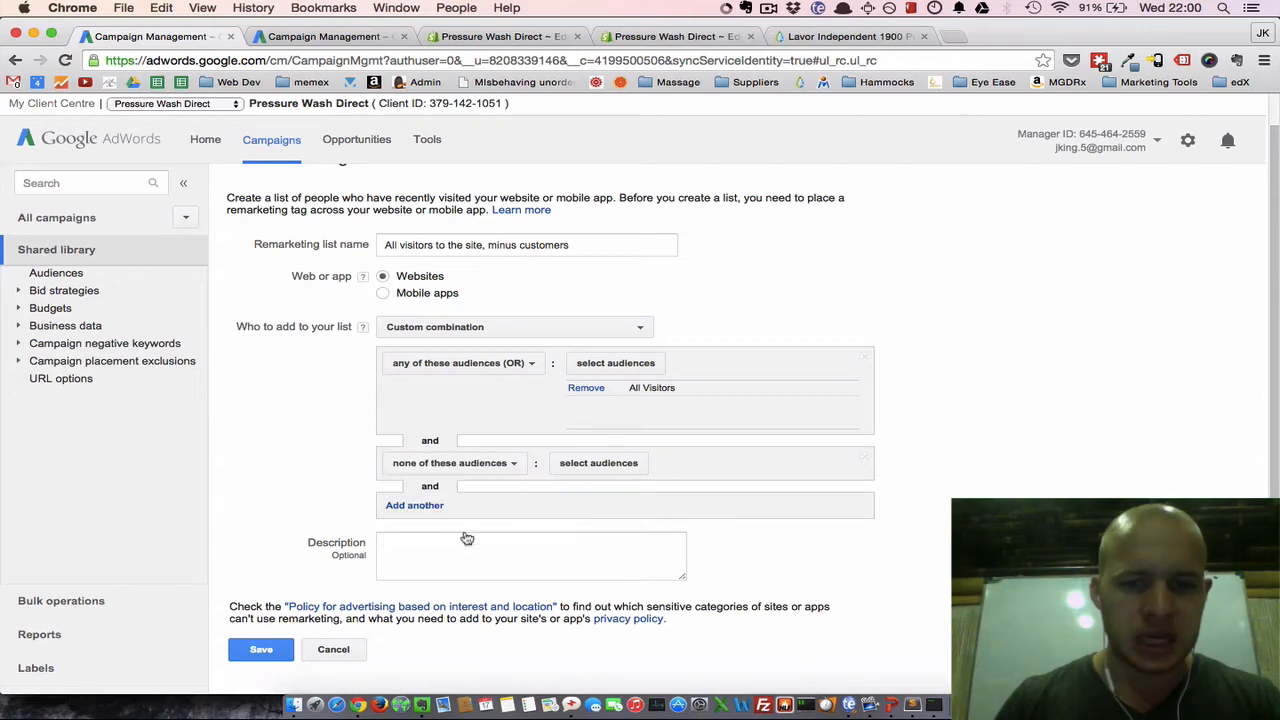
{"action": "left_click", "coordinate": [598, 463]}
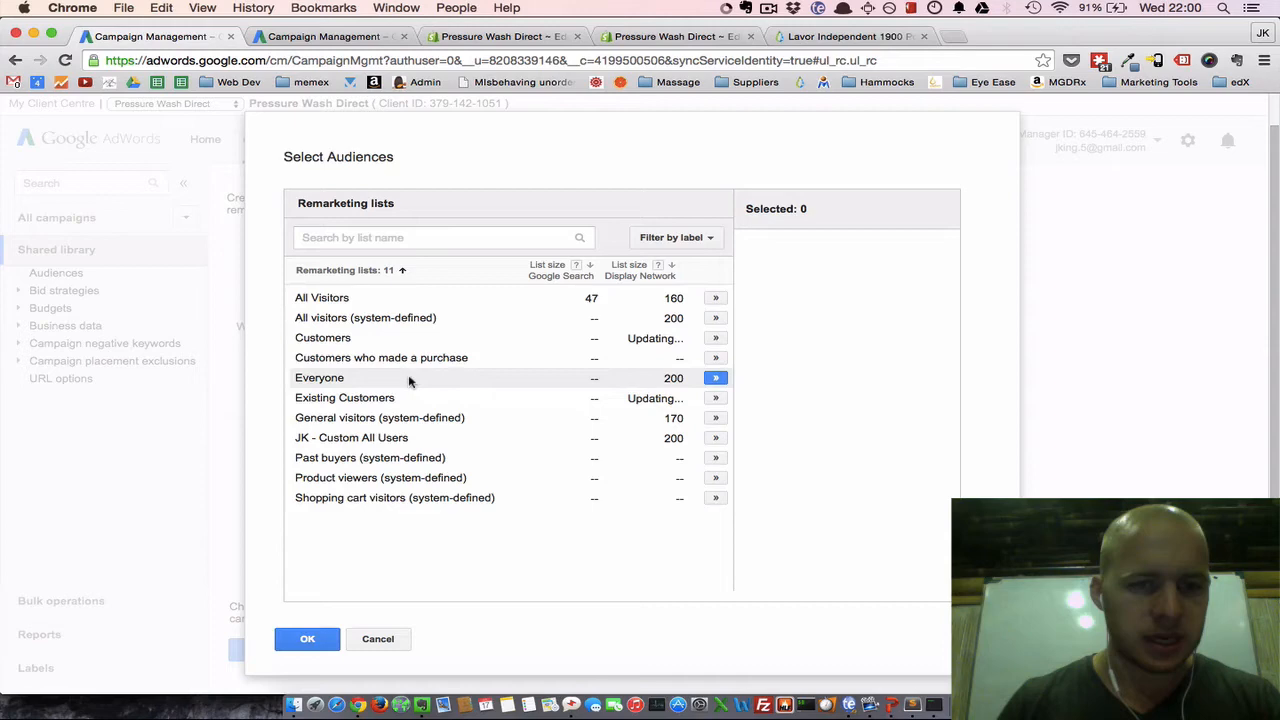
{"action": "left_click", "coordinate": [715, 338]}
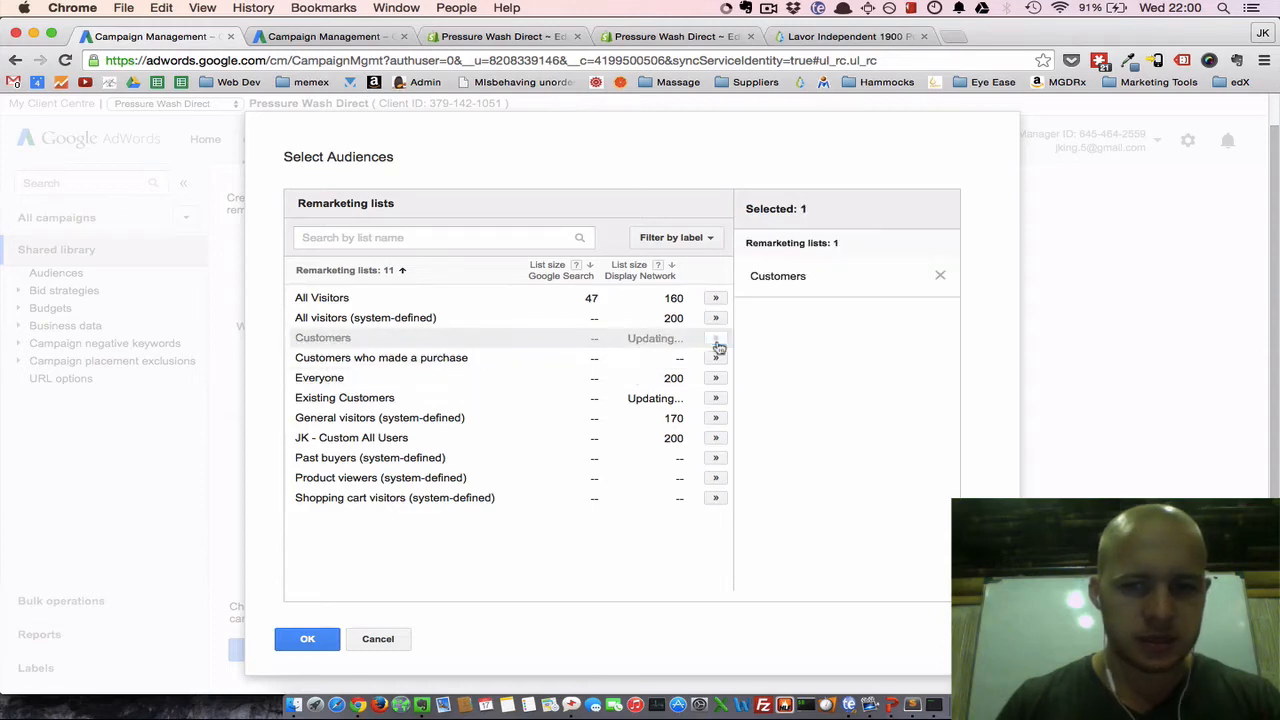
{"action": "left_click", "coordinate": [307, 639]}
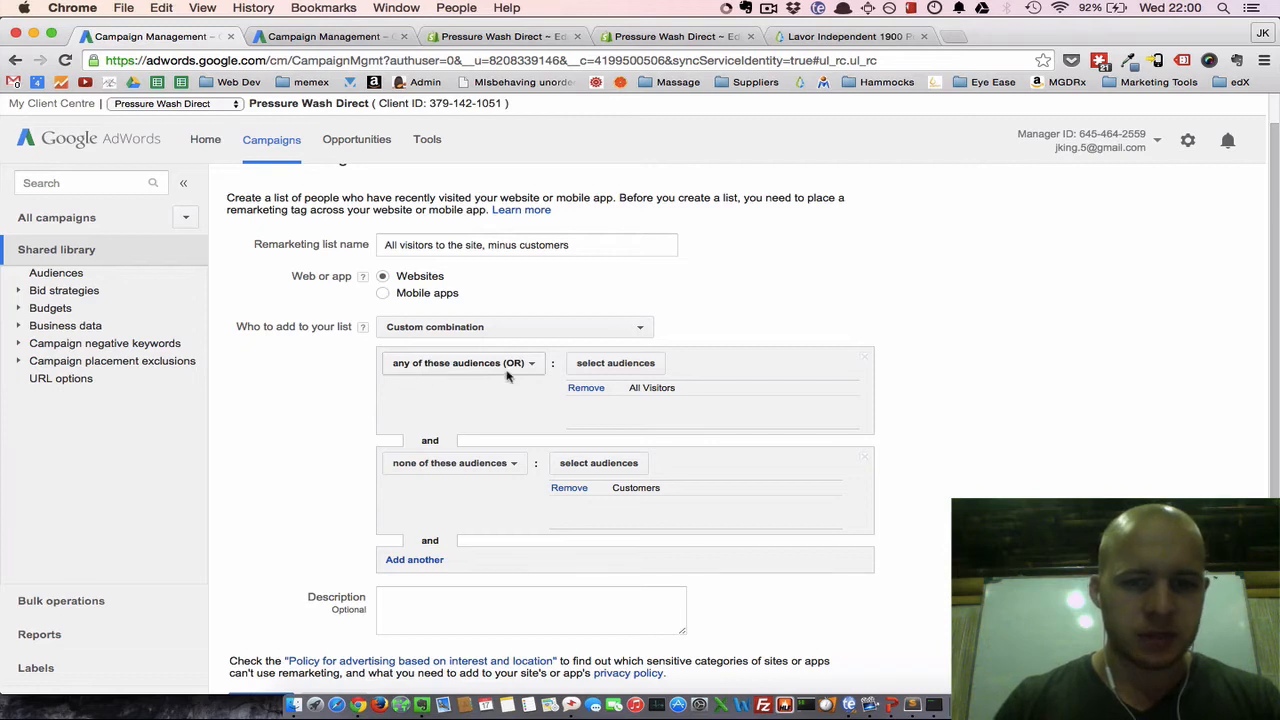
{"action": "mouse_move", "coordinate": [637, 407]}
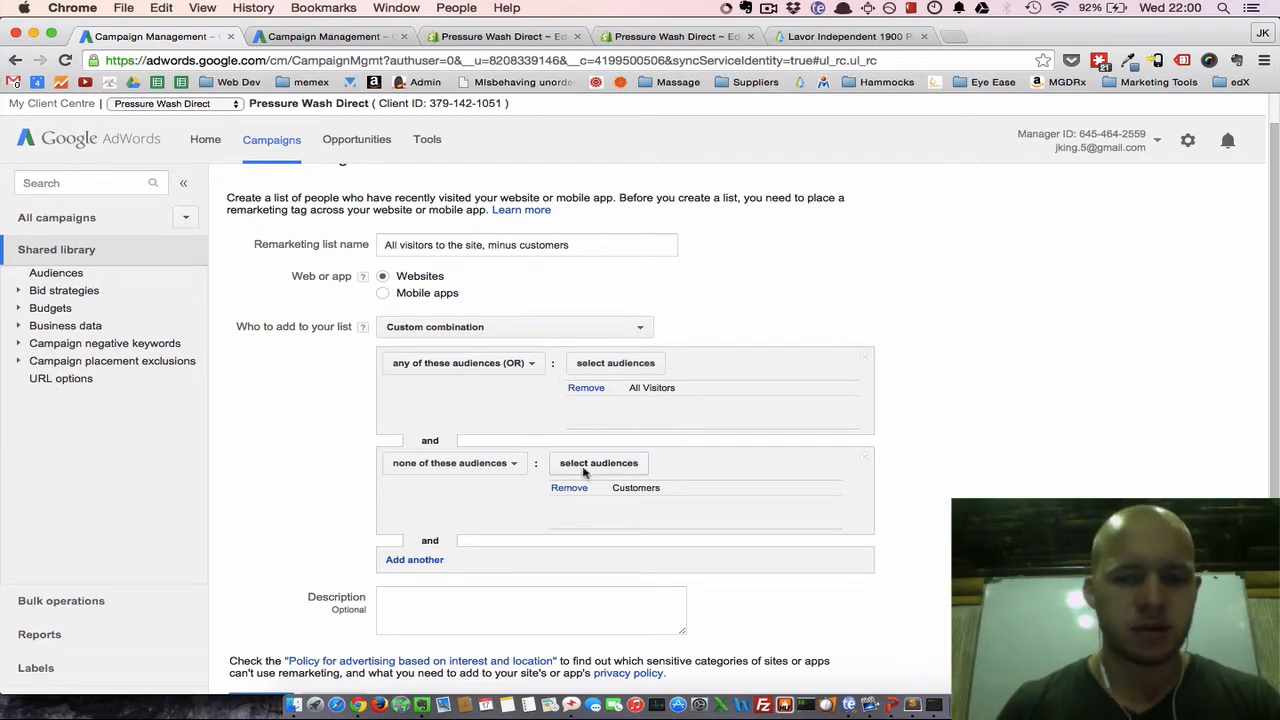
{"action": "scroll", "scroll_direction": "down", "scroll_amount": 3}
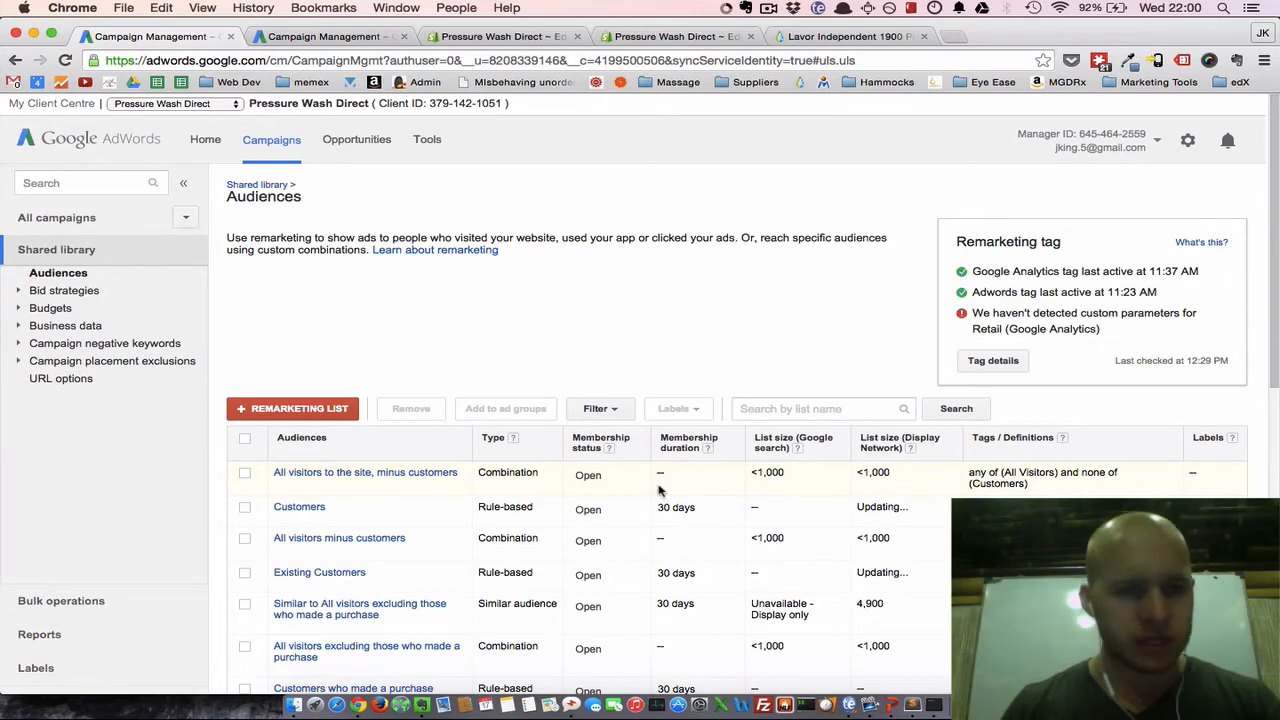
{"action": "scroll", "scroll_direction": "down", "scroll_amount": 3}
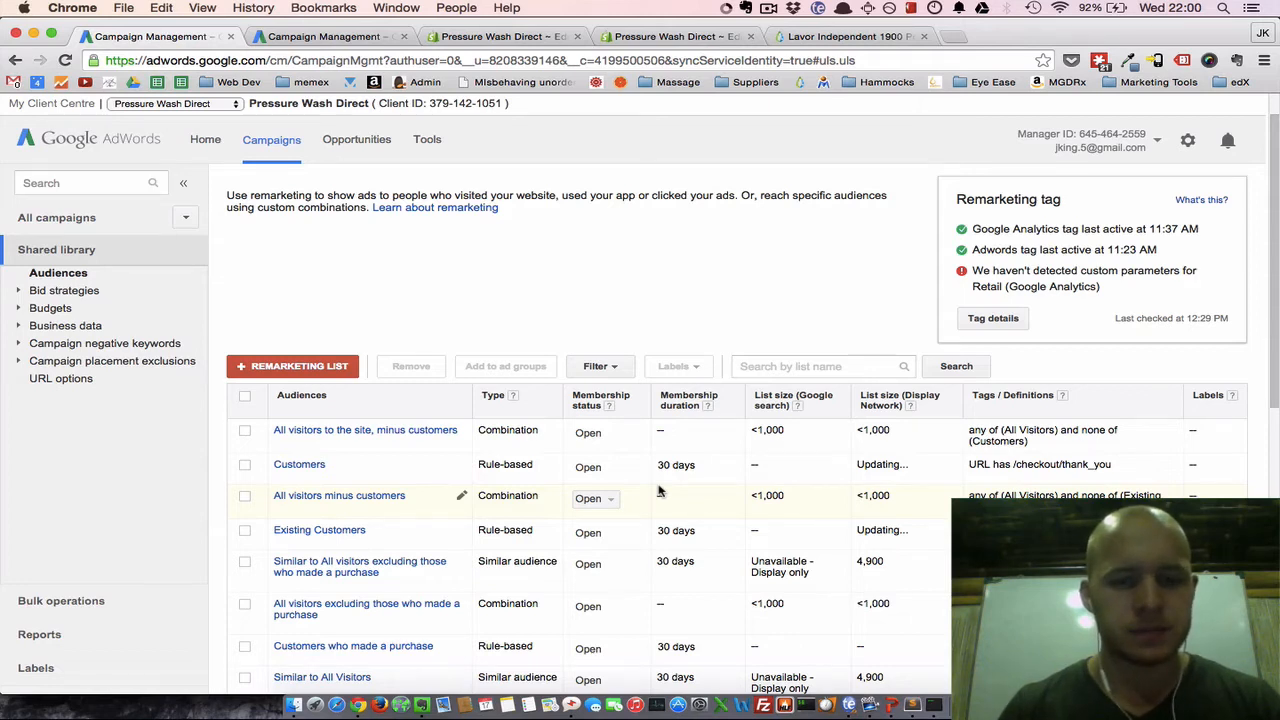
{"action": "scroll", "scroll_direction": "up", "scroll_amount": 3}
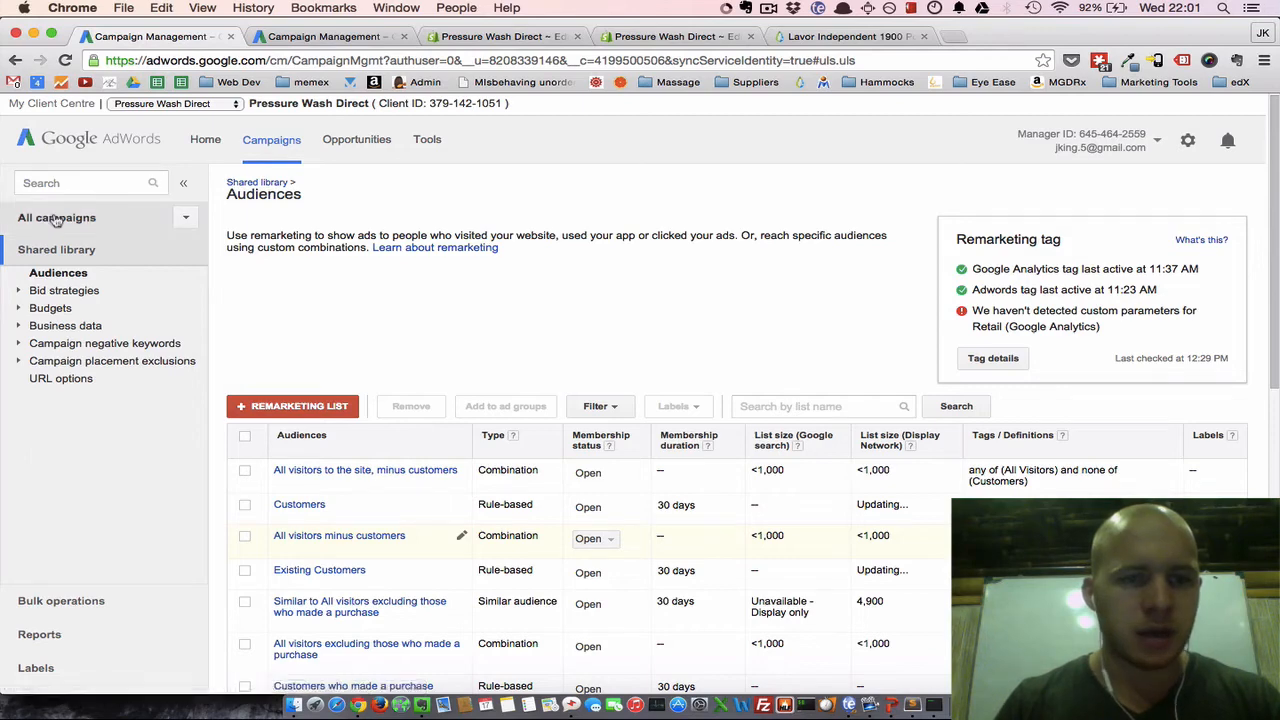
Create a Display Network only campaign with a dynamic remarketing name and no marketing objective.
{"action": "left_click", "coordinate": [56, 217]}
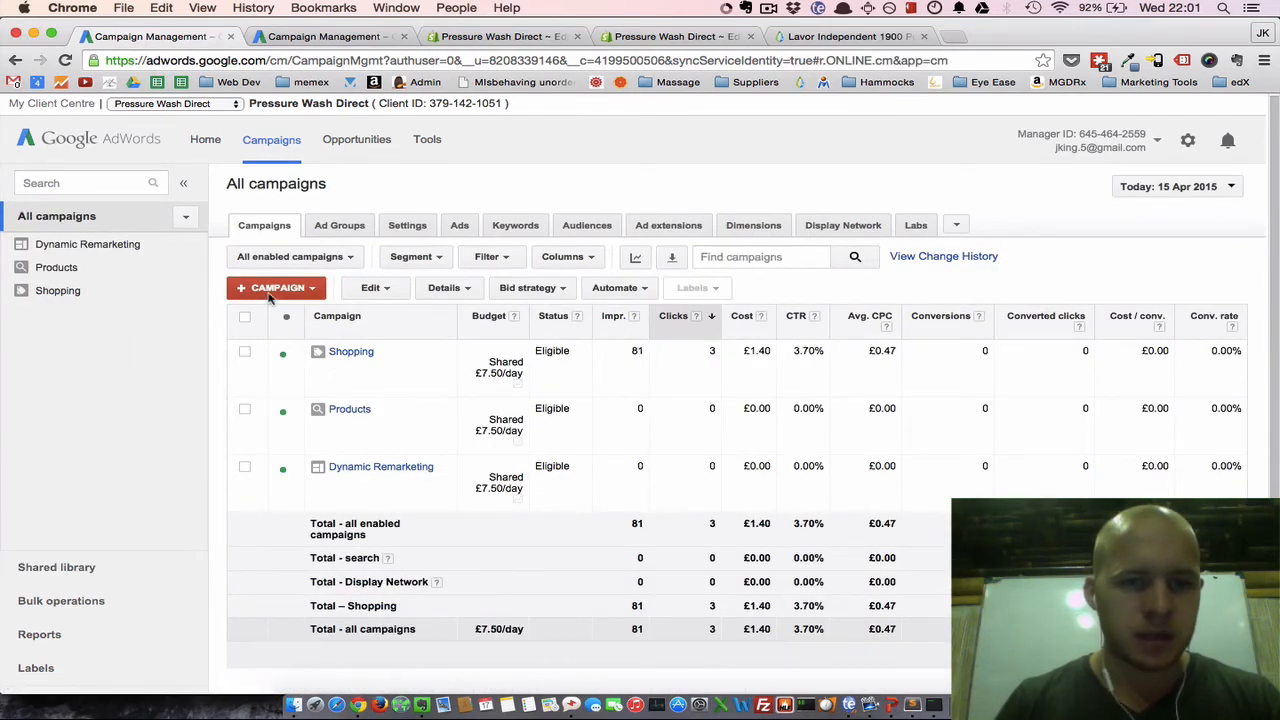
{"action": "left_click", "coordinate": [277, 288]}
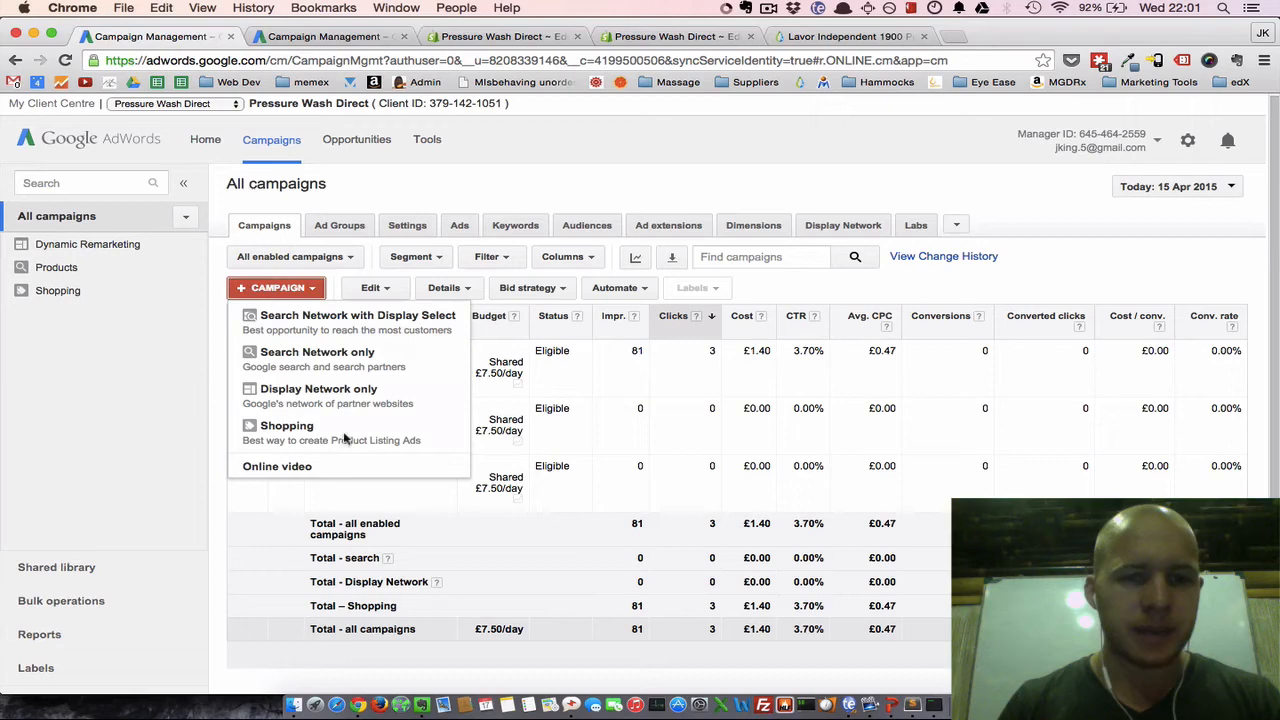
{"action": "mouse_move", "coordinate": [360, 395]}
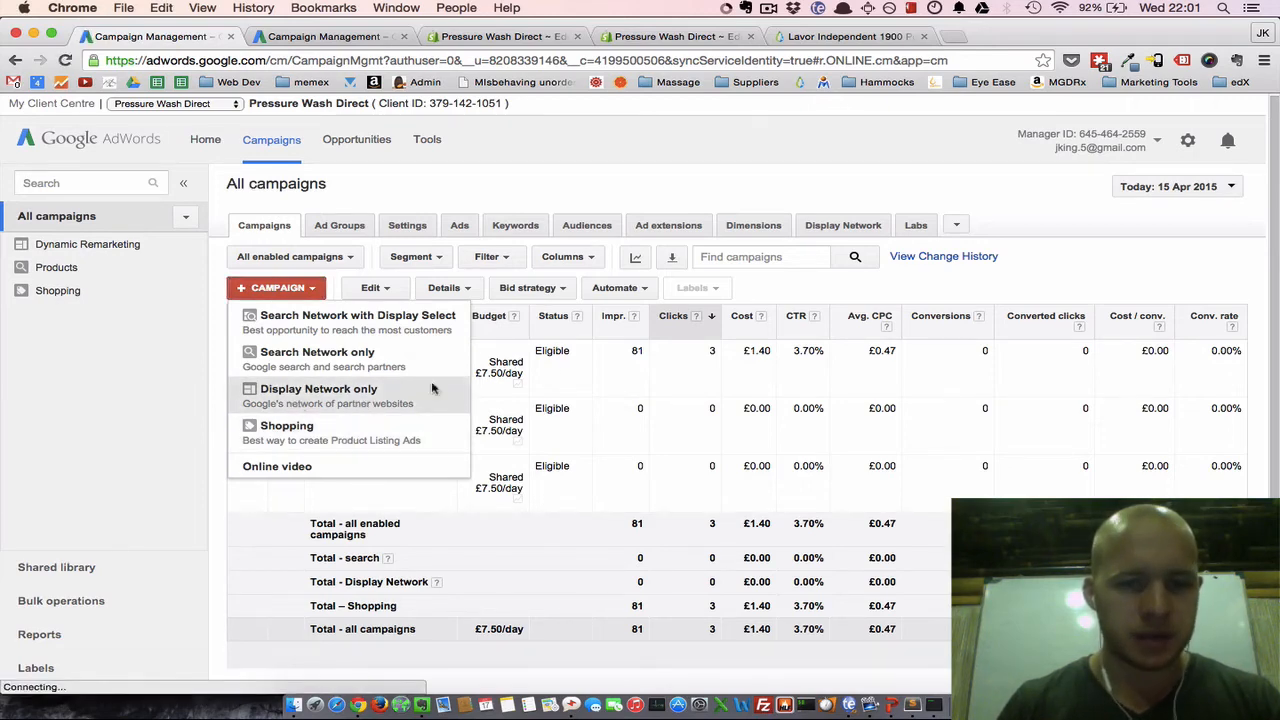
{"action": "left_click", "coordinate": [318, 388]}
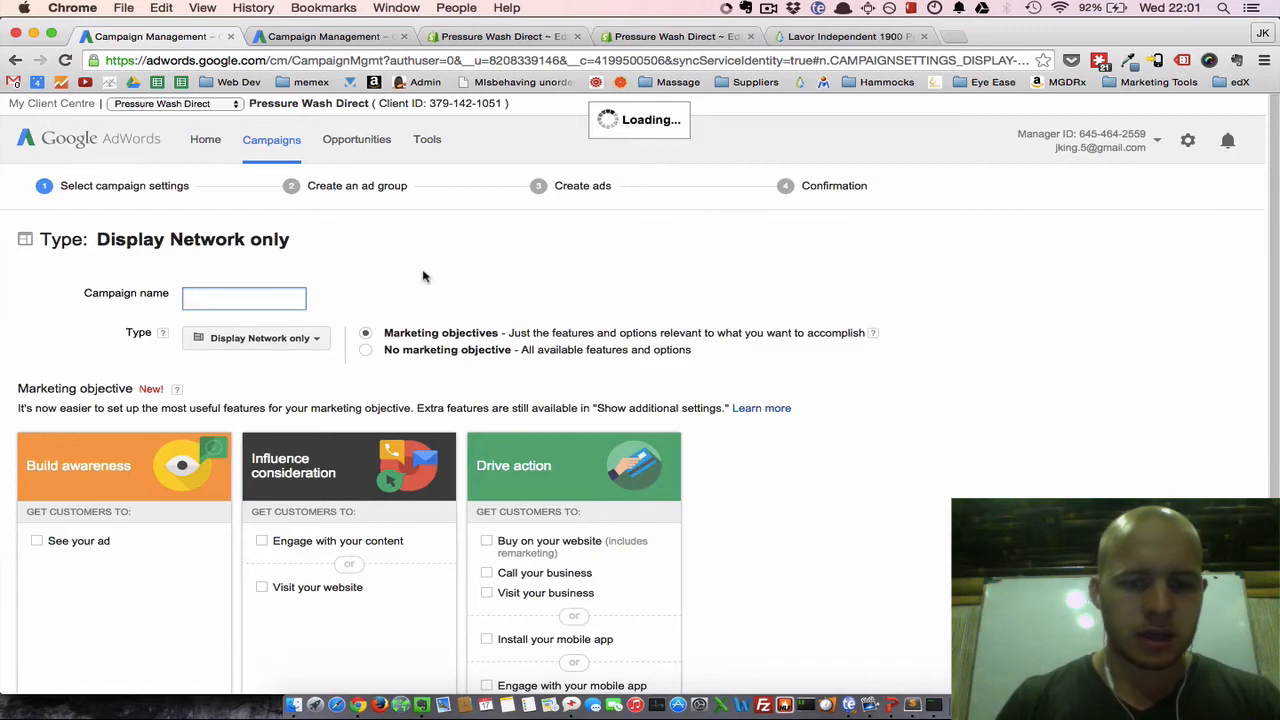
{"action": "type", "text": "Amazing"}
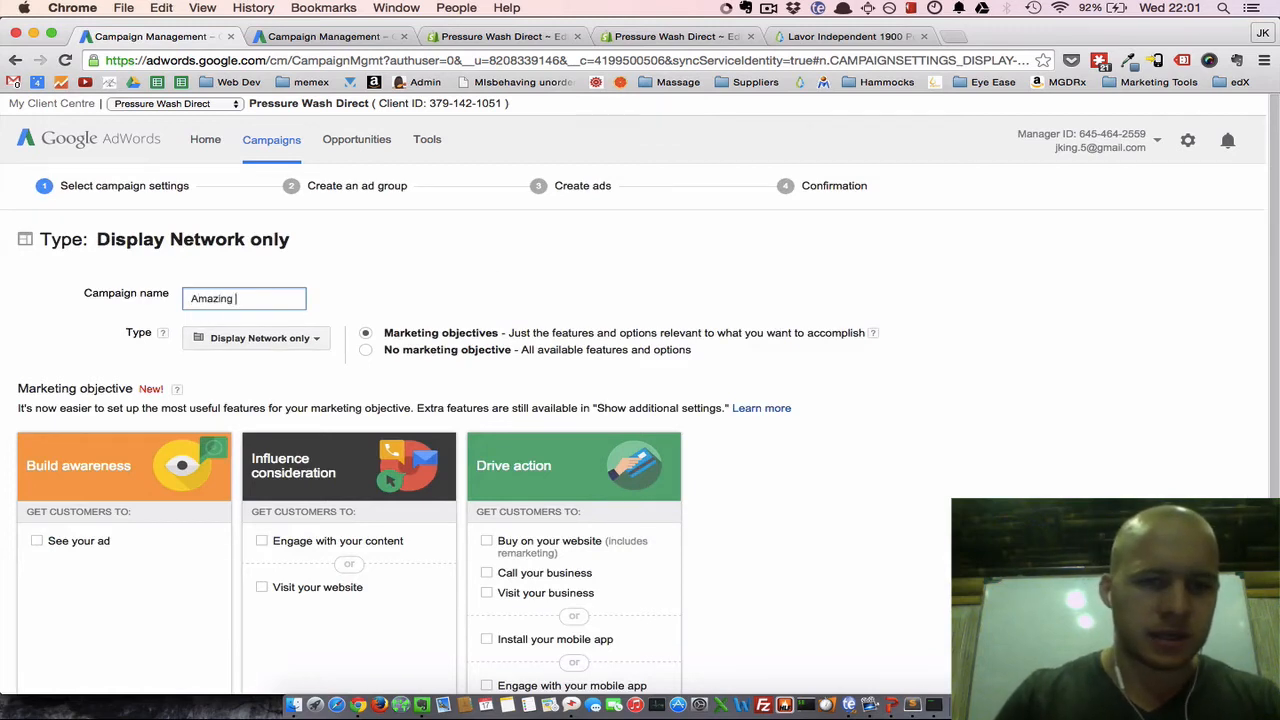
{"action": "type", "text": "Dynamic Re"}
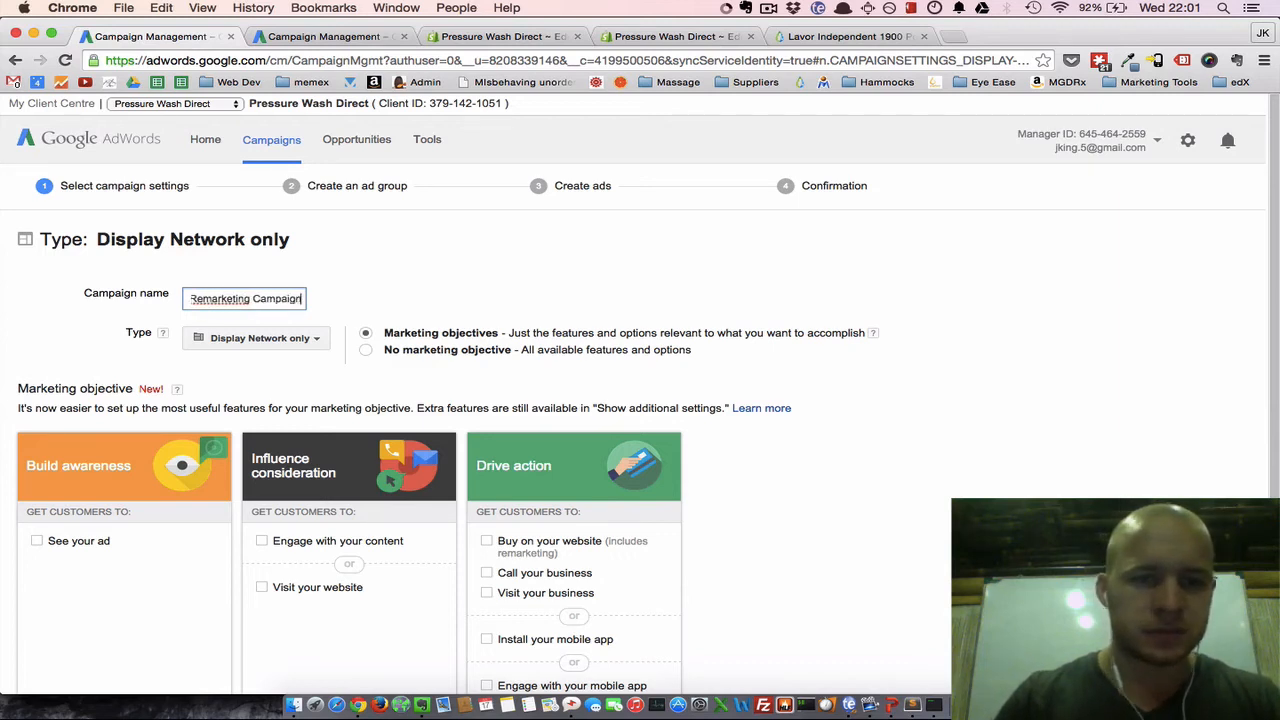
{"action": "mouse_move", "coordinate": [367, 350]}
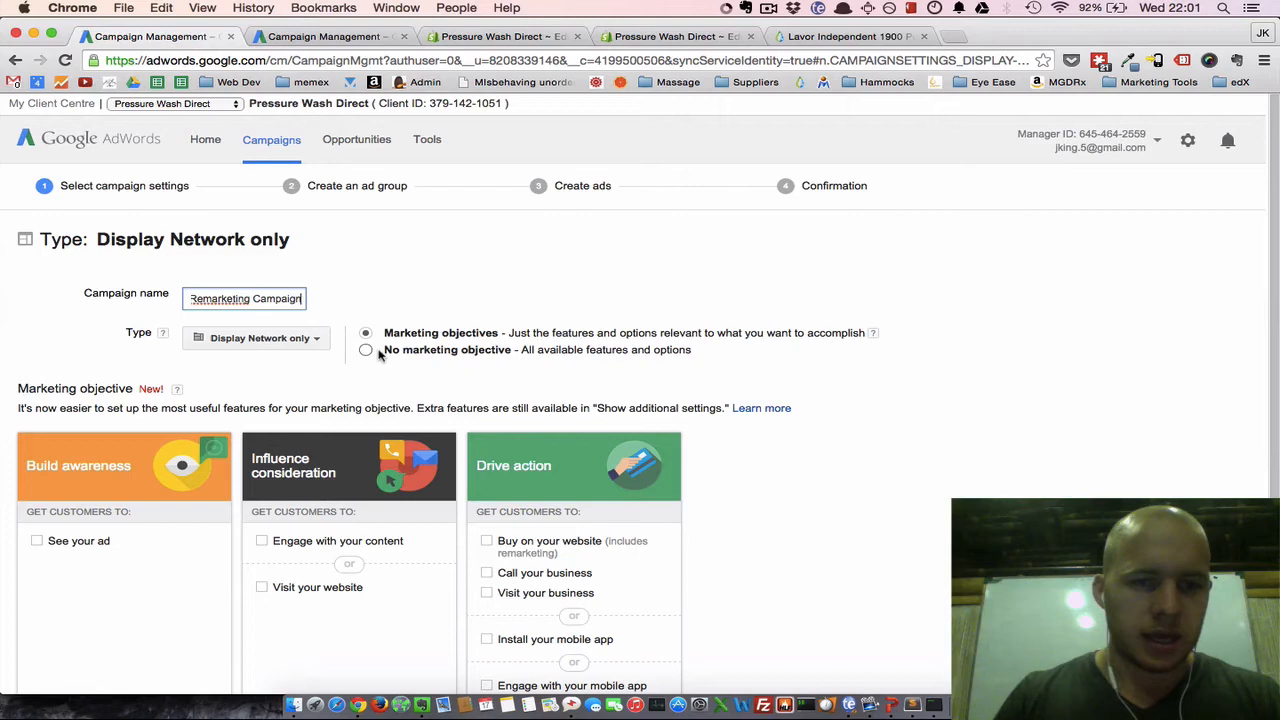
{"action": "left_click", "coordinate": [366, 349]}
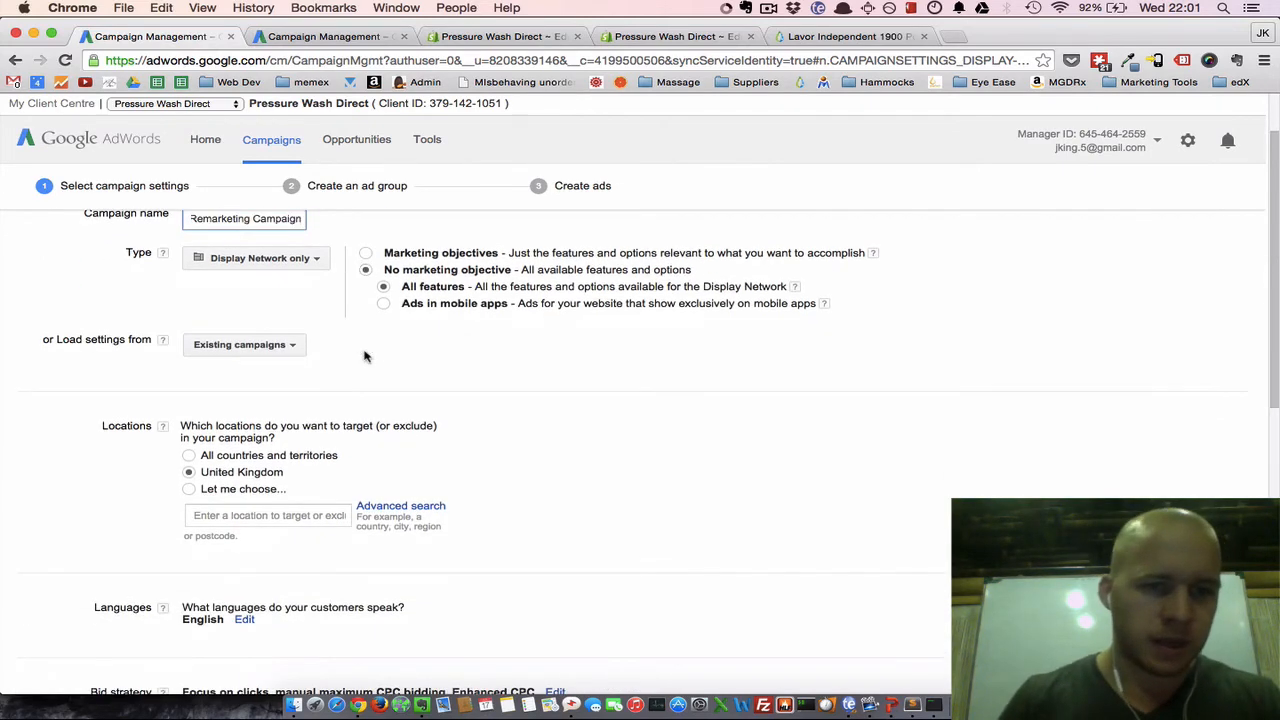
Change the campaign's language targeting to all languages.
{"action": "scroll", "scroll_direction": "down", "scroll_amount": 3}
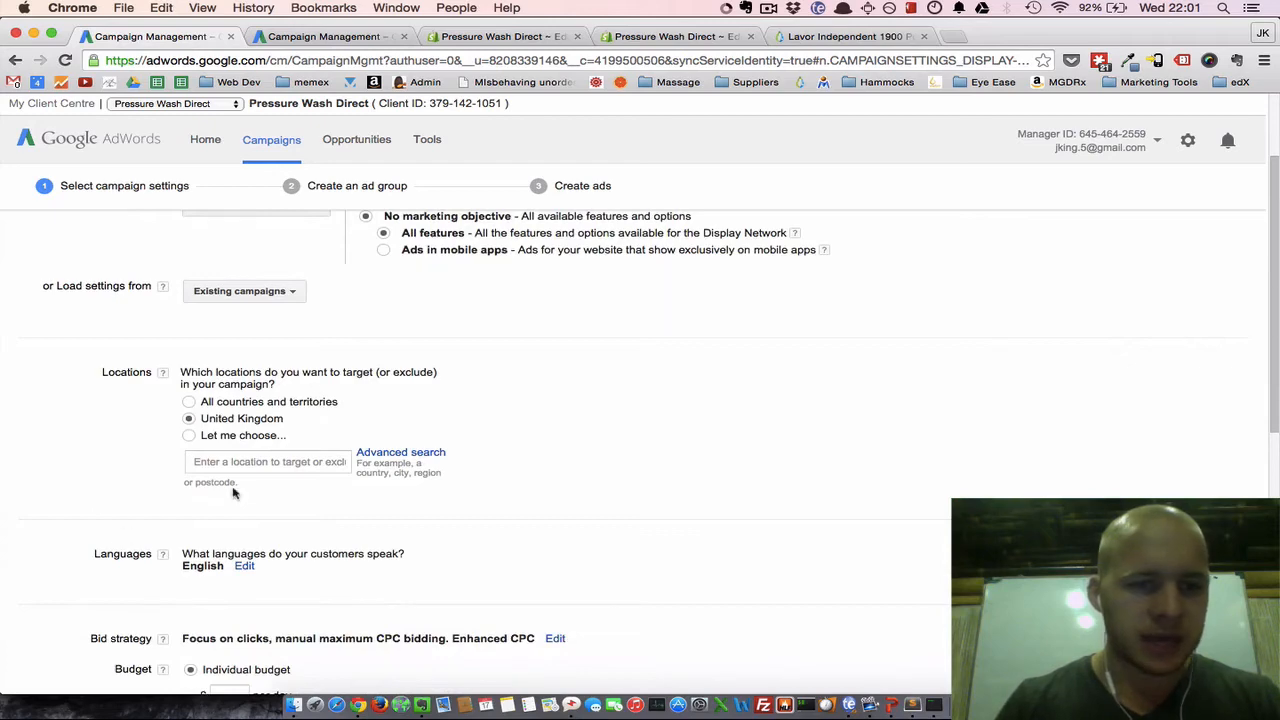
{"action": "scroll", "scroll_direction": "down", "scroll_amount": 3}
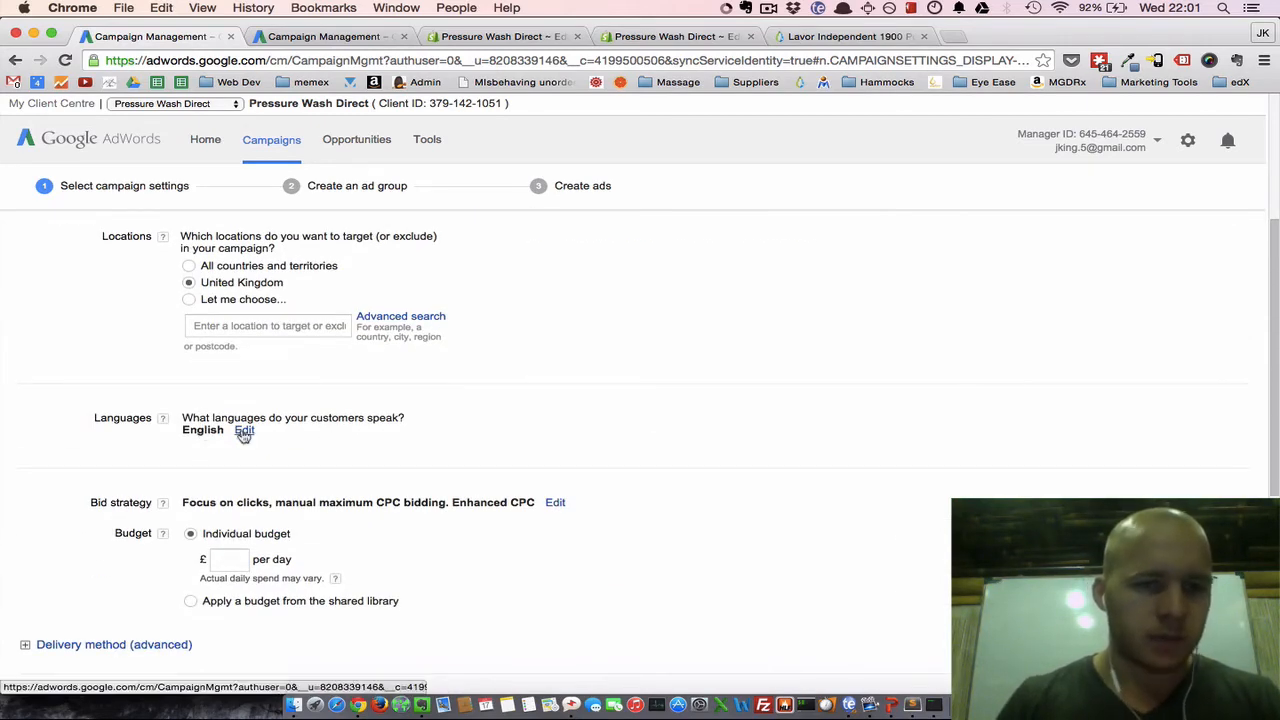
{"action": "left_click", "coordinate": [244, 430]}
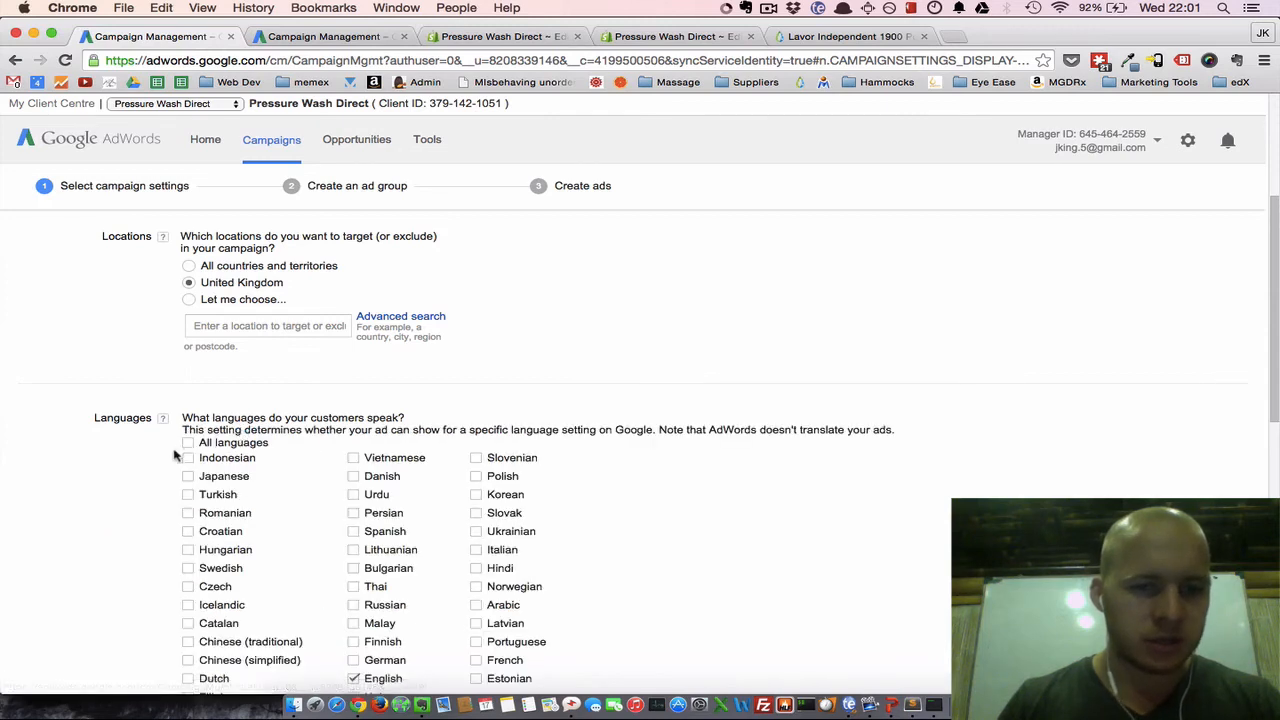
{"action": "left_click", "coordinate": [188, 442]}
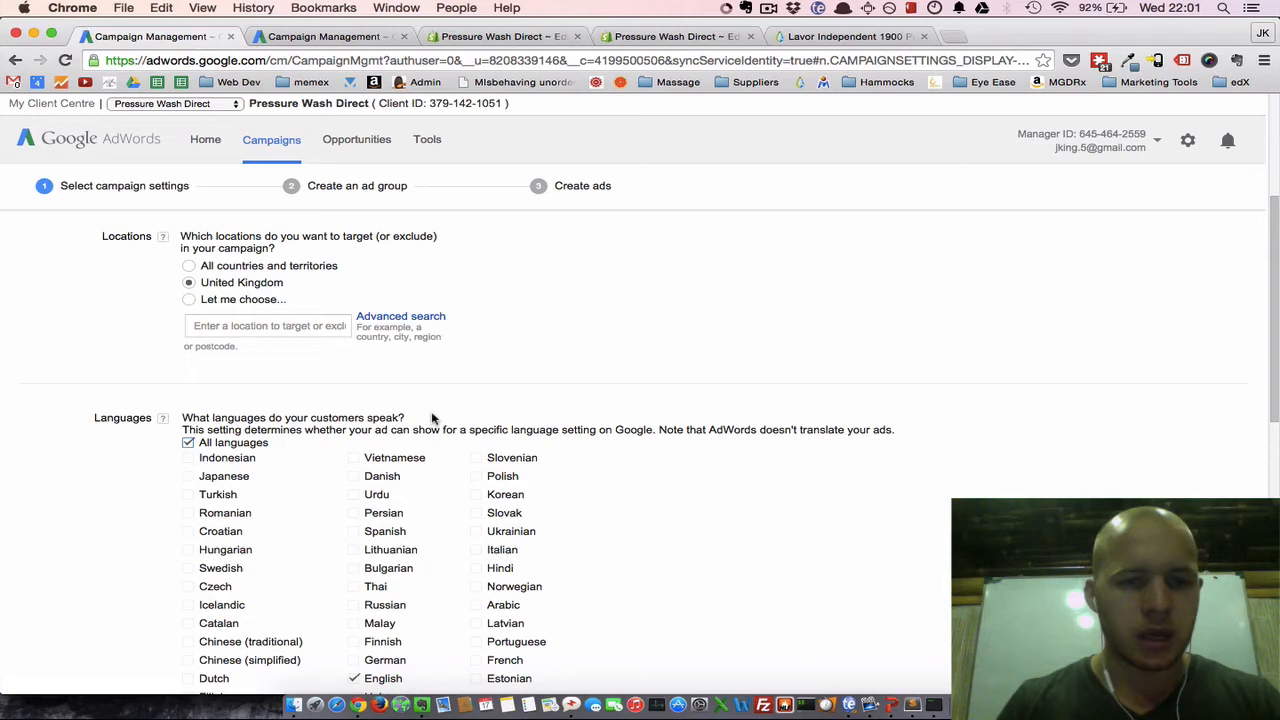
Set an individual campaign budget of £5 per day.
{"action": "scroll", "scroll_direction": "down", "scroll_amount": 3}
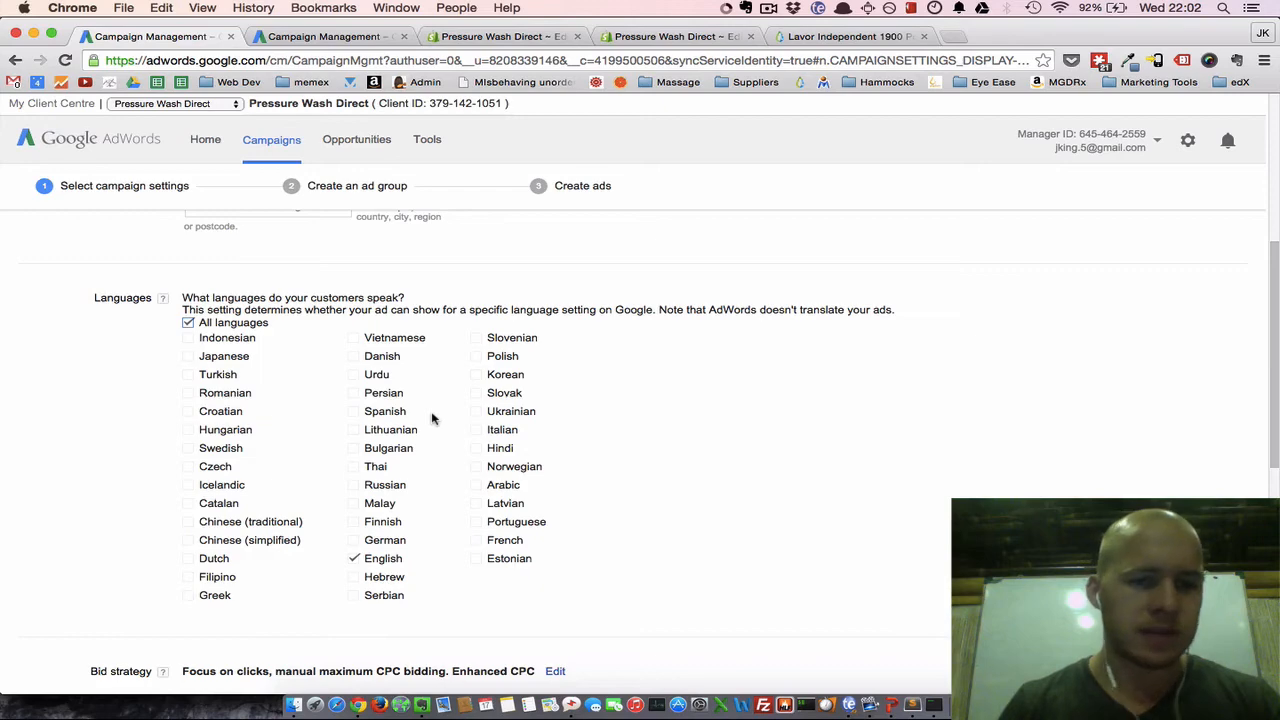
{"action": "scroll", "scroll_direction": "down", "scroll_amount": 3}
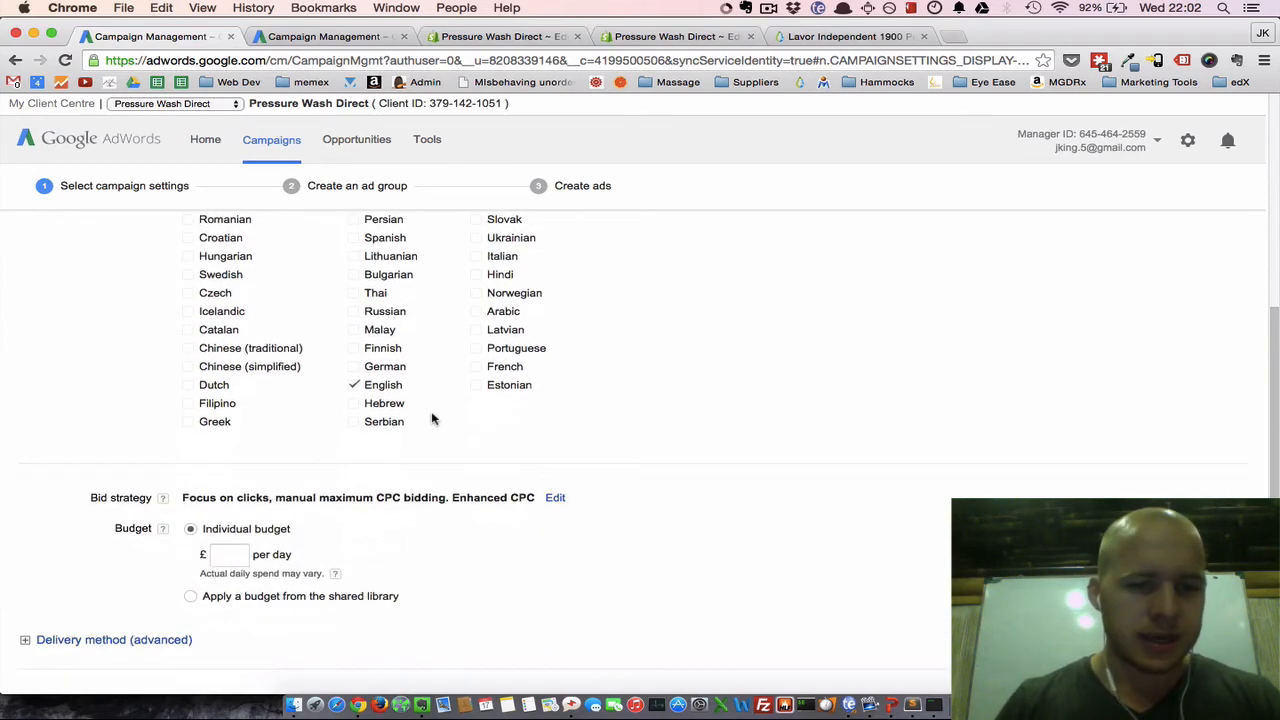
{"action": "scroll", "scroll_direction": "down", "scroll_amount": 3}
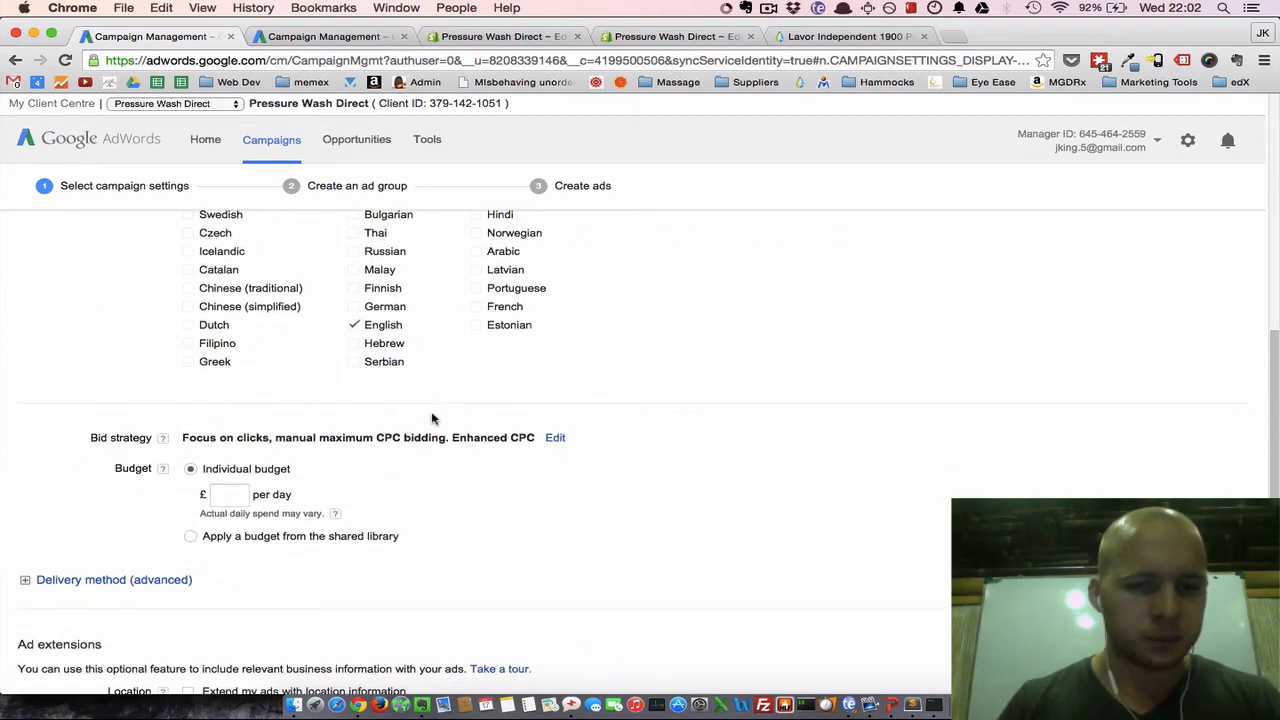
{"action": "scroll", "scroll_direction": "down", "scroll_amount": 3}
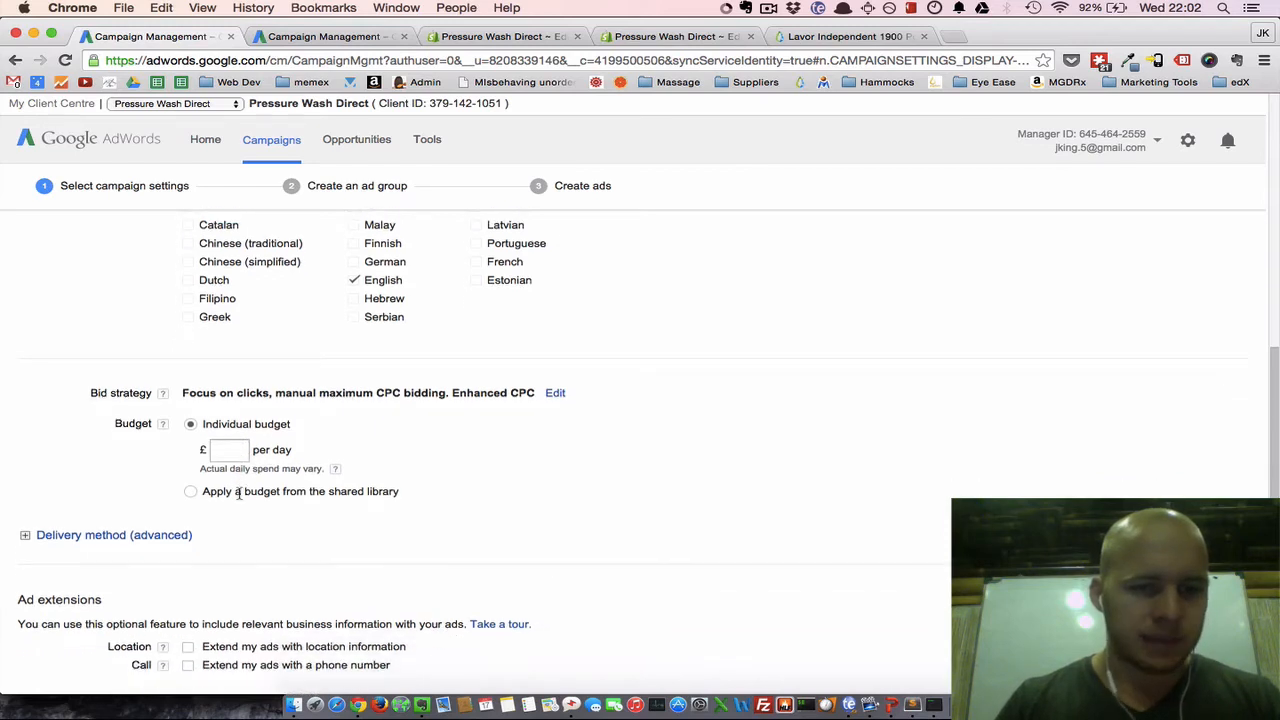
{"action": "left_click", "coordinate": [228, 449]}
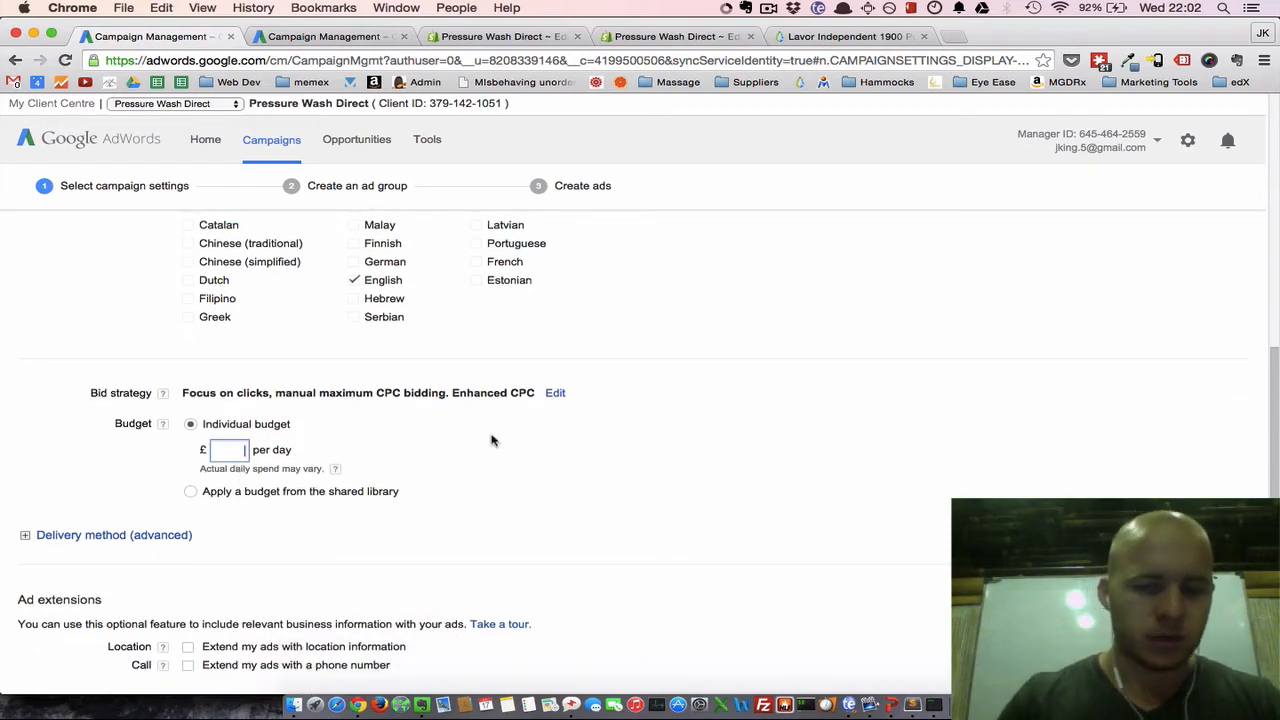
{"action": "type", "text": "5"}
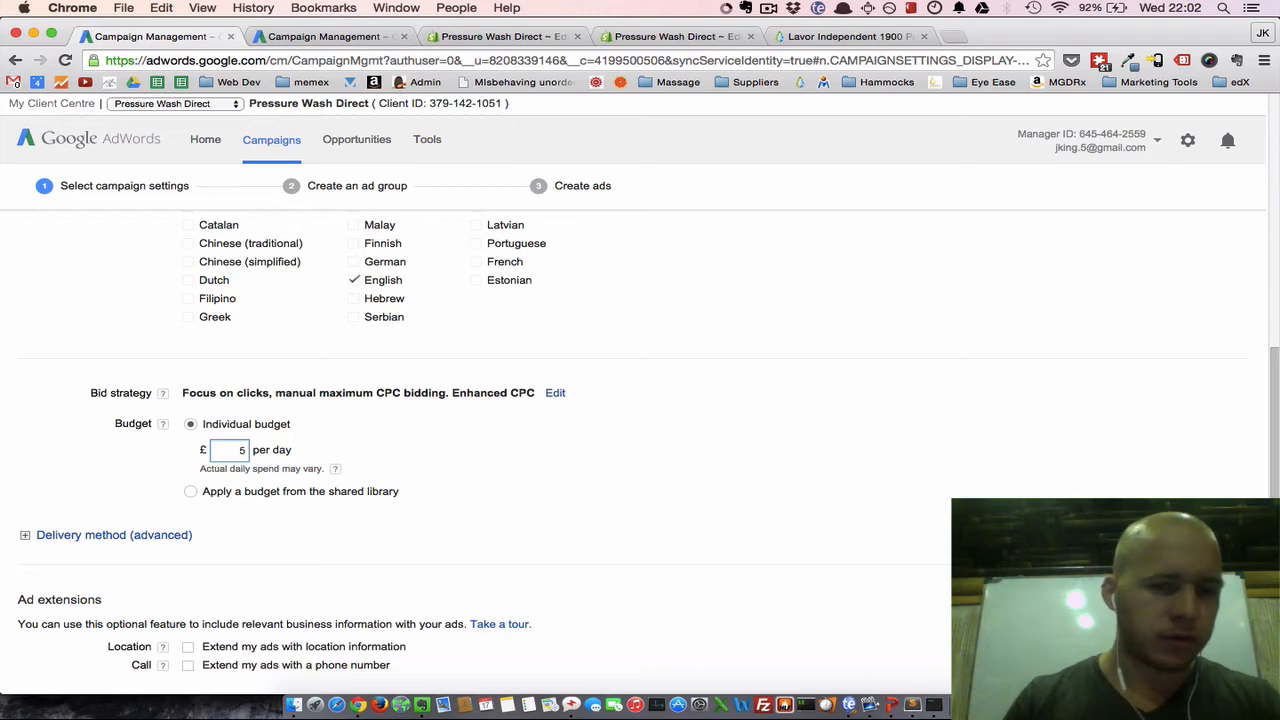
{"action": "scroll", "scroll_direction": "down", "scroll_amount": 3}
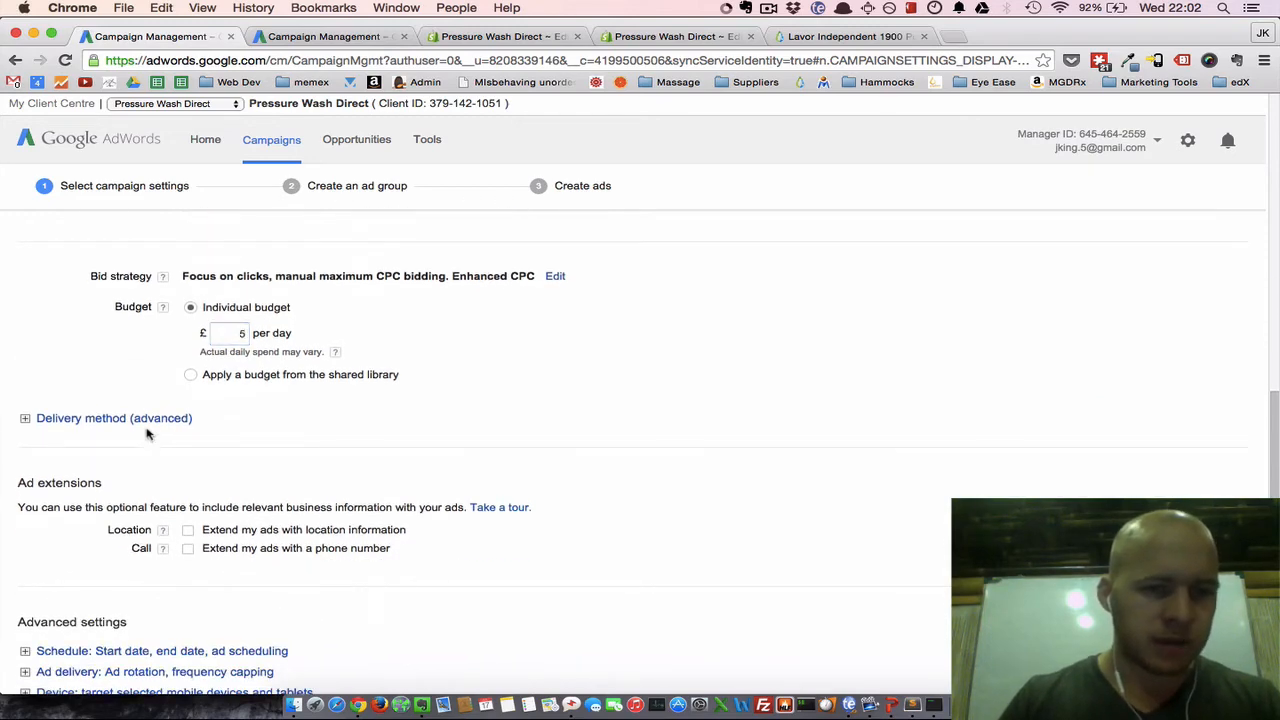
Enable dynamic ads with Retail business type and the Pressure Wash Direct feed.
{"action": "left_click", "coordinate": [25, 418]}
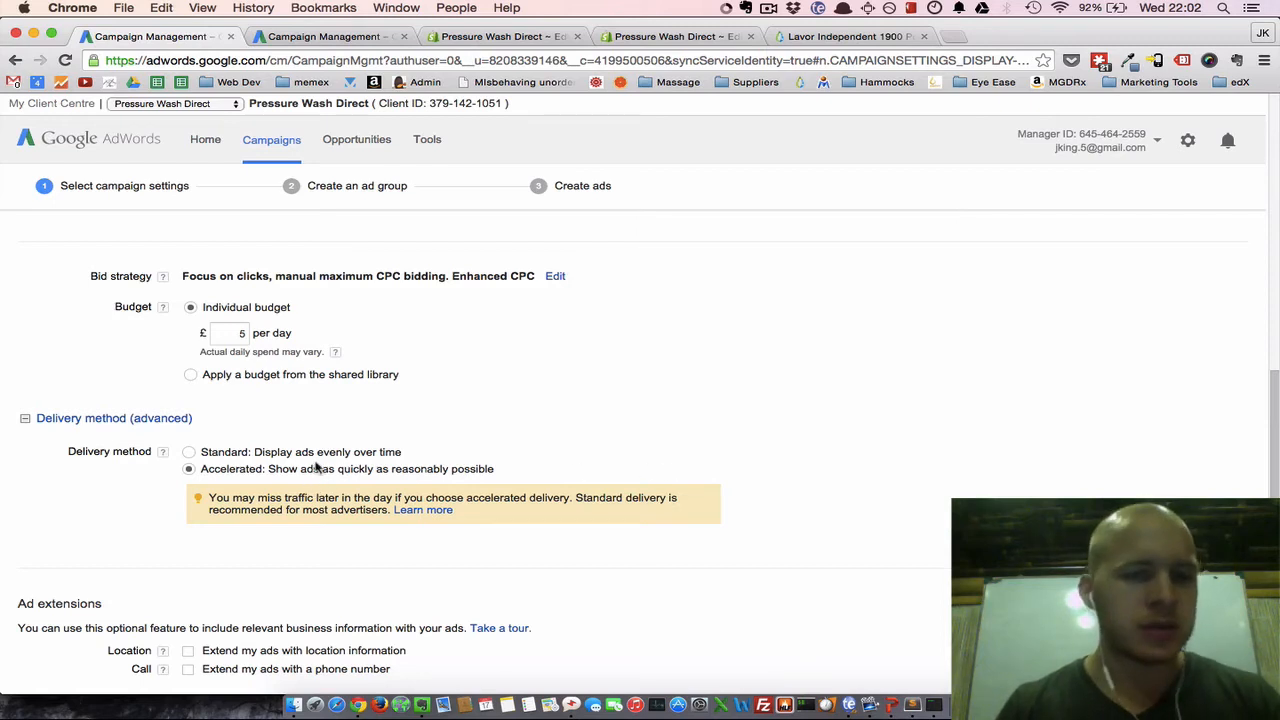
{"action": "mouse_move", "coordinate": [605, 415]}
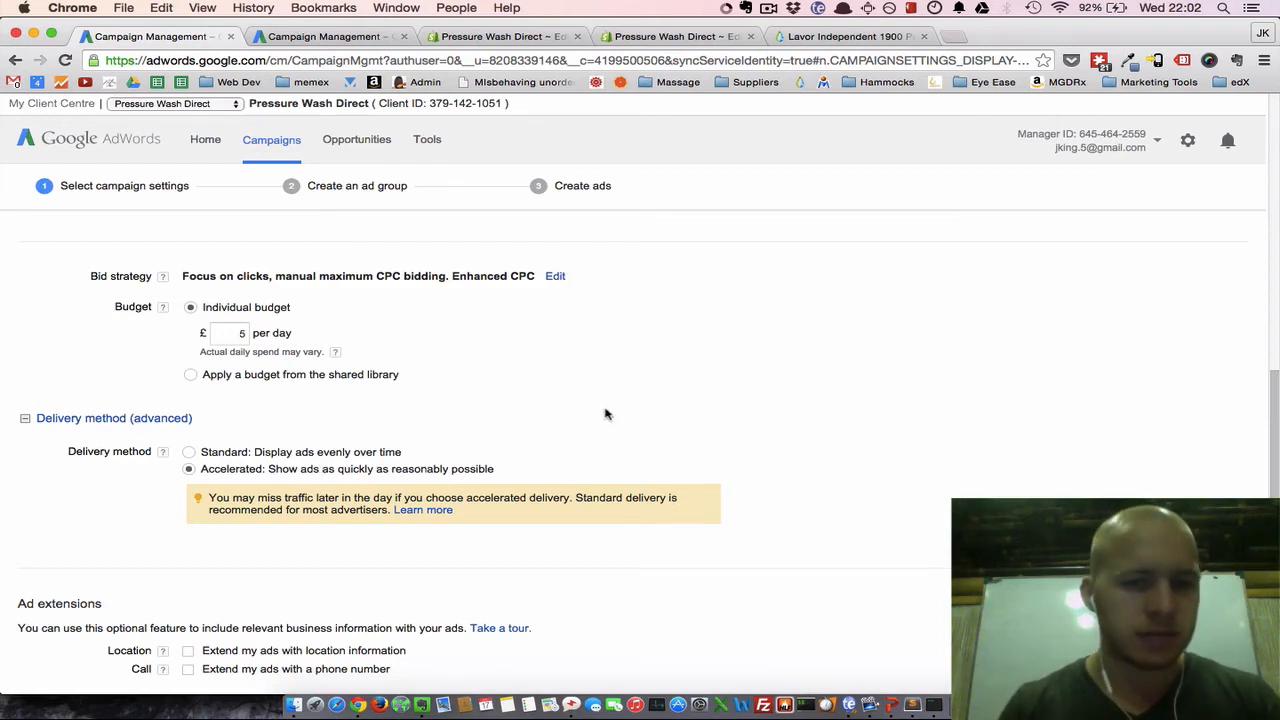
{"action": "scroll", "scroll_direction": "down", "scroll_amount": 3}
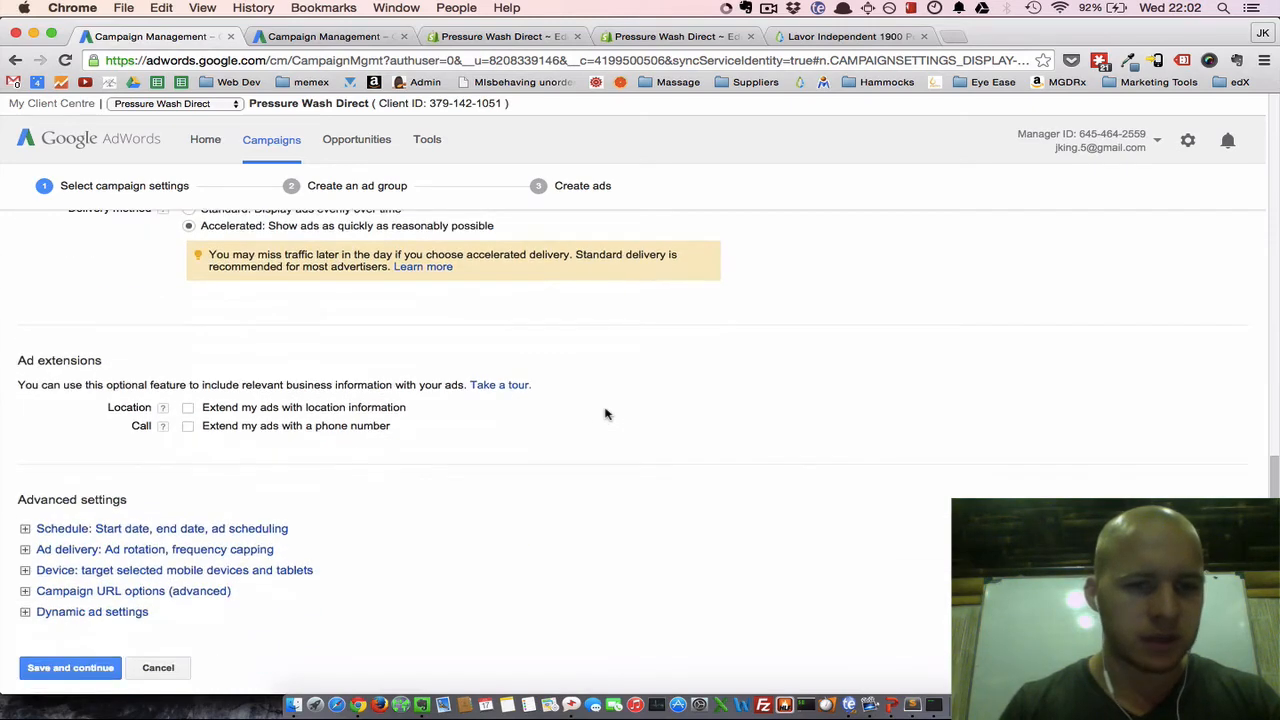
{"action": "scroll", "scroll_direction": "down", "scroll_amount": 3}
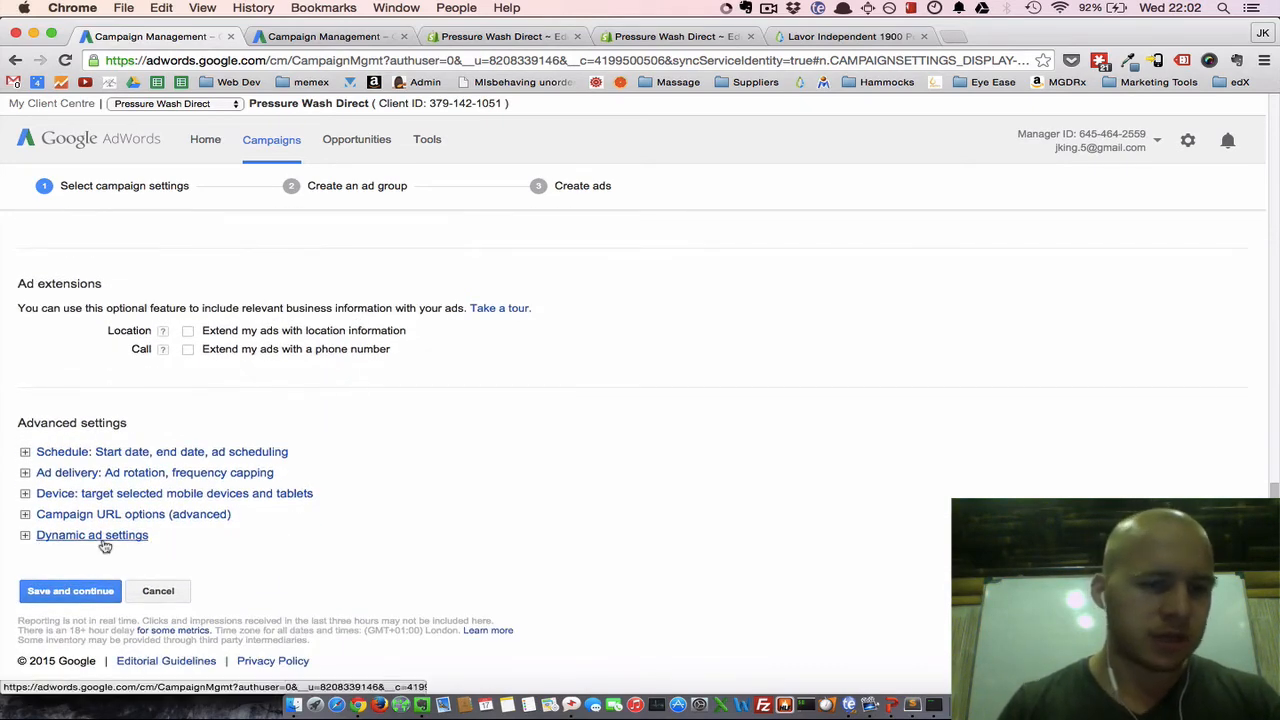
{"action": "left_click", "coordinate": [92, 534]}
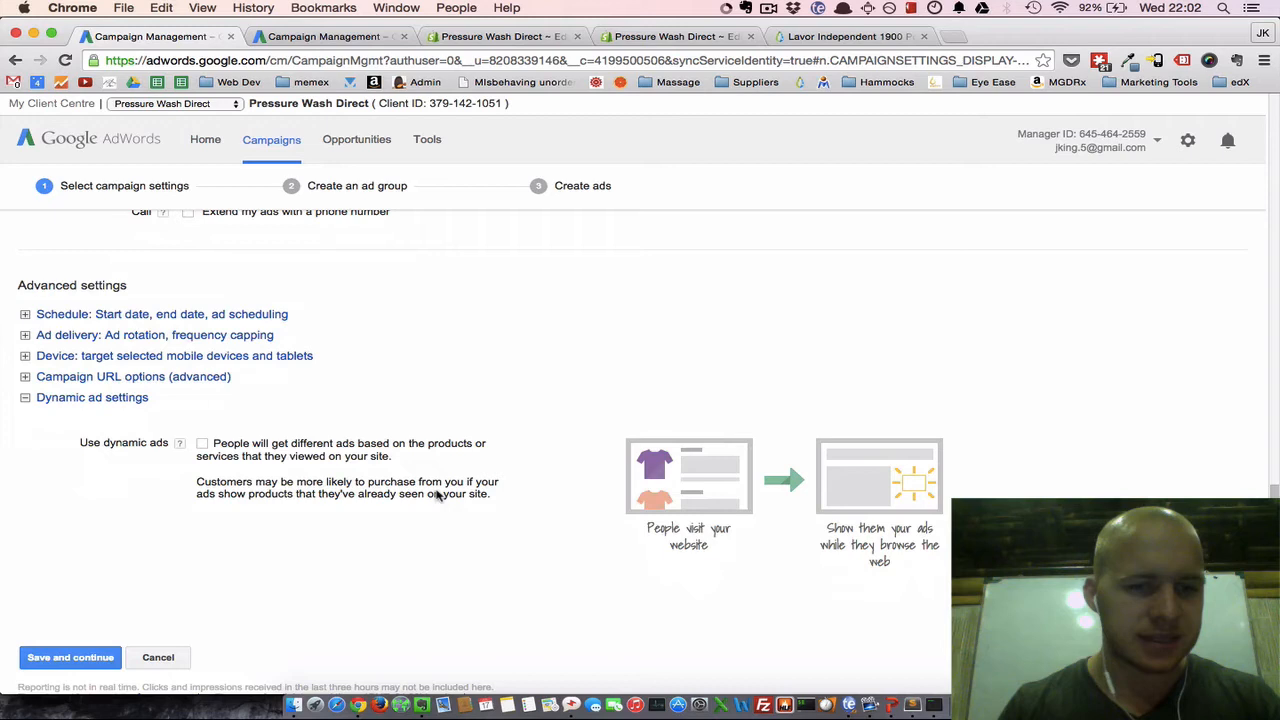
{"action": "left_click", "coordinate": [202, 443]}
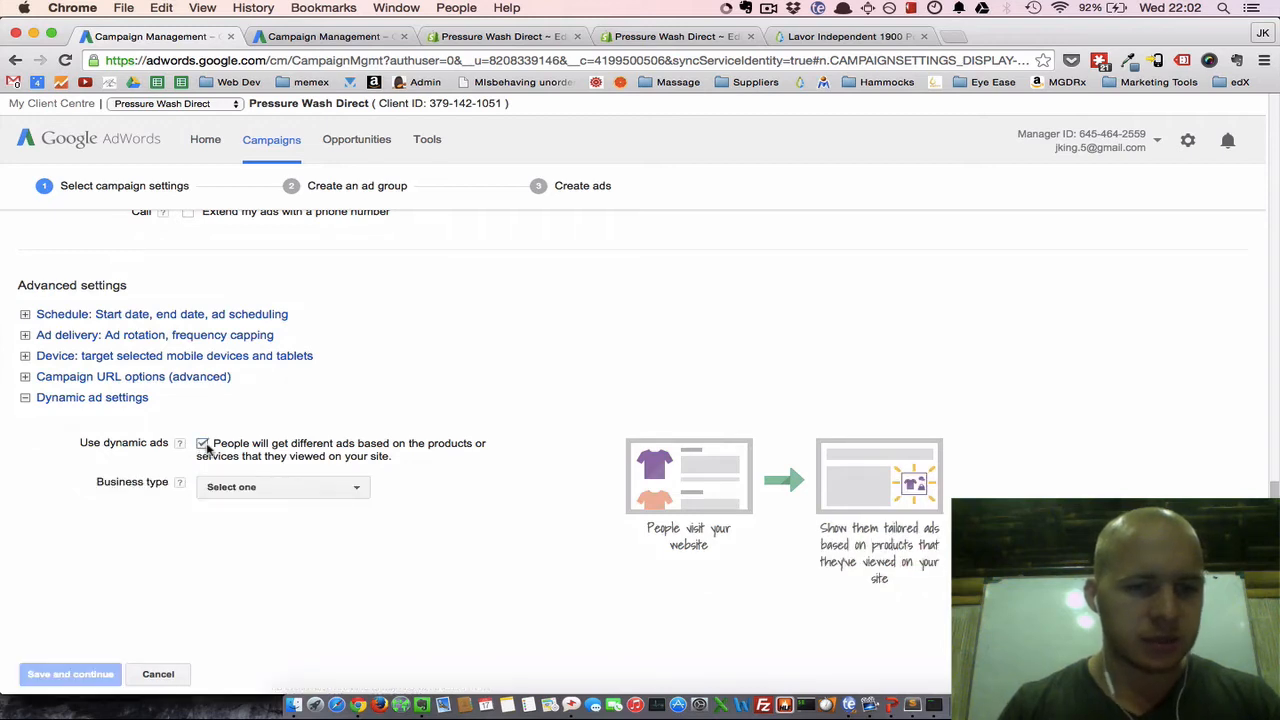
{"action": "left_click", "coordinate": [283, 487]}
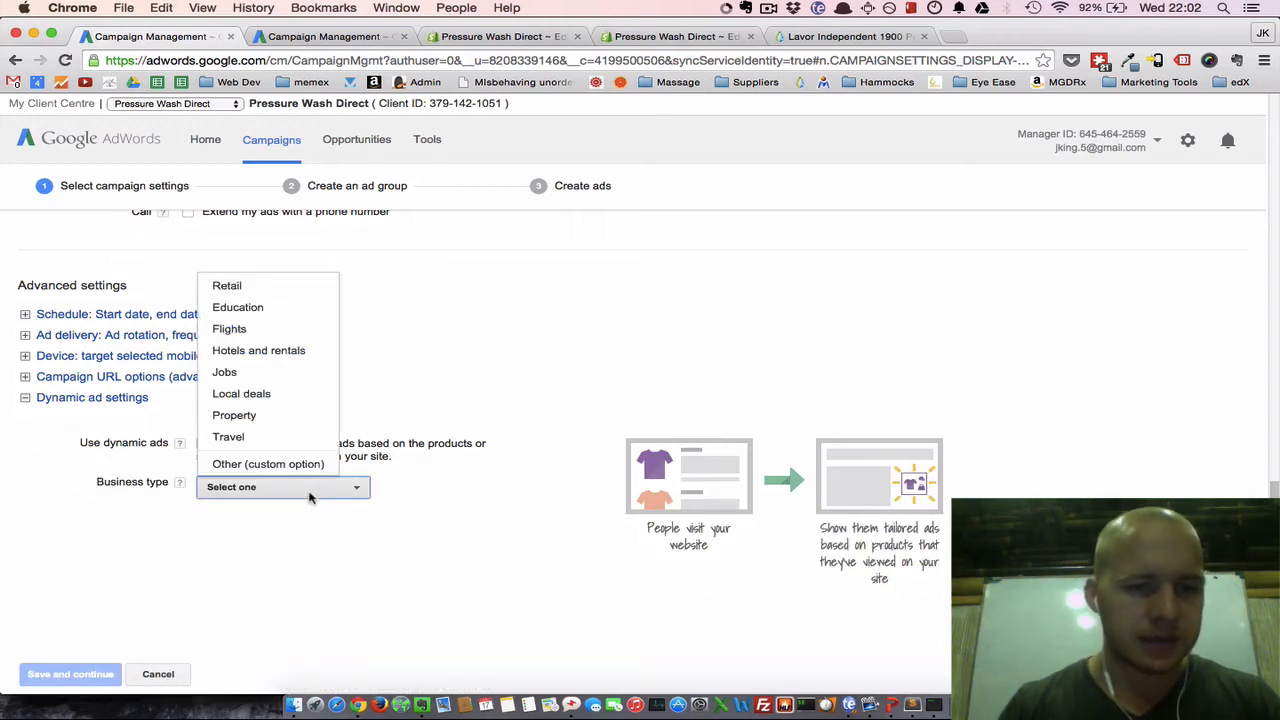
{"action": "left_click", "coordinate": [226, 286]}
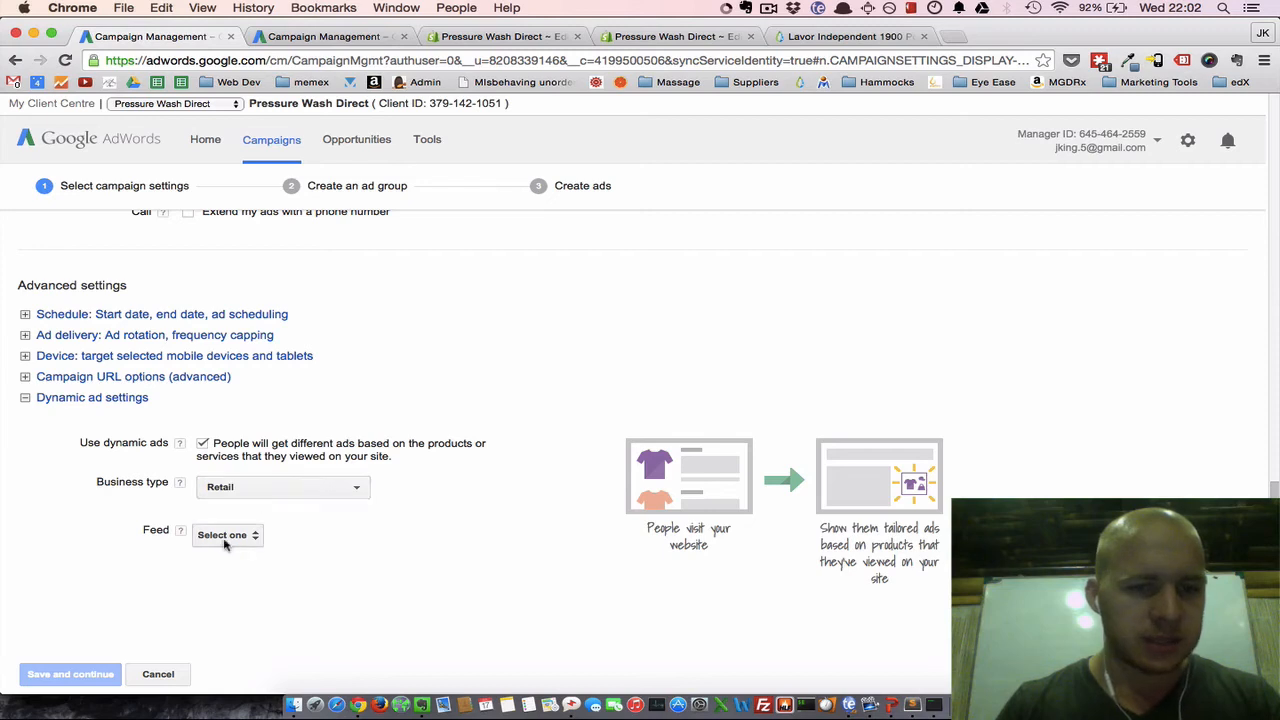
{"action": "left_click", "coordinate": [226, 534]}
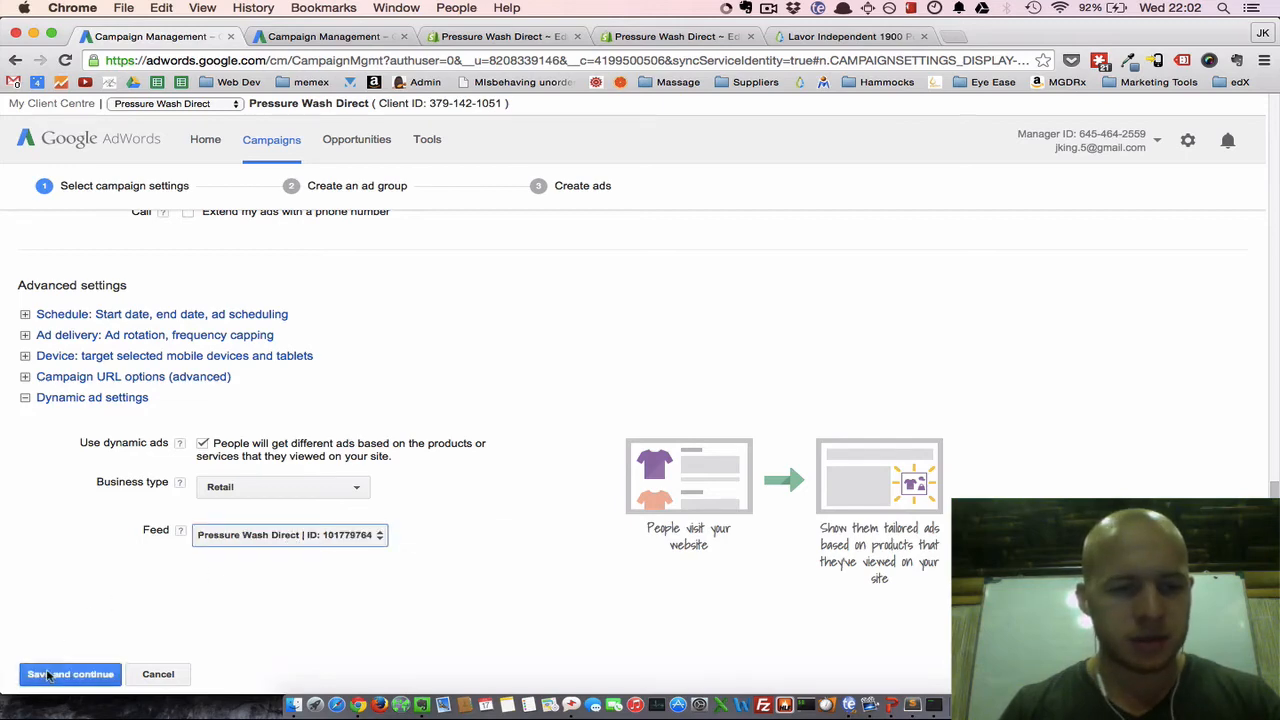
{"action": "scroll", "scroll_direction": "down", "scroll_amount": 3}
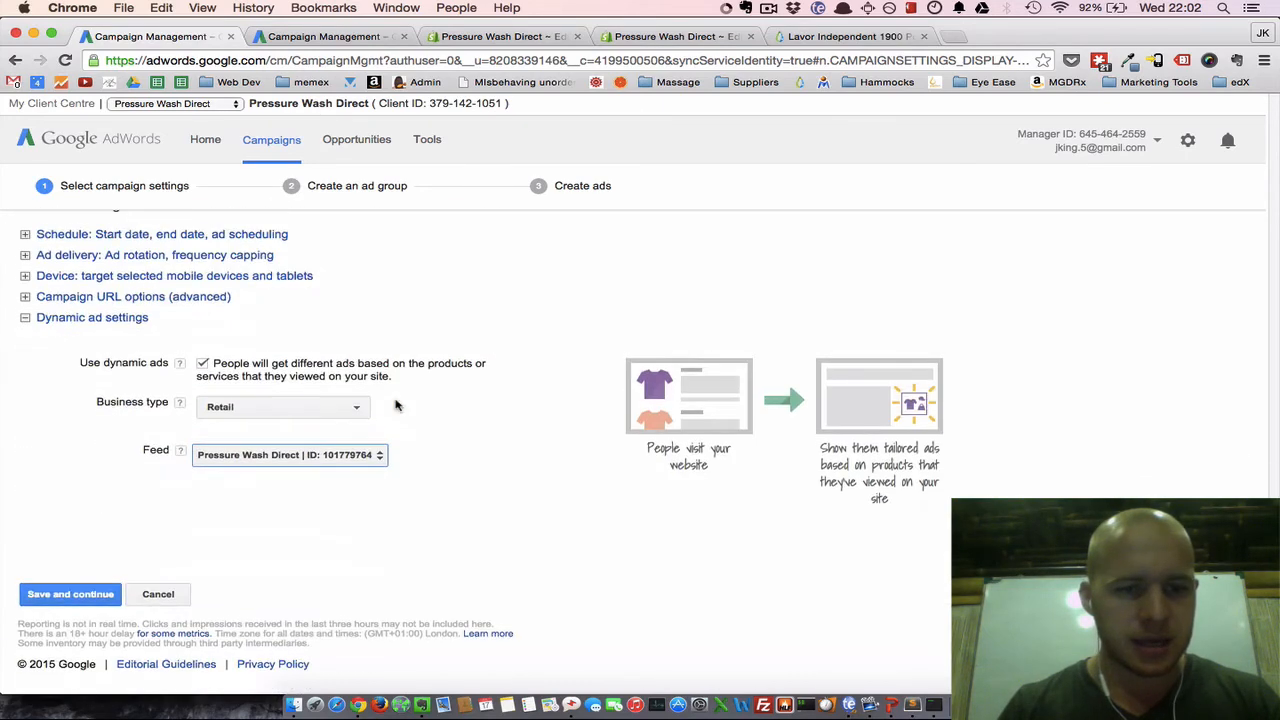
Save the campaign settings and give the ad group a £2 enhanced CPC bid.
{"action": "left_click", "coordinate": [70, 594]}
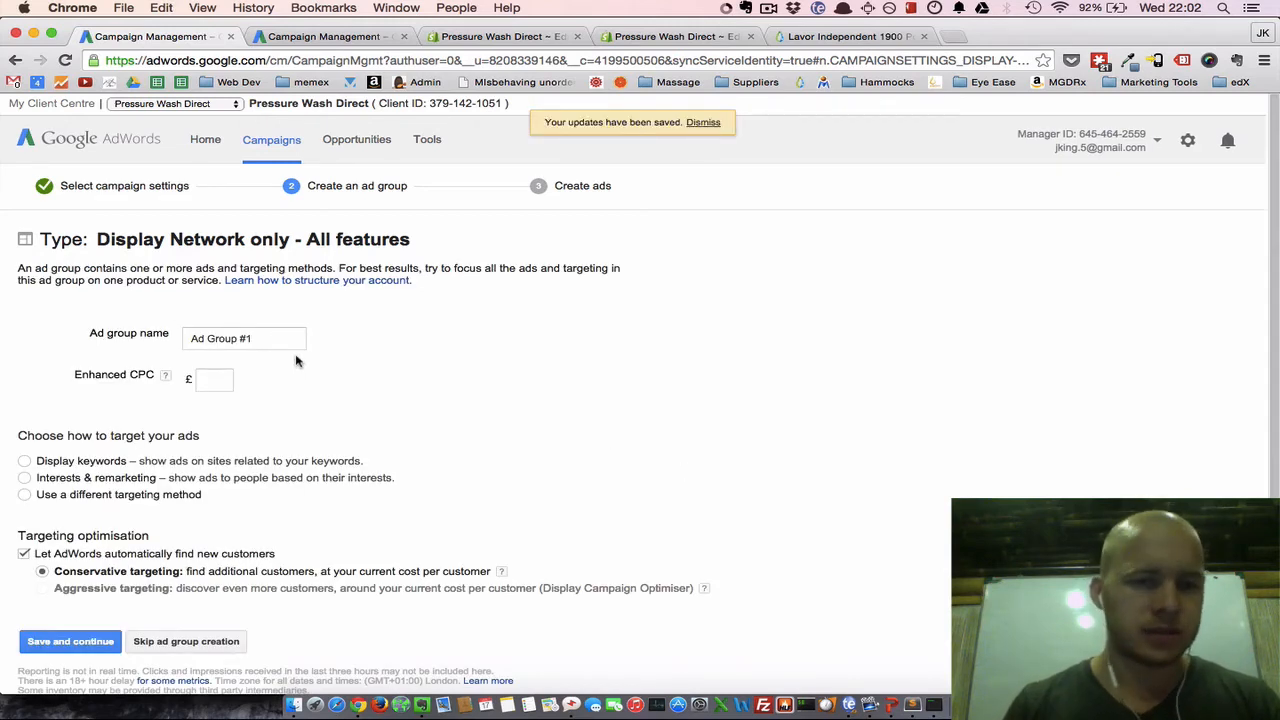
{"action": "left_click", "coordinate": [245, 338]}
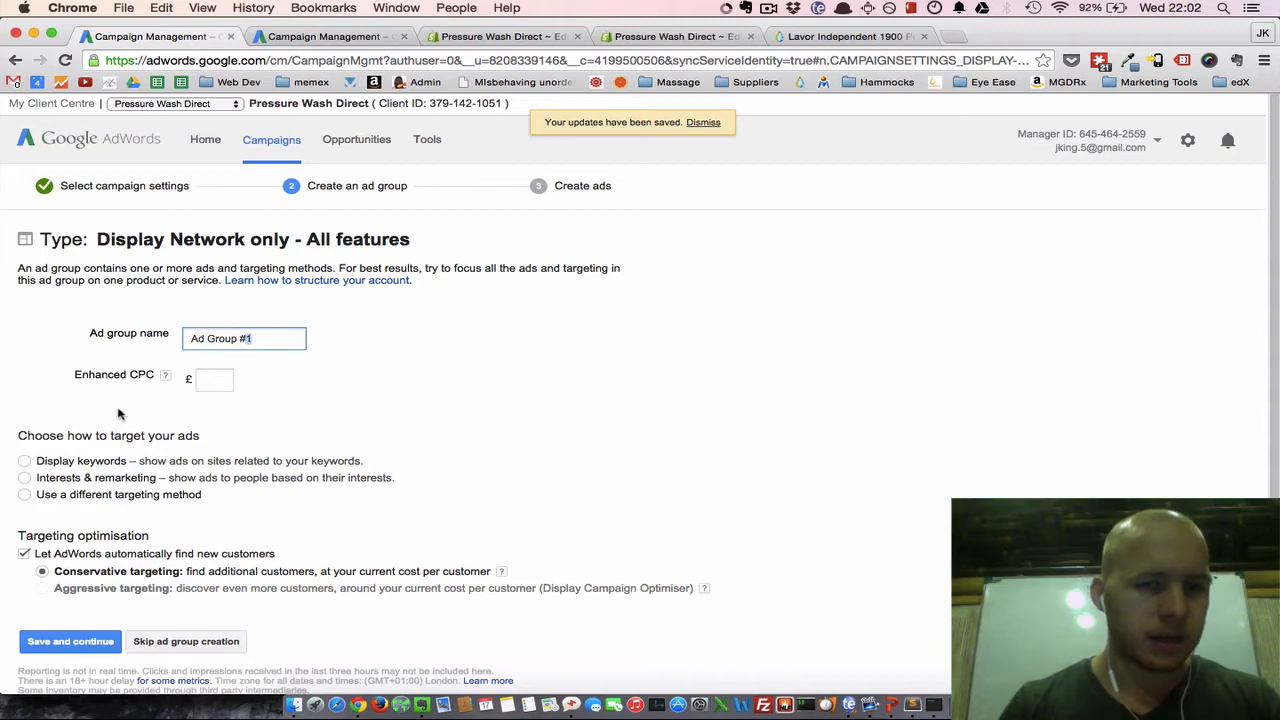
{"action": "left_click", "coordinate": [213, 381]}
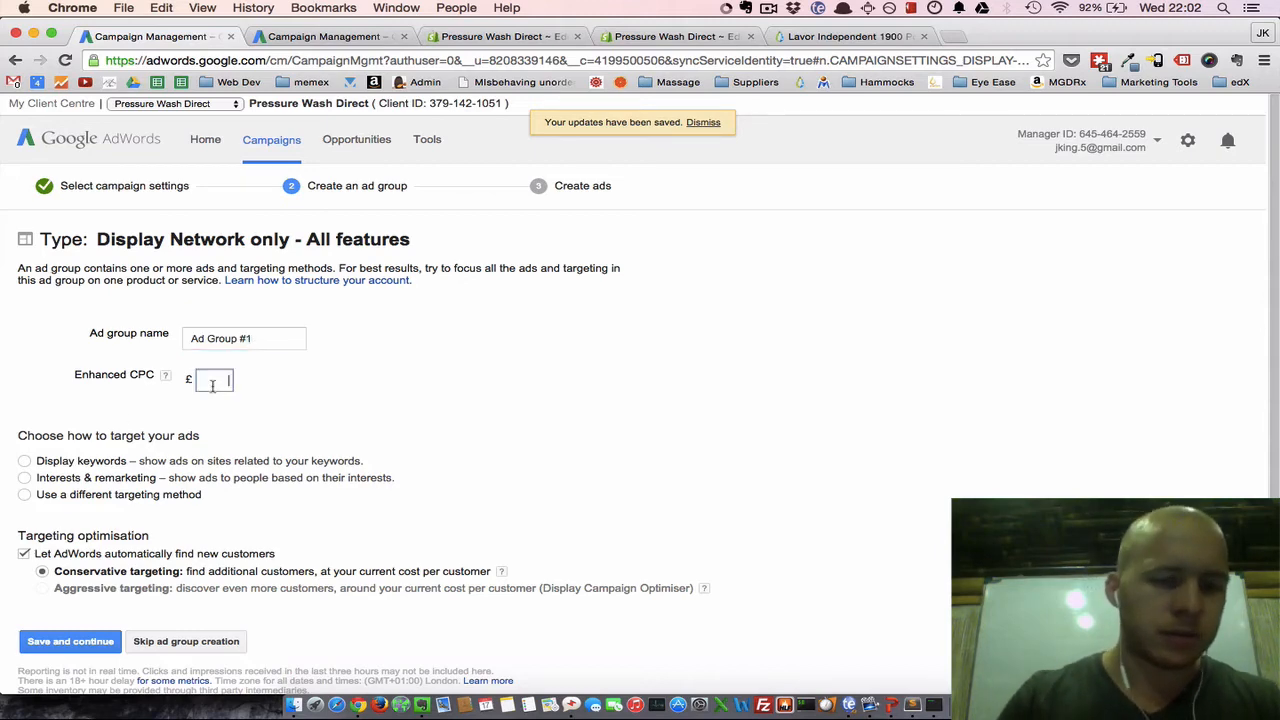
{"action": "type", "text": "2"}
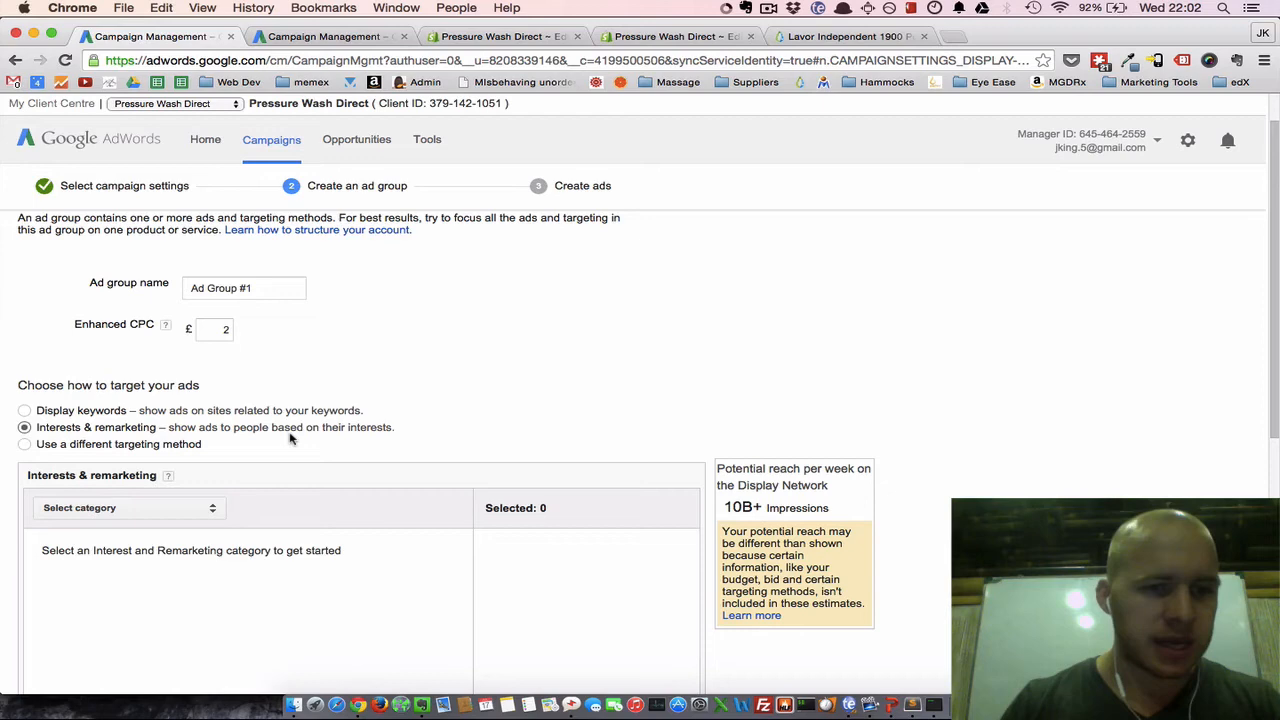
Target the 'All visitors to the site, minus customers' list without automatic targeting, then save.
{"action": "left_click", "coordinate": [128, 507]}
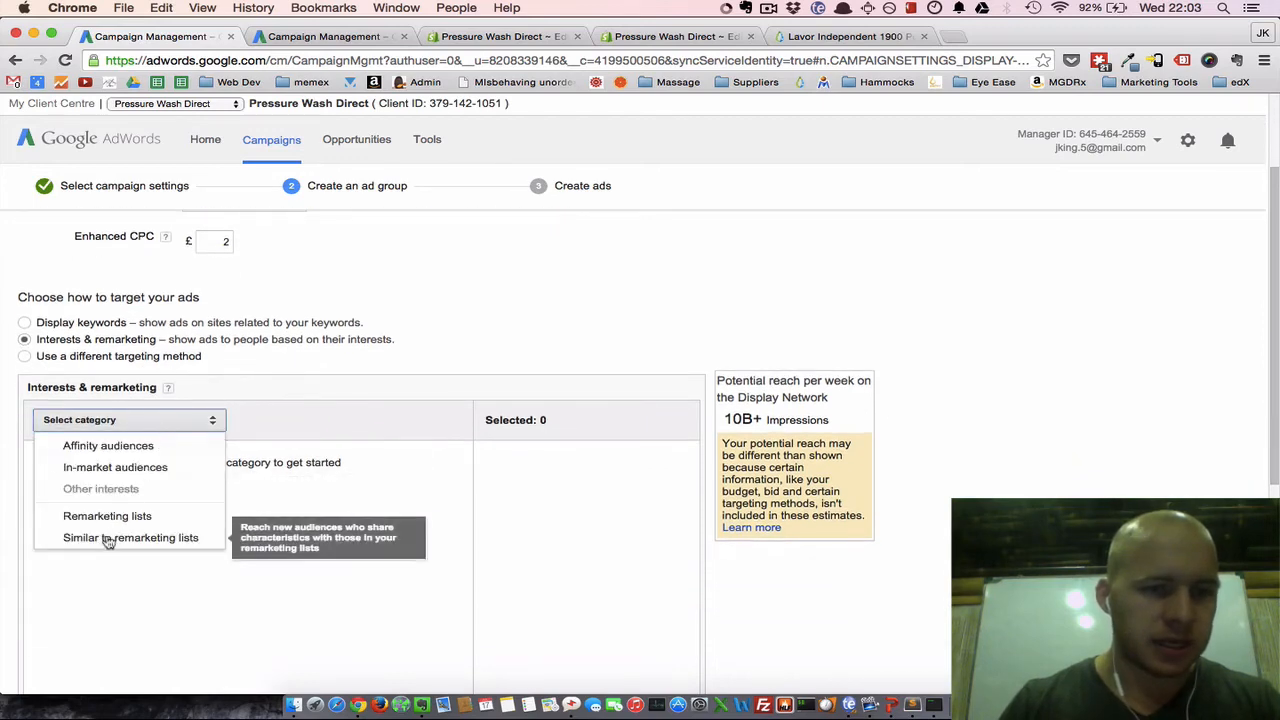
{"action": "left_click", "coordinate": [107, 515]}
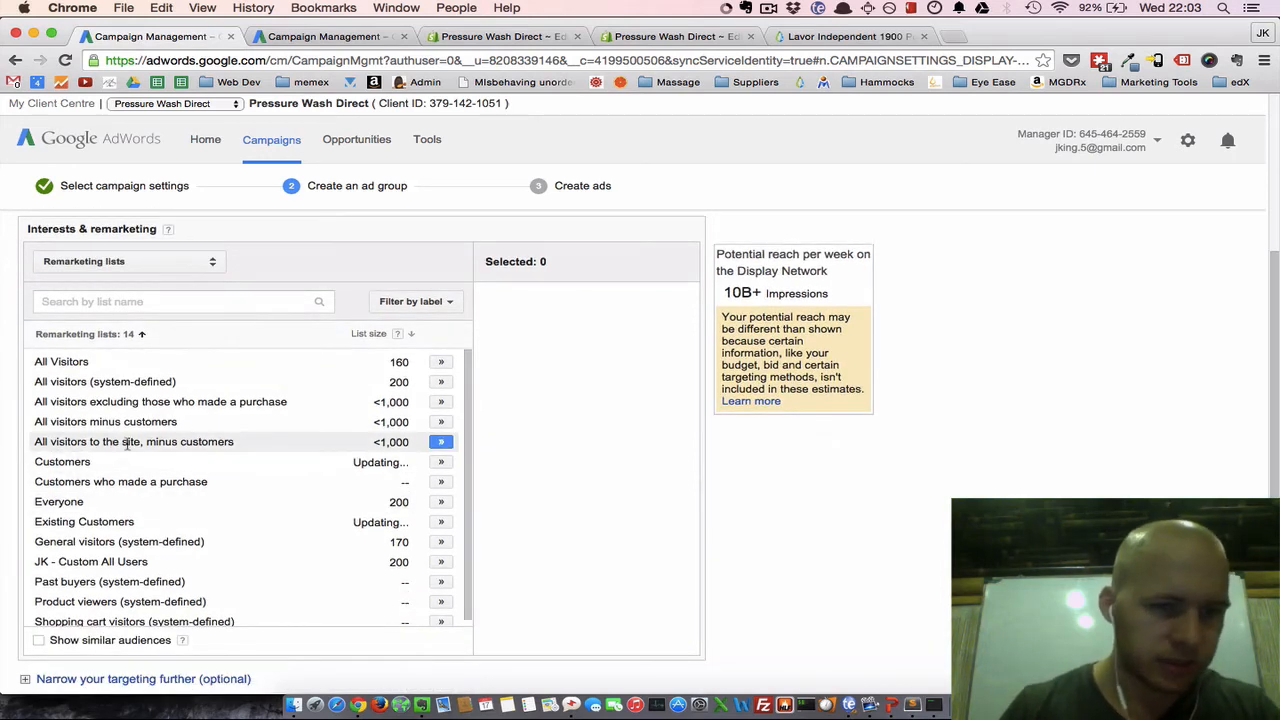
{"action": "left_click", "coordinate": [440, 442]}
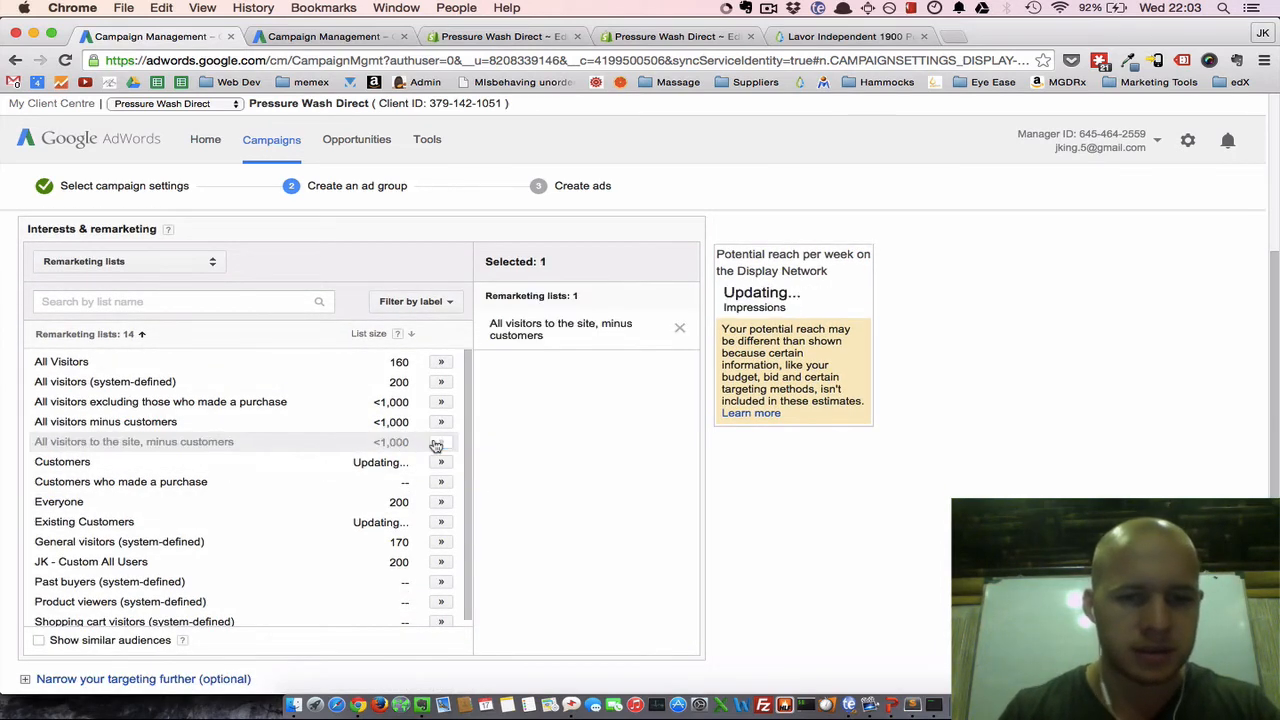
{"action": "scroll", "scroll_direction": "down", "scroll_amount": 3}
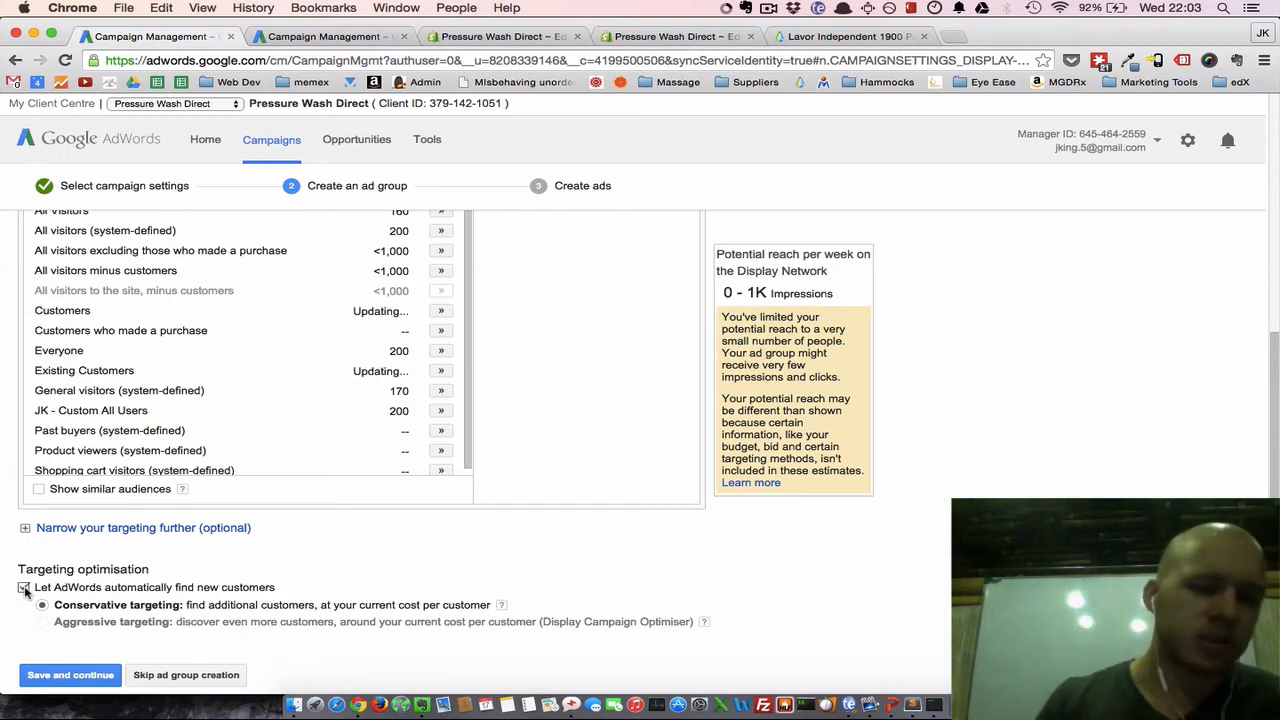
{"action": "left_click", "coordinate": [23, 587]}
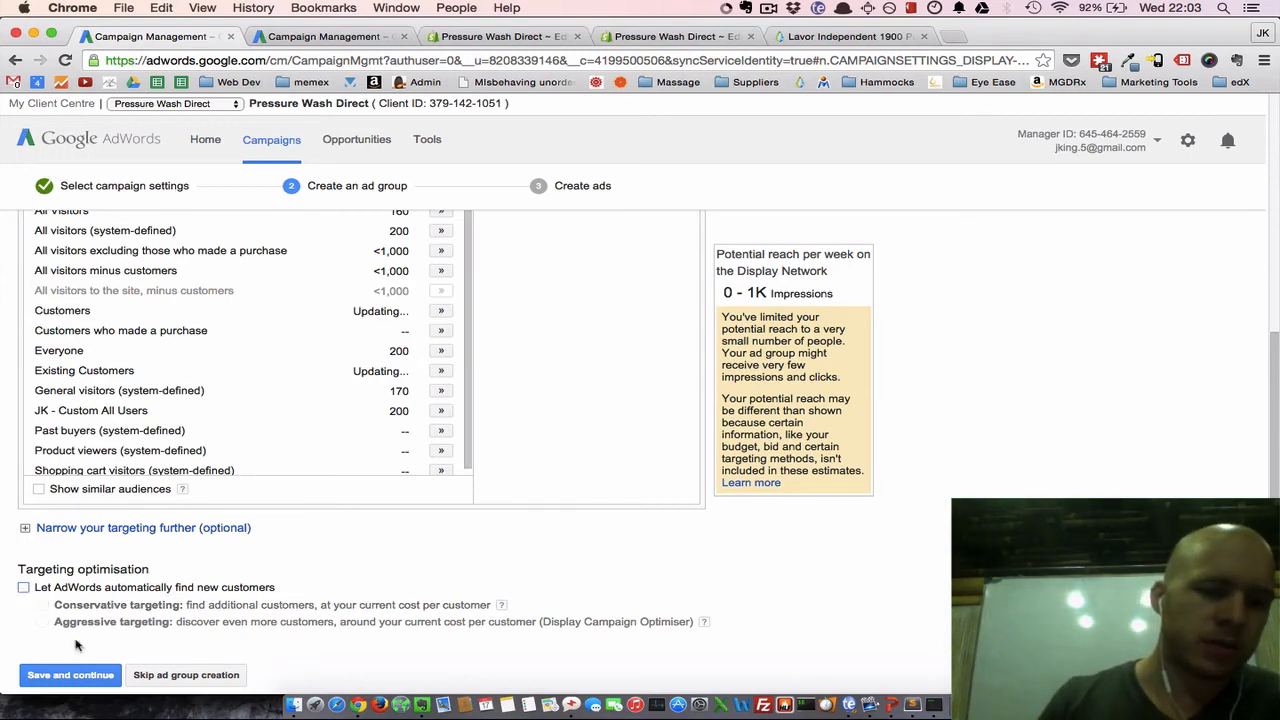
{"action": "left_click", "coordinate": [70, 674]}
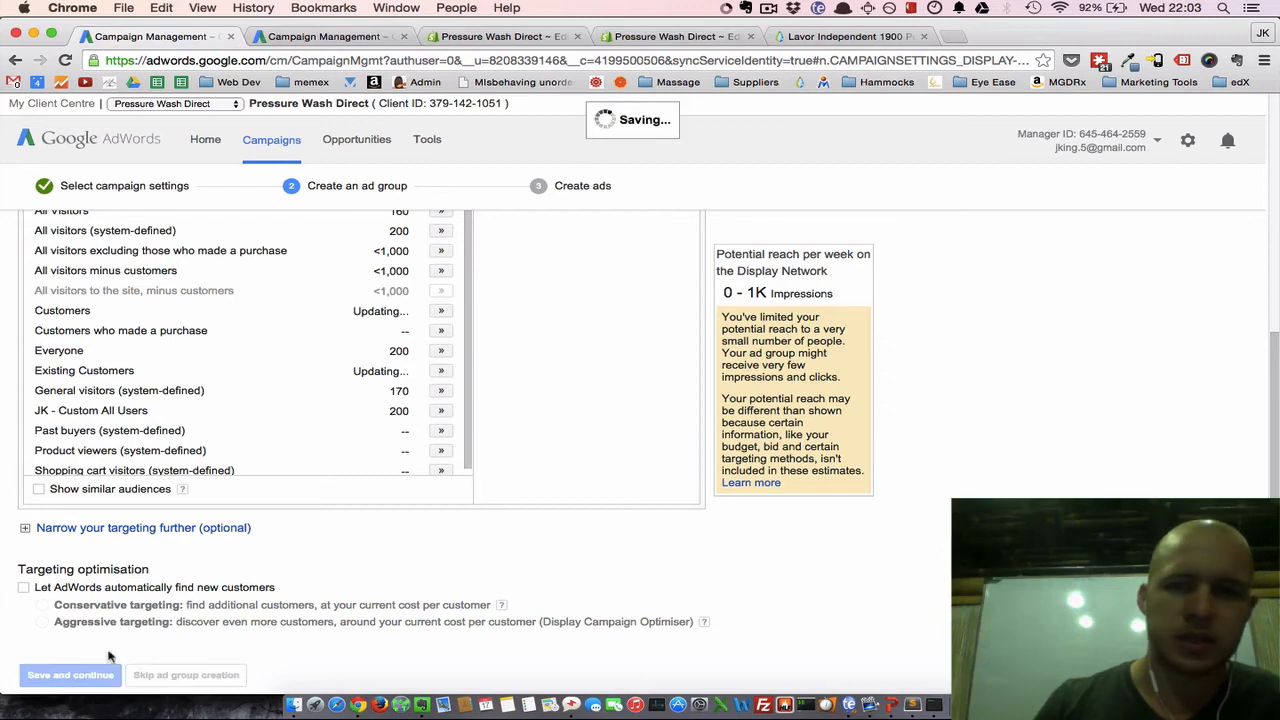
{"action": "left_click", "coordinate": [70, 675]}
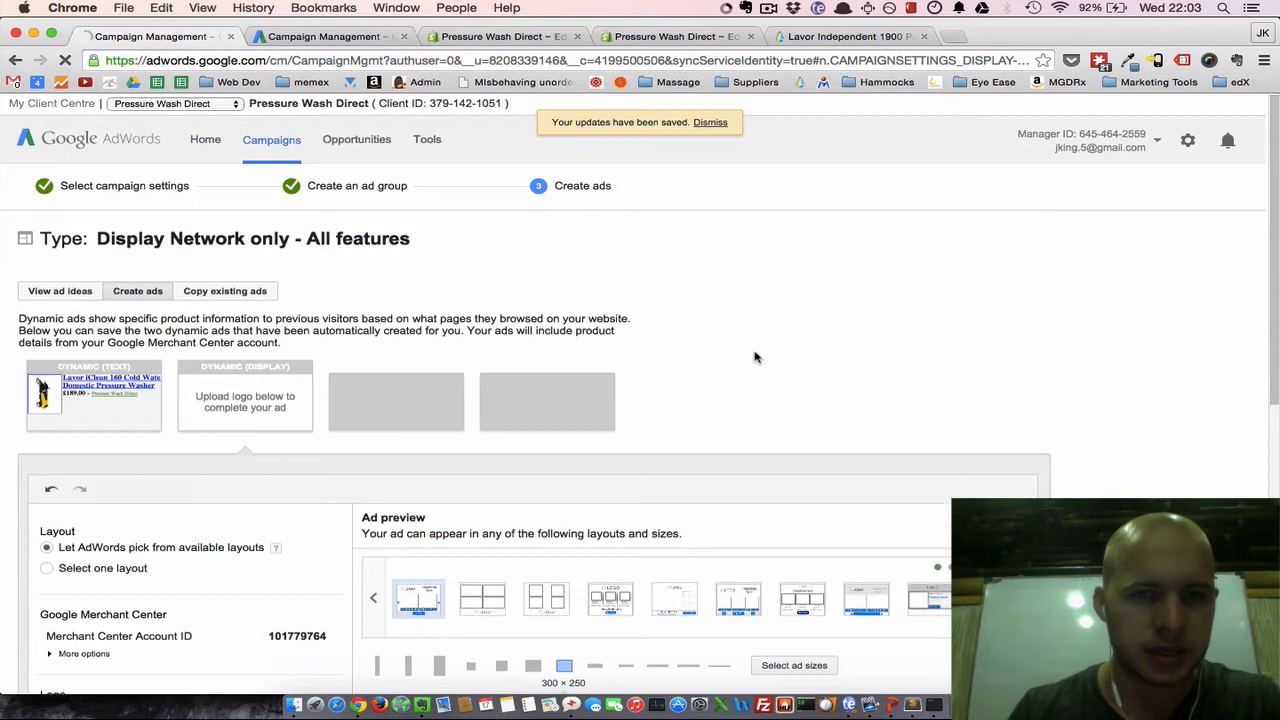
Scroll the dynamic display ad editor to view its default £189.00 and £1,490.97 product previews.
{"action": "scroll", "scroll_direction": "down", "scroll_amount": 3}
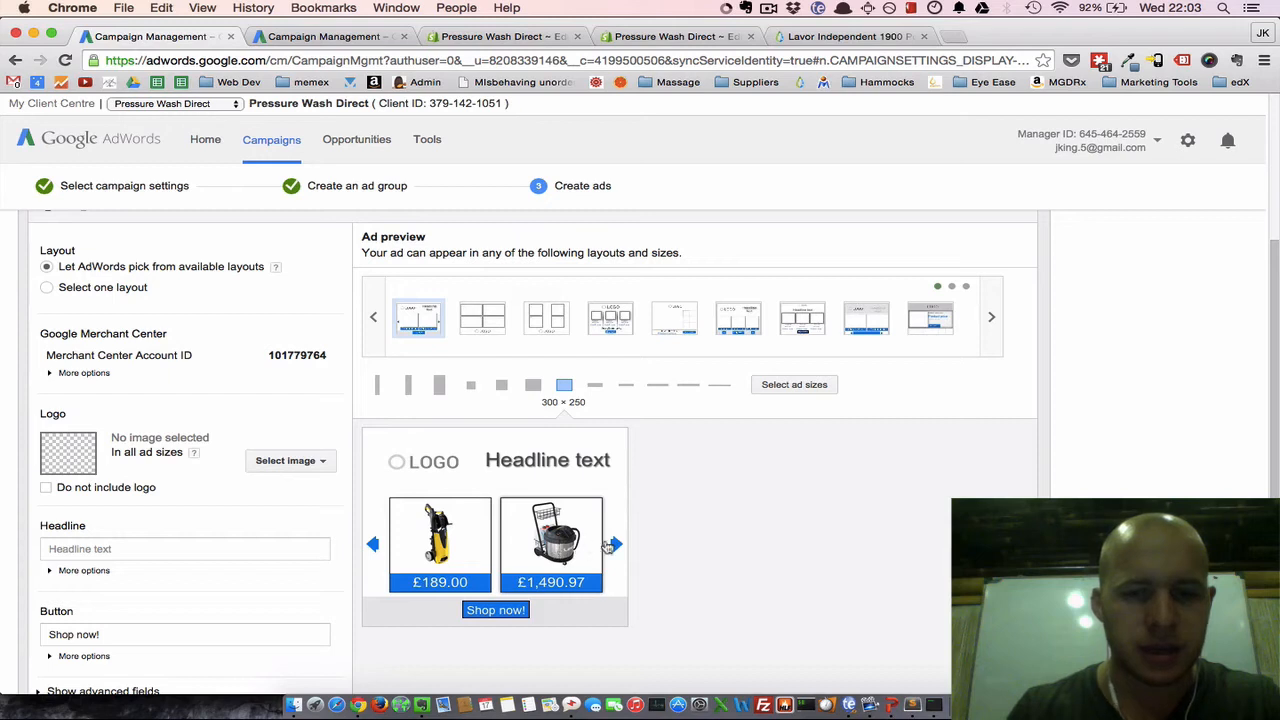
{"action": "mouse_move", "coordinate": [533, 563]}
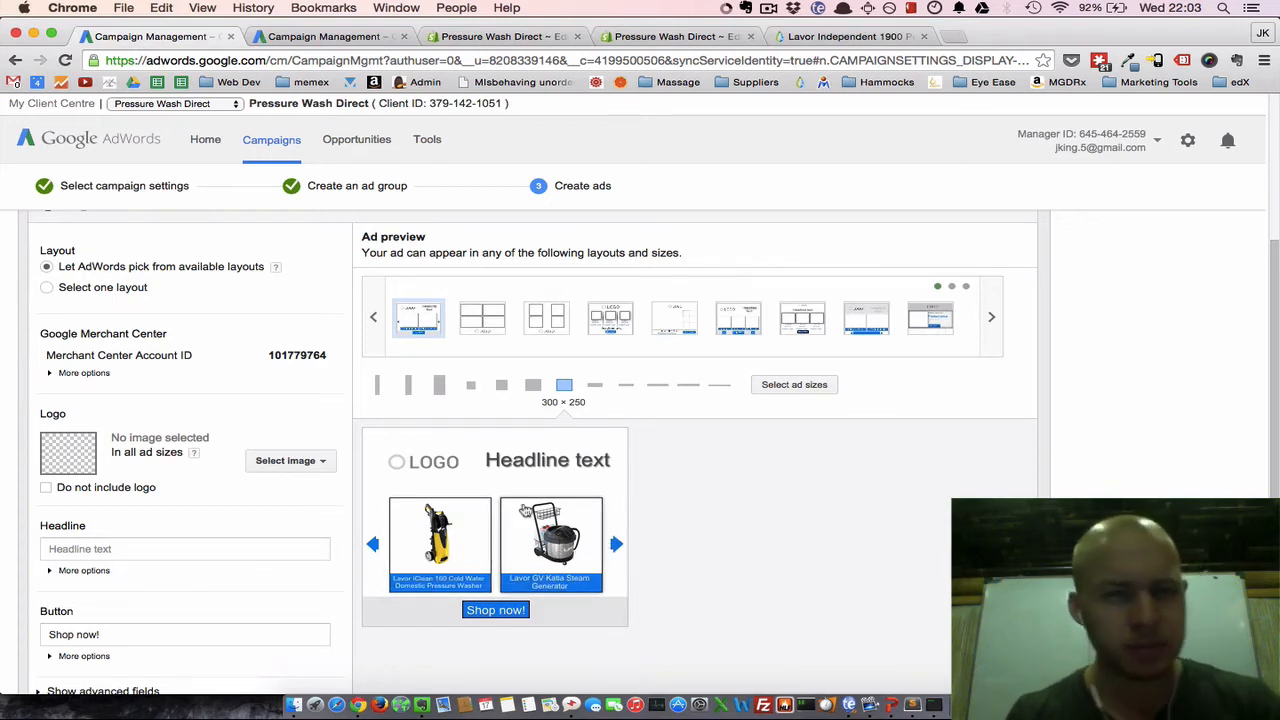
{"action": "mouse_move", "coordinate": [722, 511]}
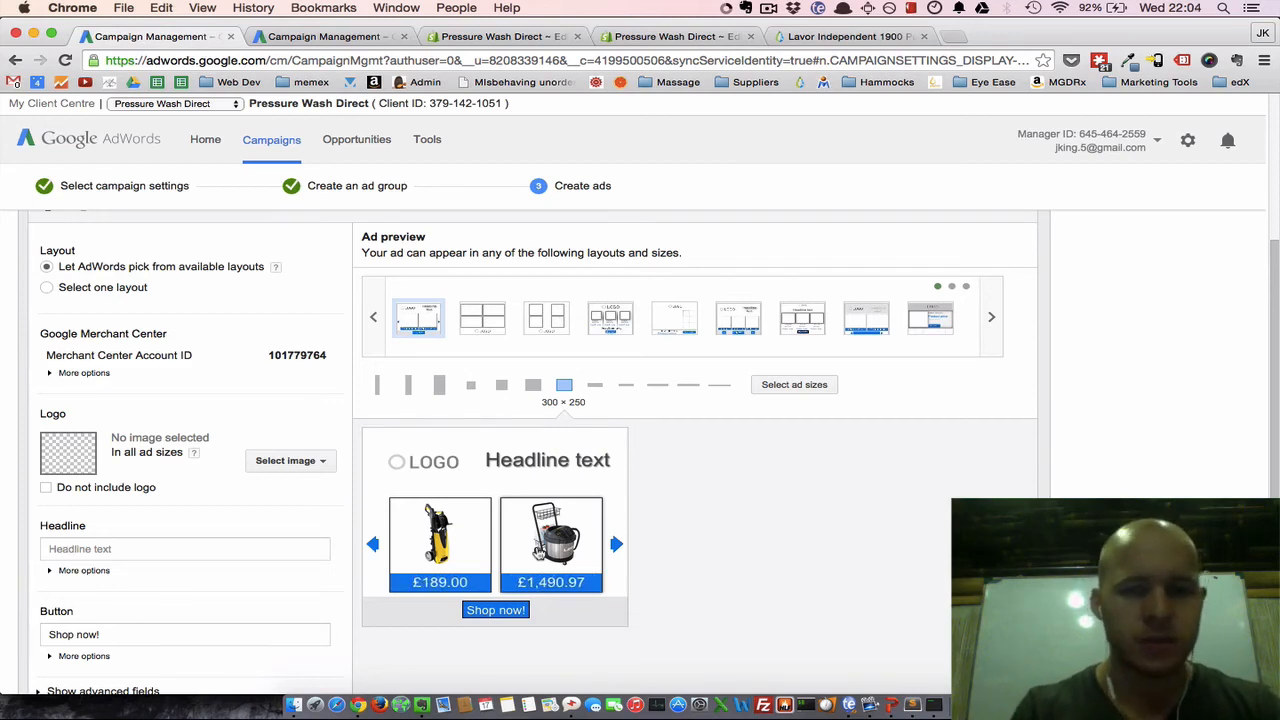
{"action": "mouse_move", "coordinate": [541, 440]}
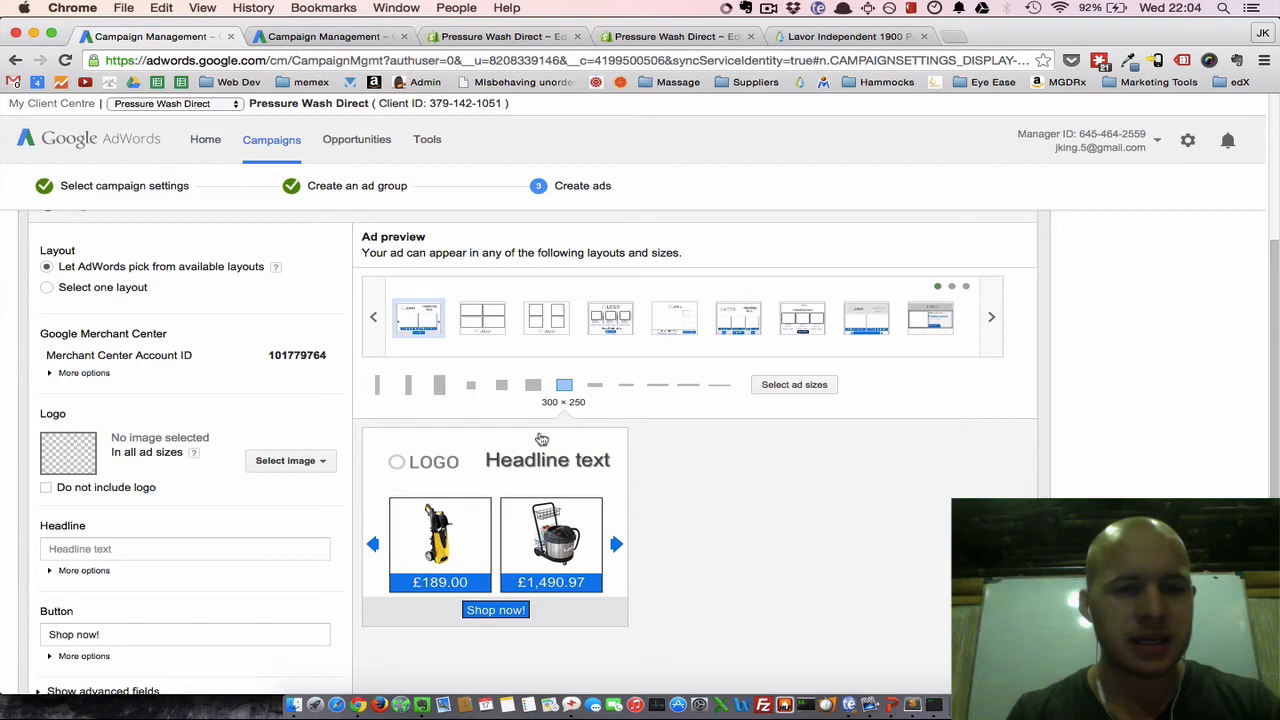
Use the previously uploaded remarketing-logo.png as the ad's logo.
{"action": "left_click", "coordinate": [290, 460]}
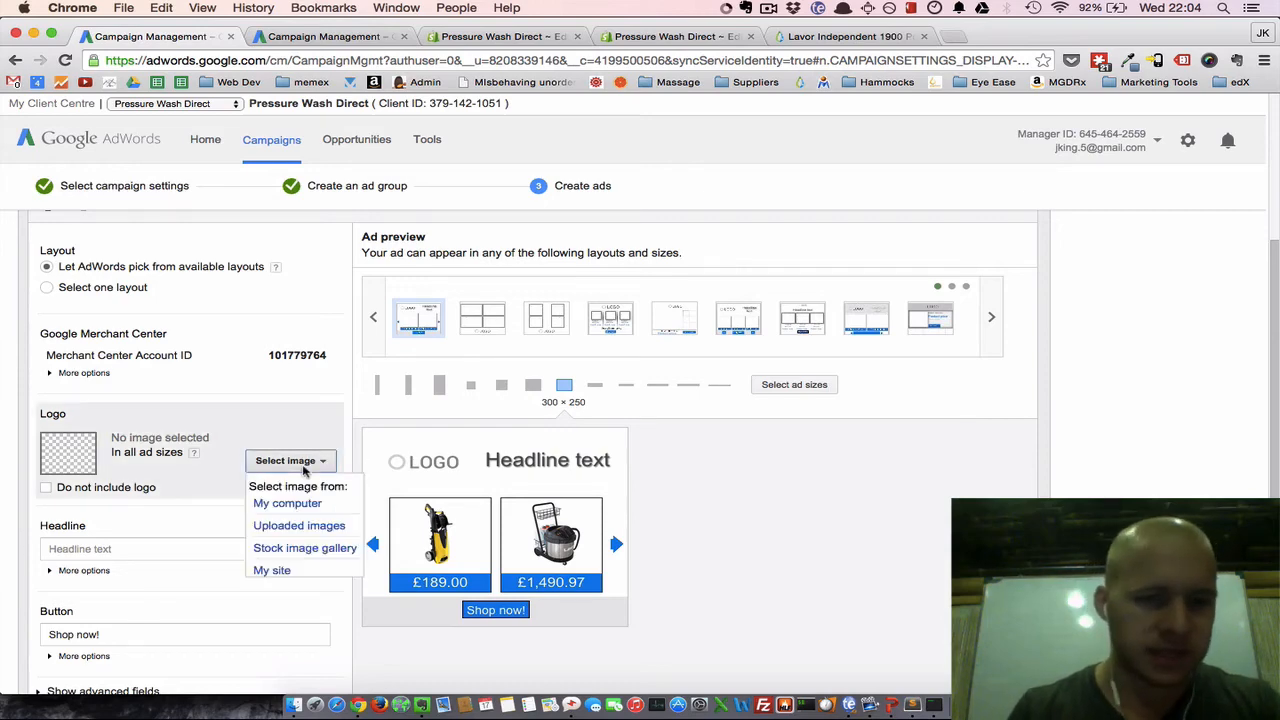
{"action": "left_click", "coordinate": [299, 525]}
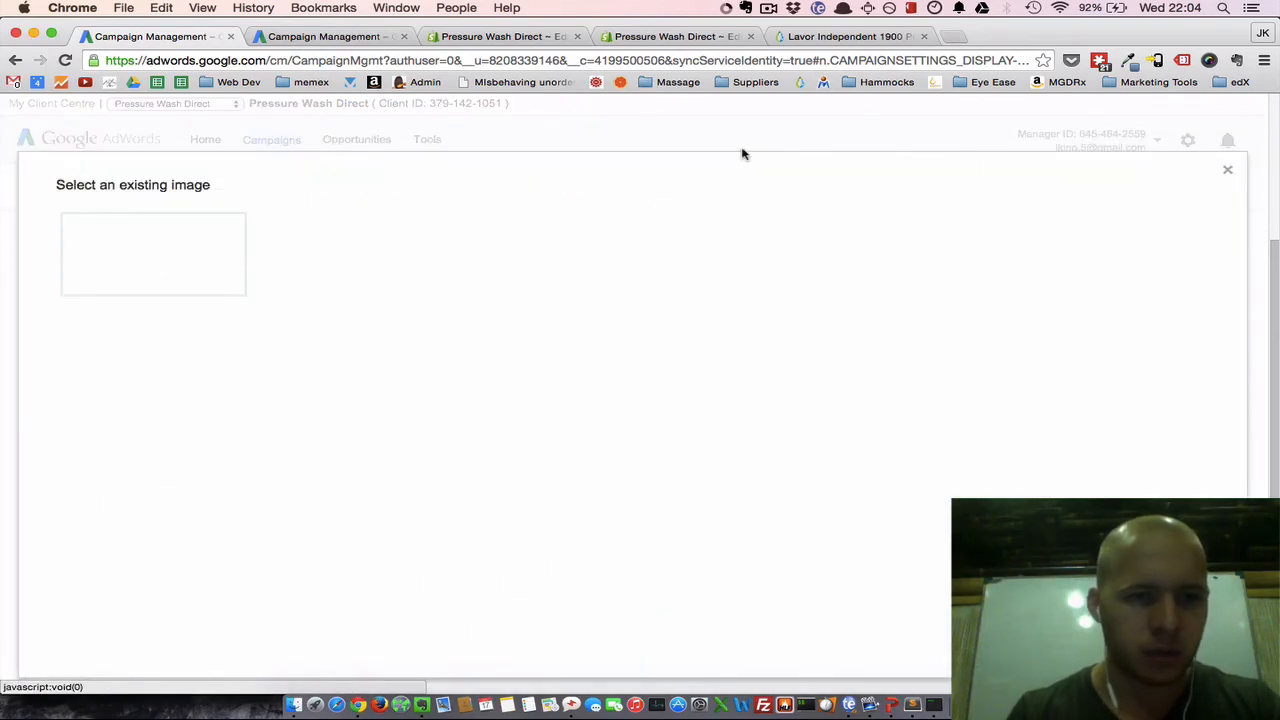
{"action": "left_click", "coordinate": [1228, 169]}
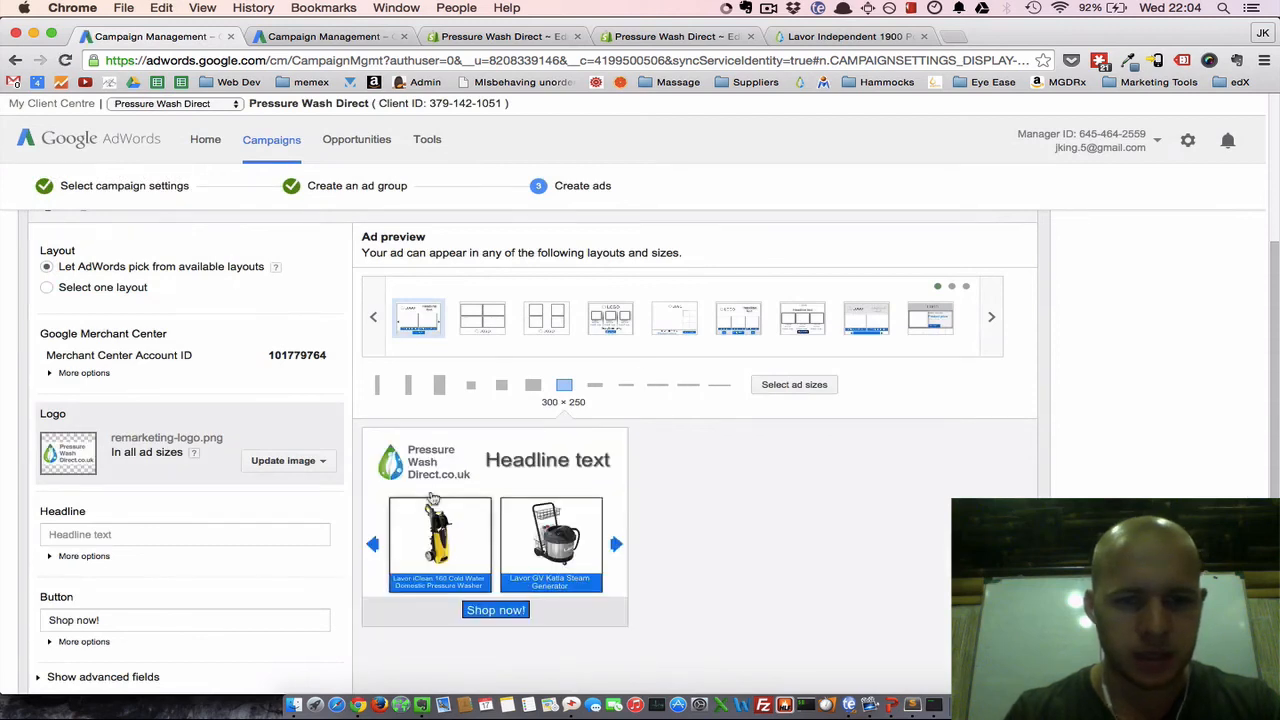
Enter the headline 'UK's #1 Pressure Washer Supplier' and button text 'Buy Now'.
{"action": "left_click", "coordinate": [185, 534]}
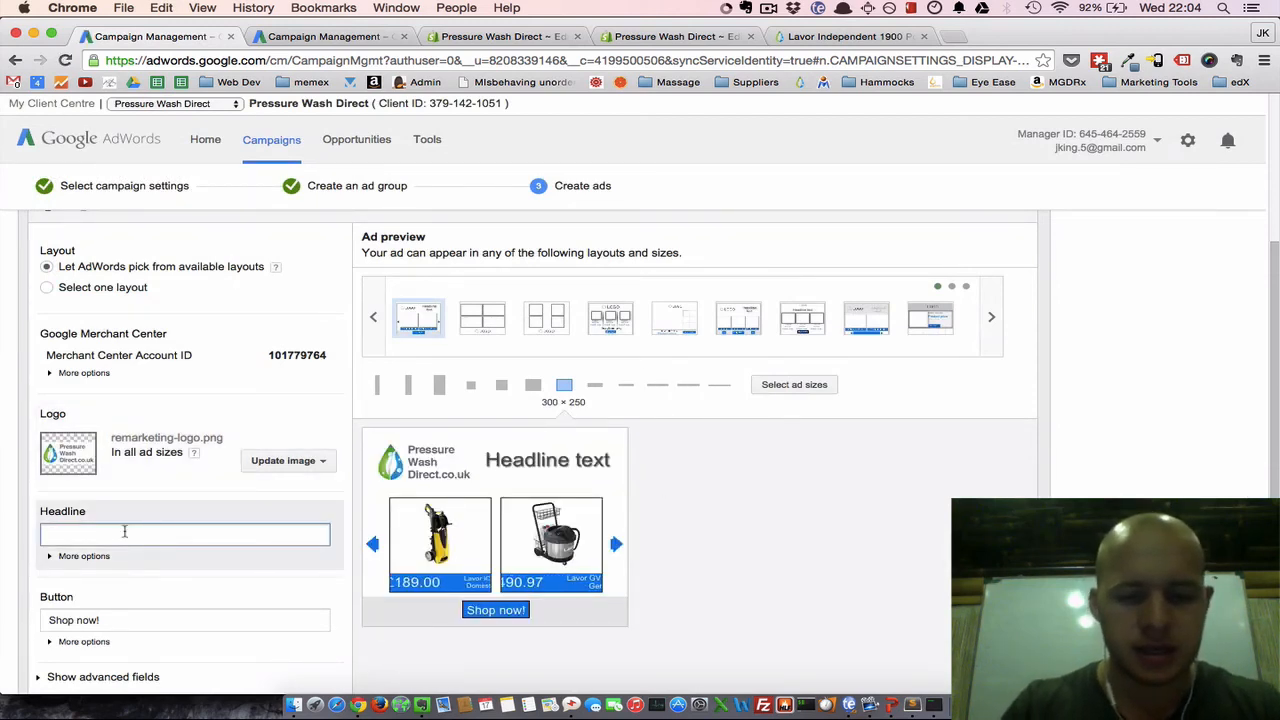
{"action": "type", "text": "UK's"}
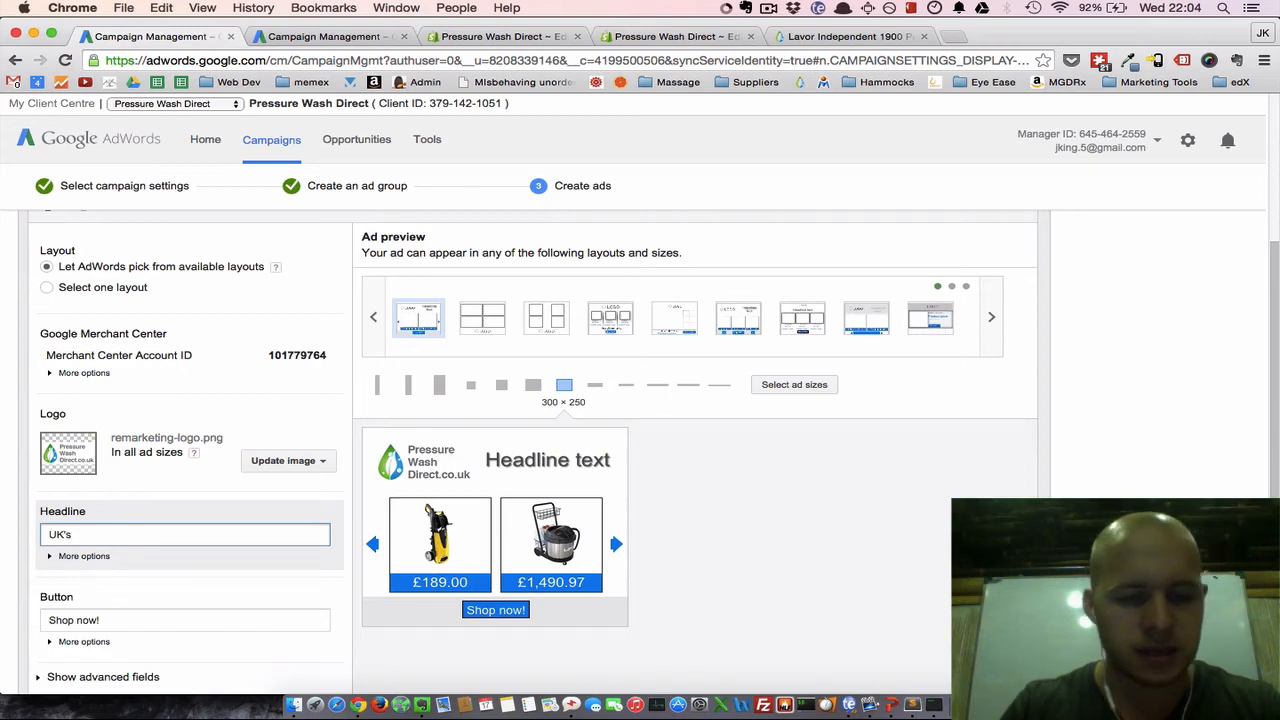
{"action": "type", "text": "#1 Pres"}
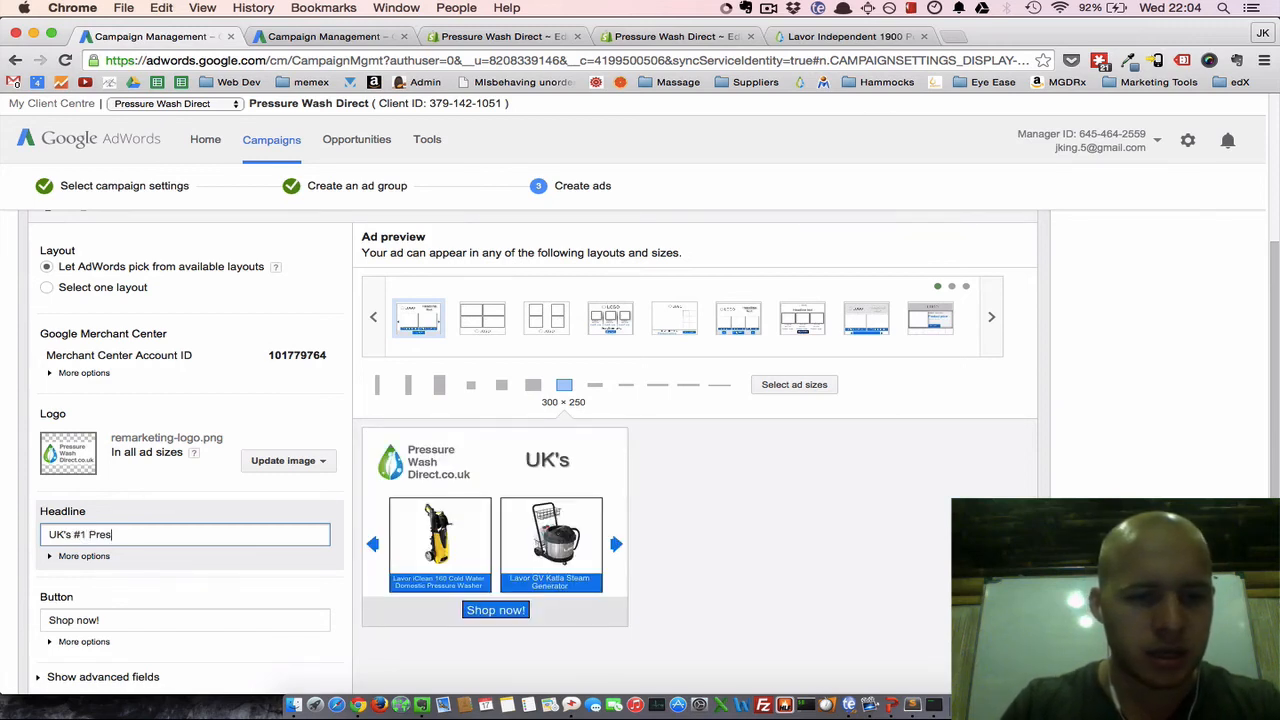
{"action": "type", "text": "sure Washer Su"}
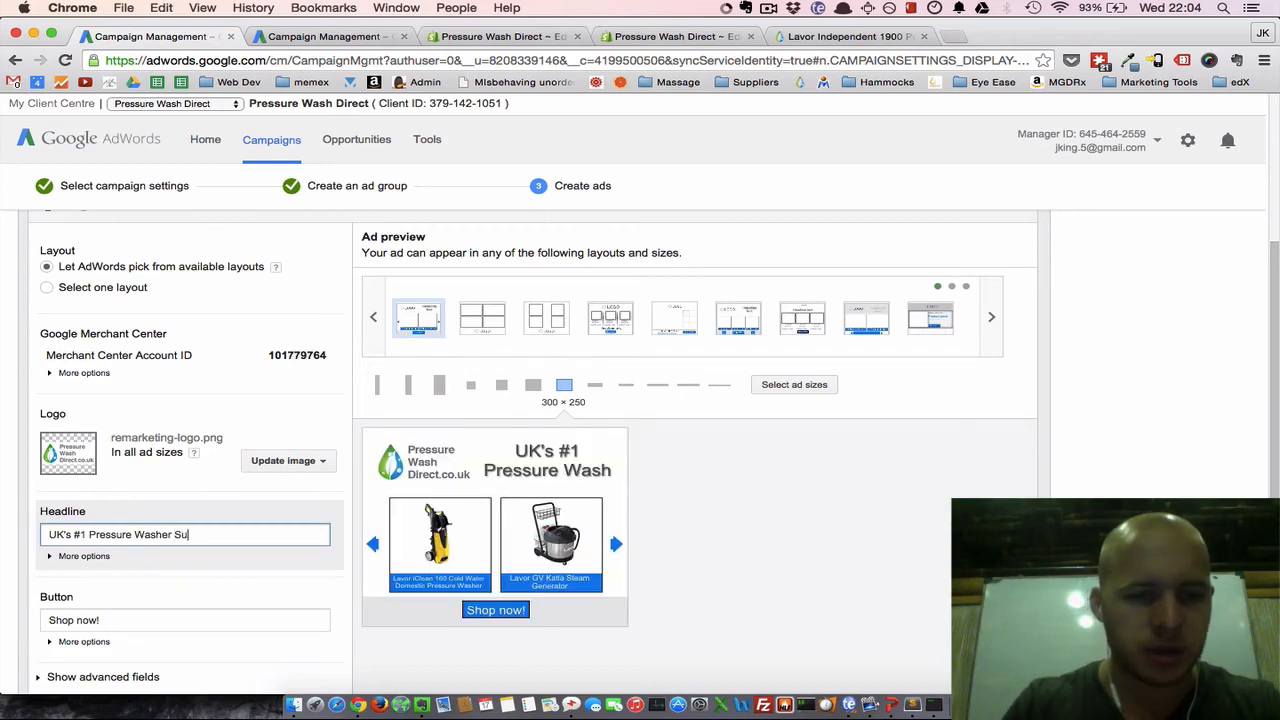
{"action": "type", "text": "pplier"}
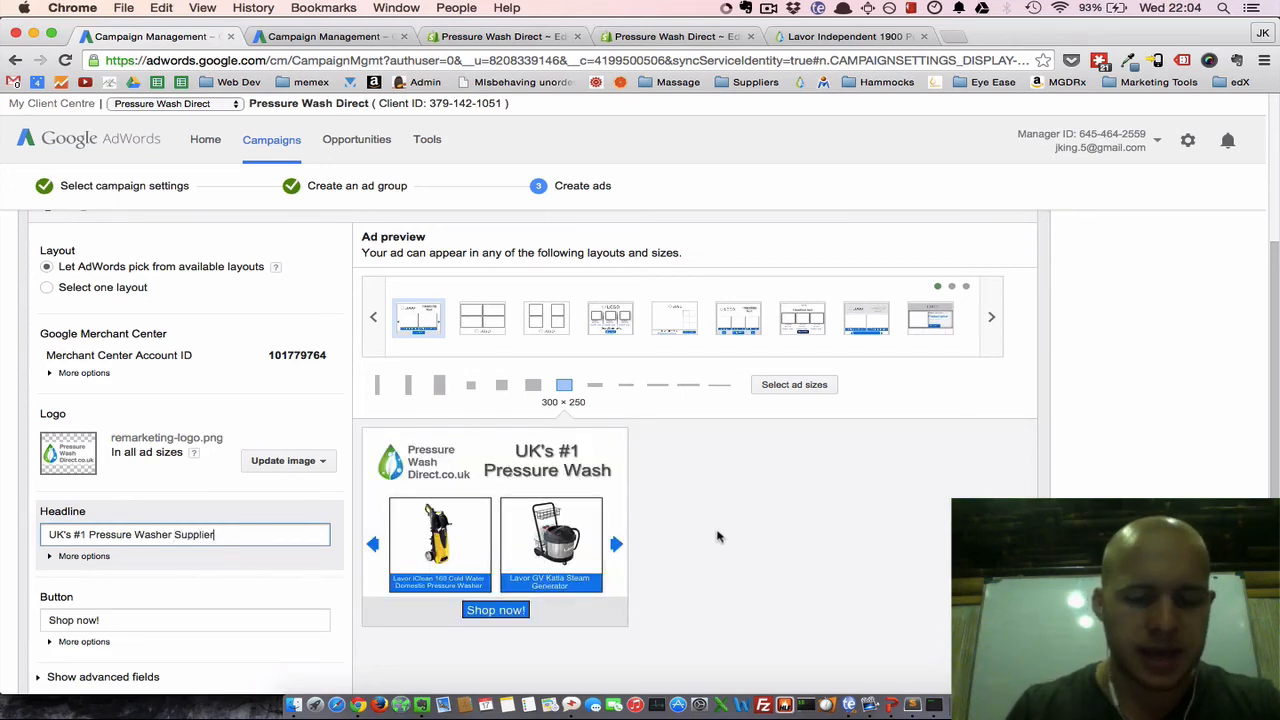
{"action": "scroll", "scroll_direction": "down", "scroll_amount": 3}
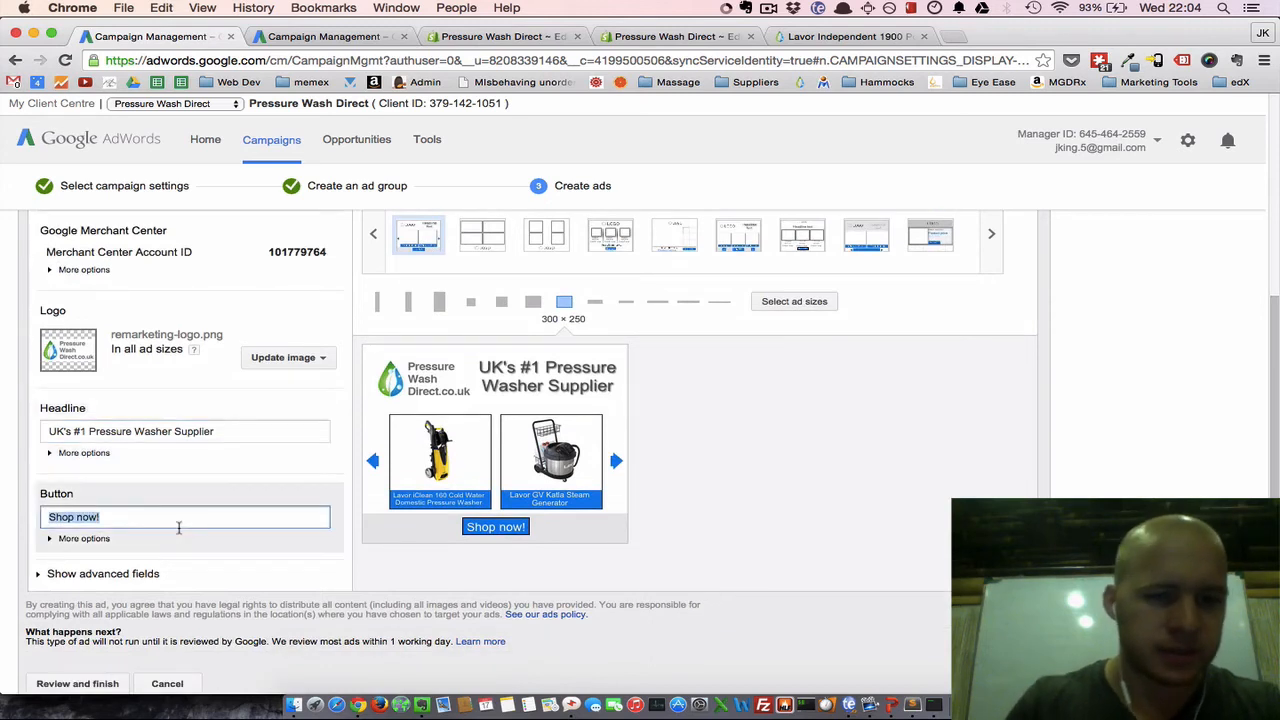
{"action": "type", "text": "Buy Now"}
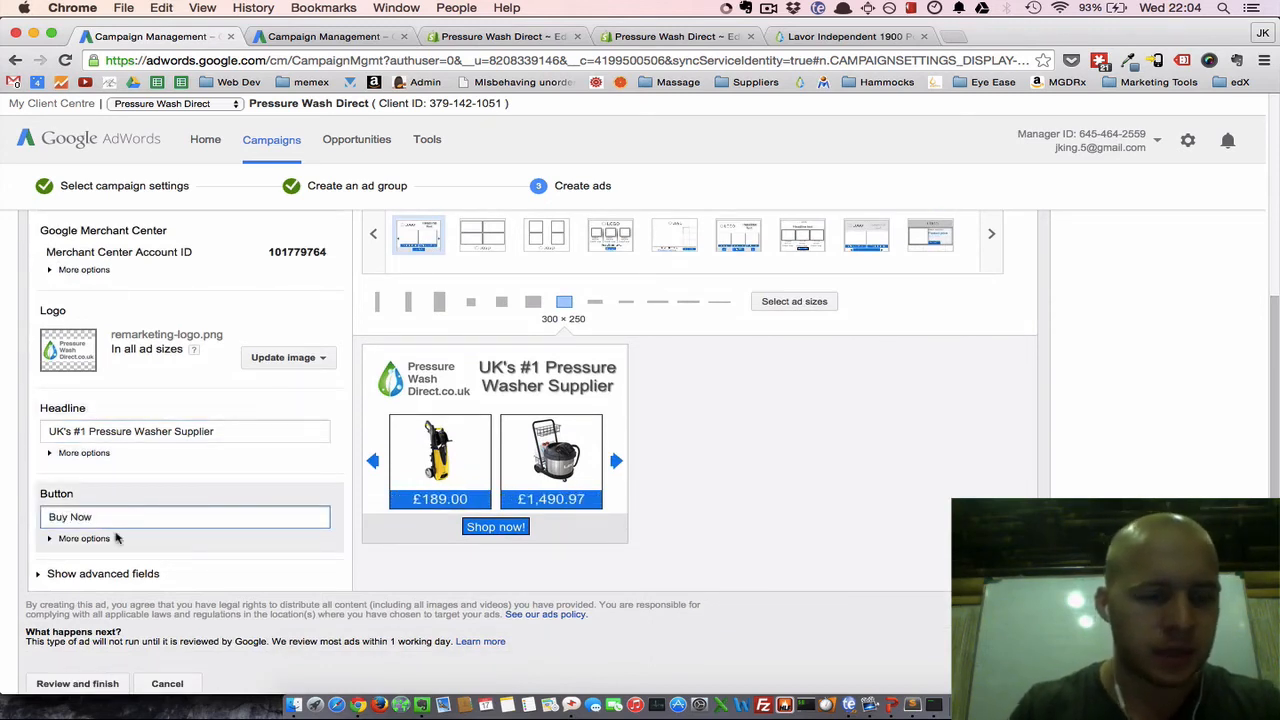
{"action": "scroll", "scroll_direction": "down", "scroll_amount": 3}
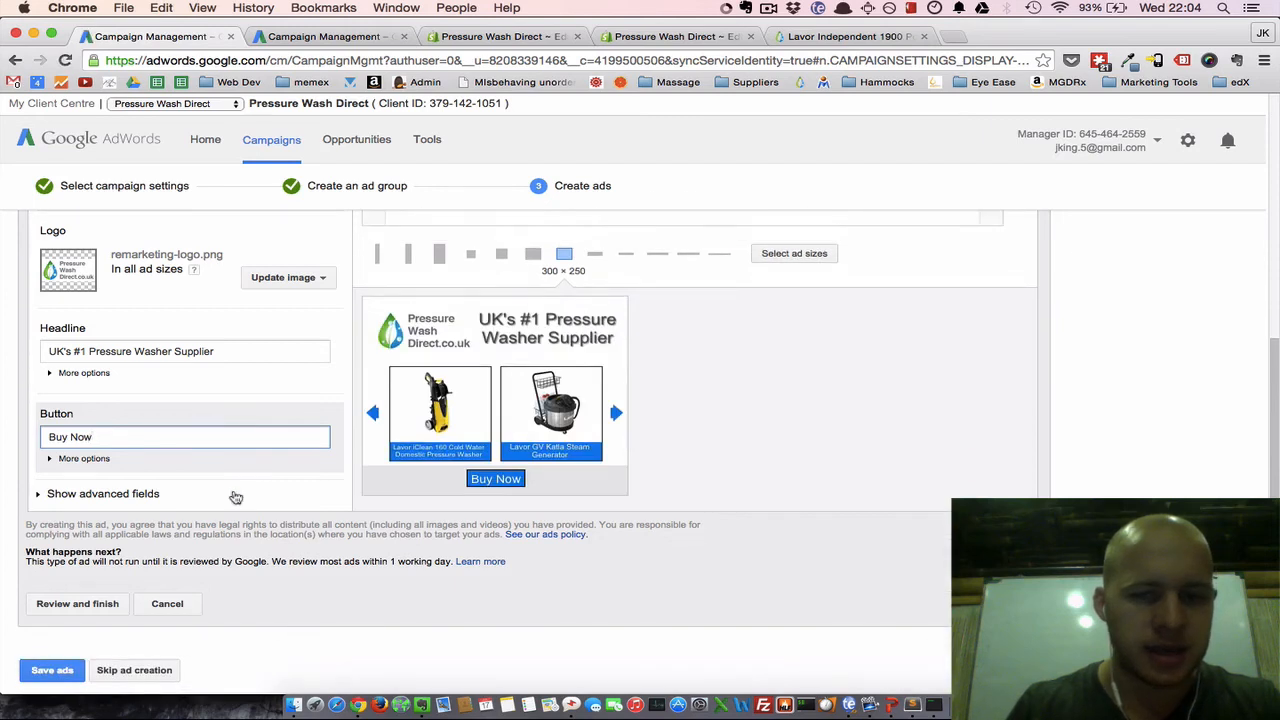
{"action": "mouse_move", "coordinate": [95, 513]}
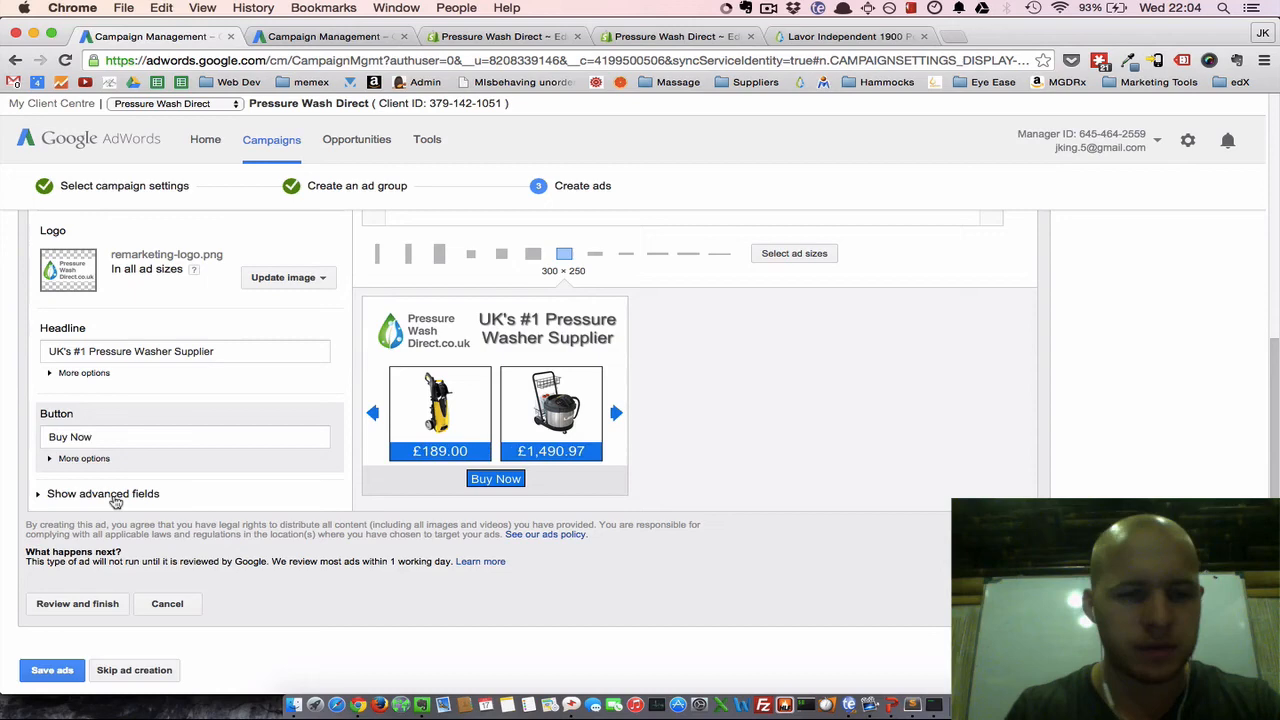
Check the pressurewashdirect.co.uk landing URL and 'Navigate to a product URL' click behaviour.
{"action": "left_click", "coordinate": [103, 493]}
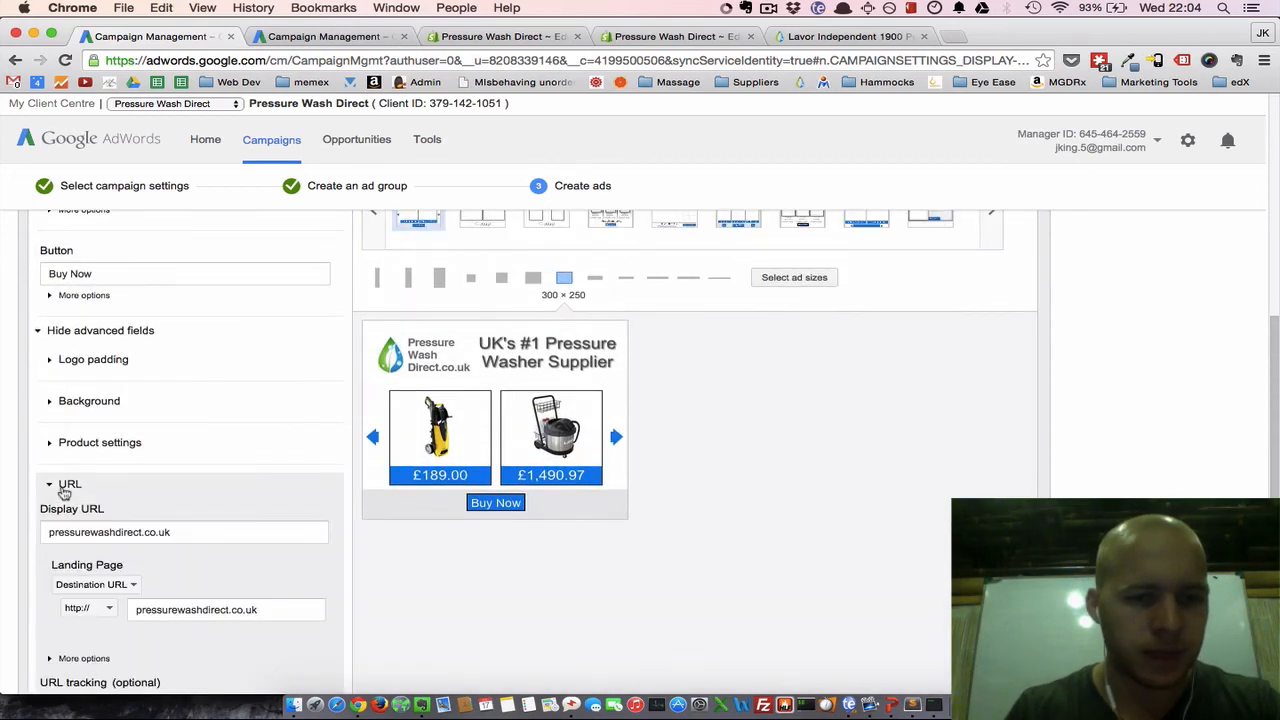
{"action": "scroll", "scroll_direction": "down", "scroll_amount": 3}
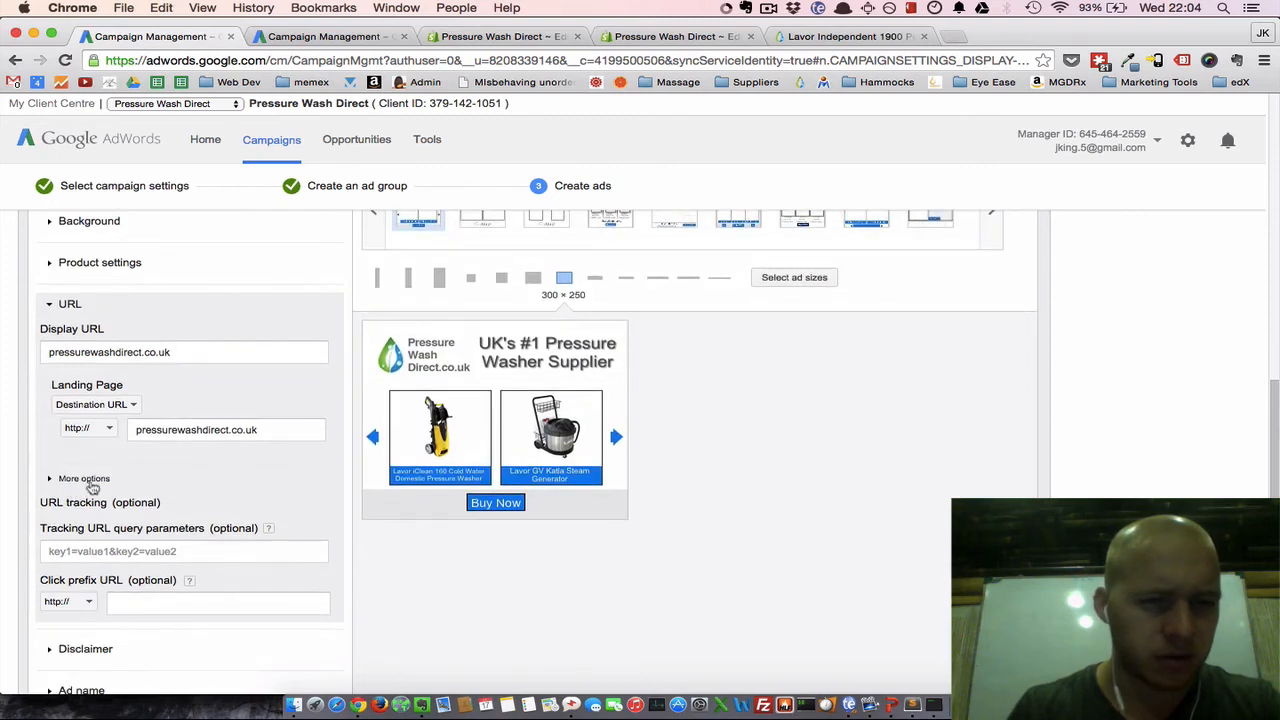
{"action": "left_click", "coordinate": [84, 478]}
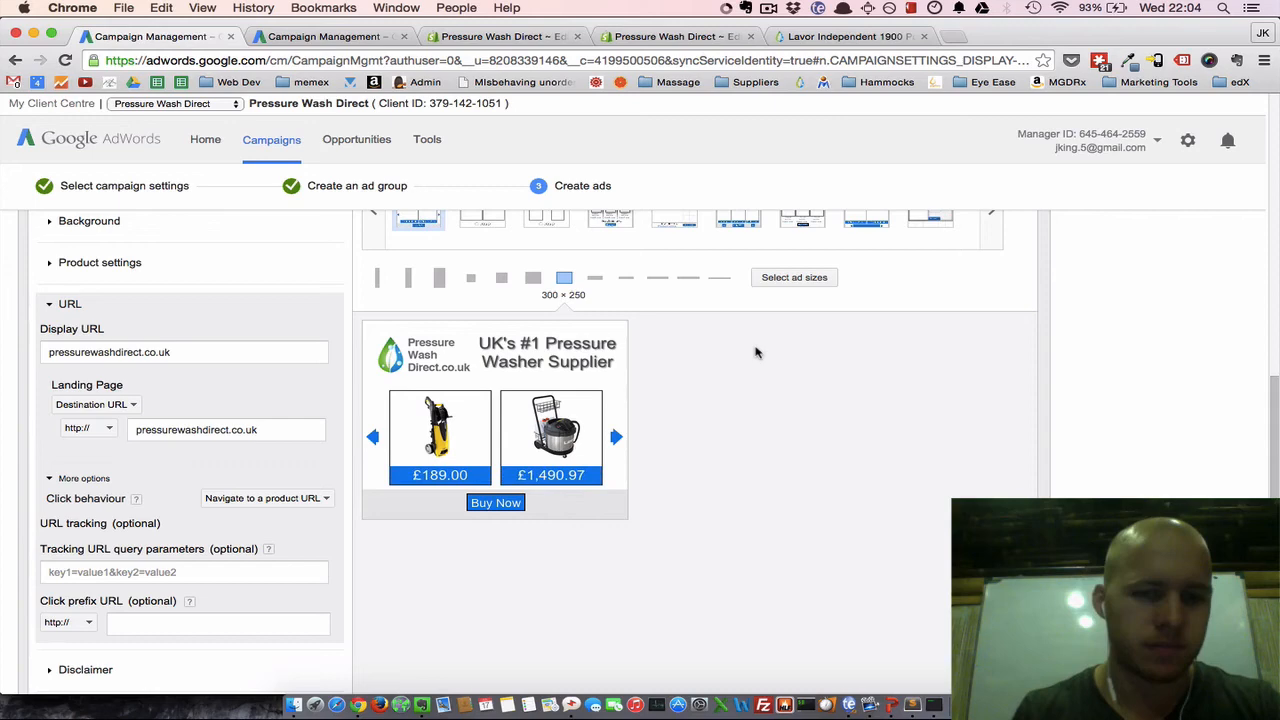
{"action": "scroll", "scroll_direction": "down", "scroll_amount": 3}
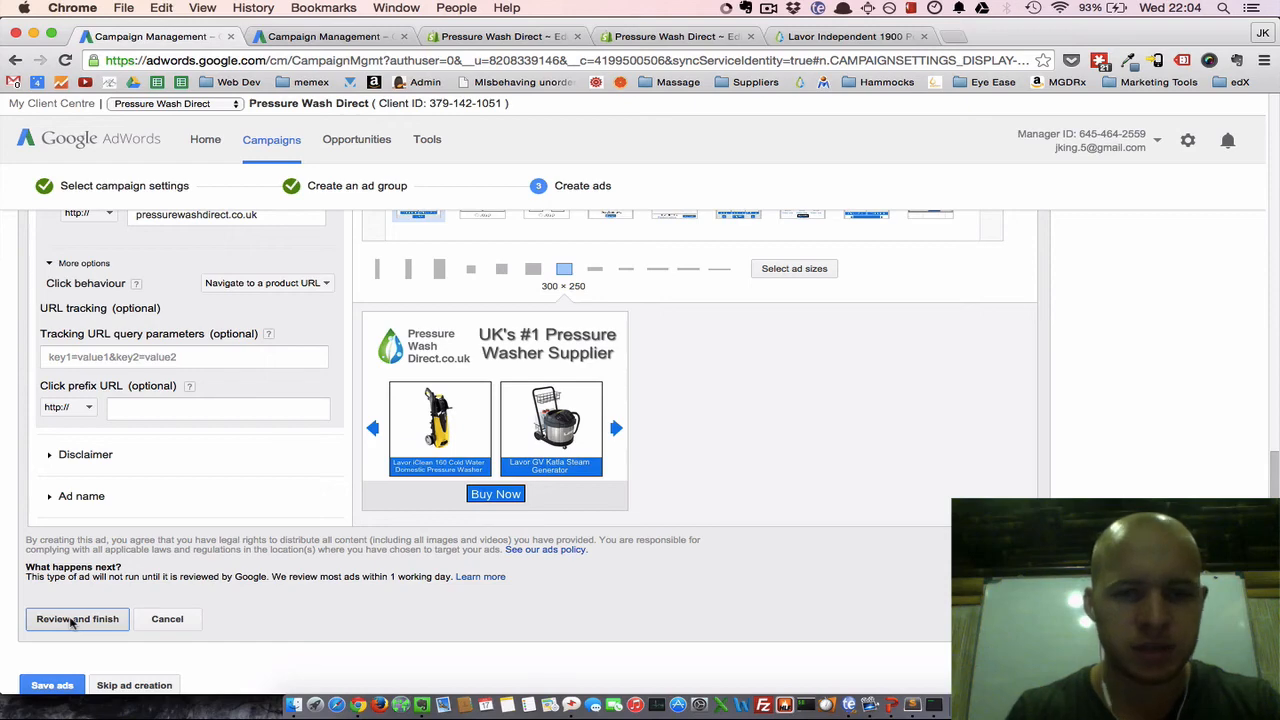
{"action": "mouse_move", "coordinate": [604, 384]}
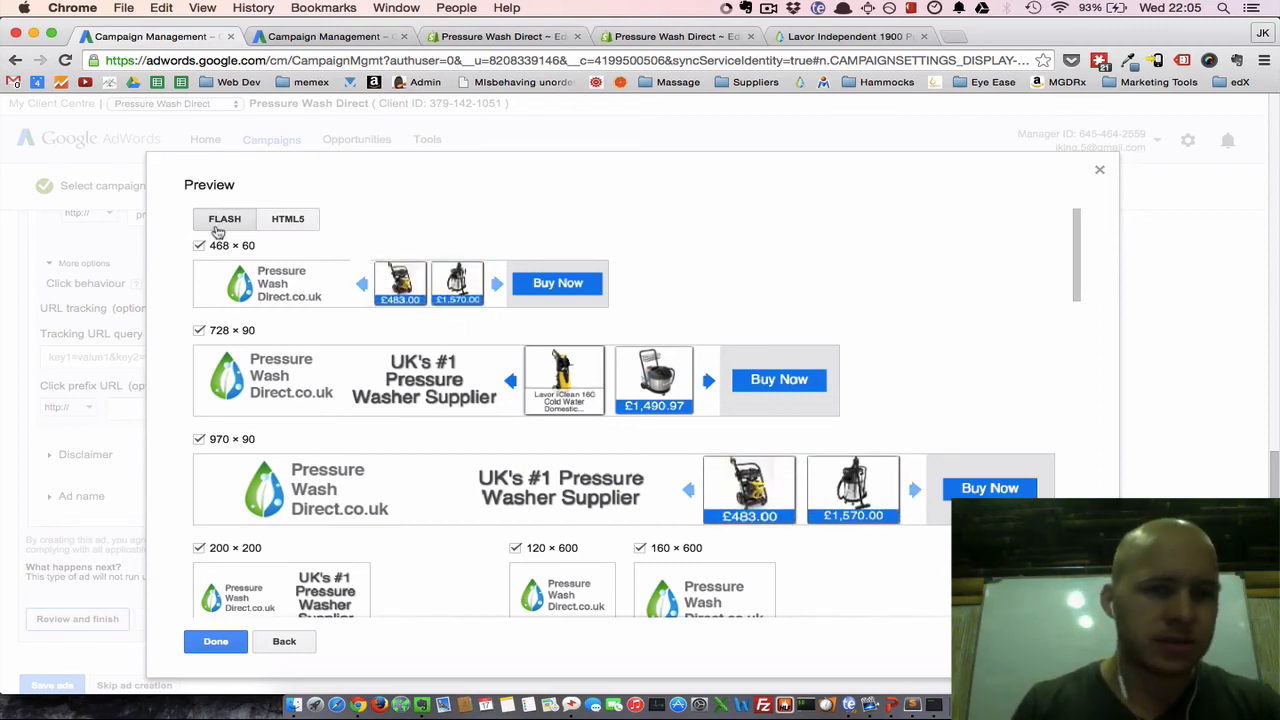
Review the Flash and HTML5 versions of every ad size, then close the preview.
{"action": "left_click", "coordinate": [288, 219]}
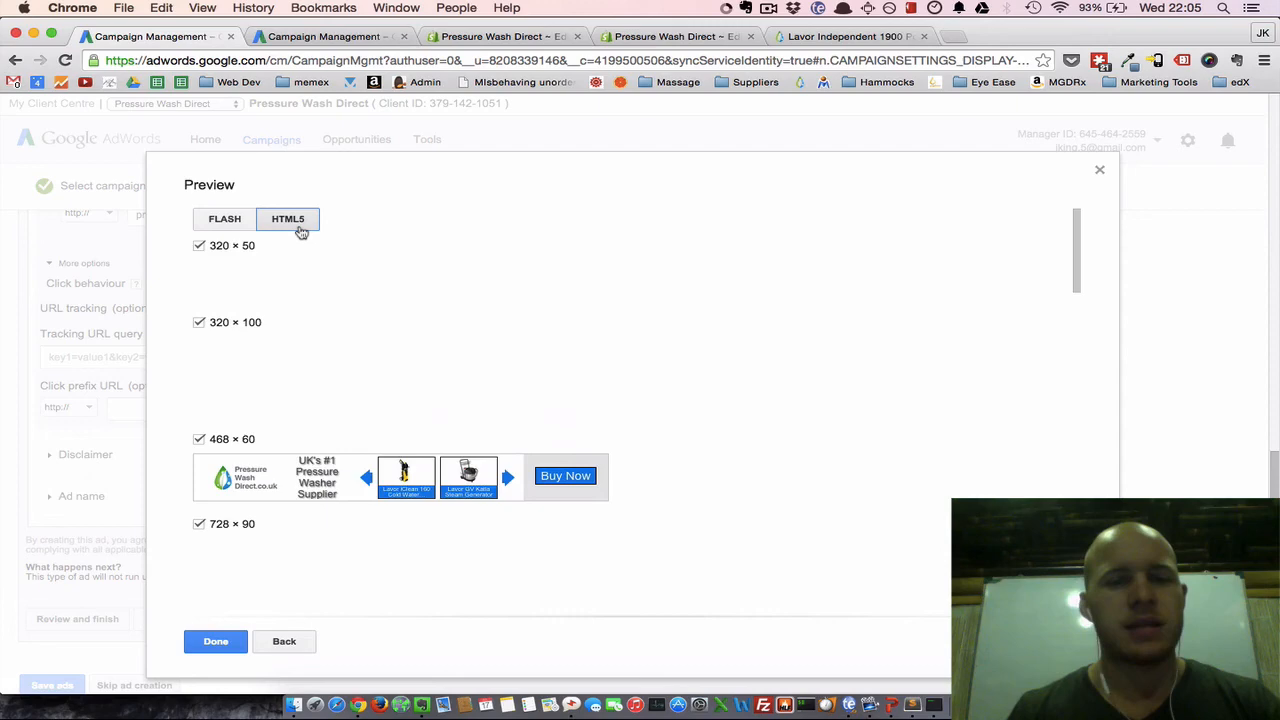
{"action": "left_click", "coordinate": [288, 218]}
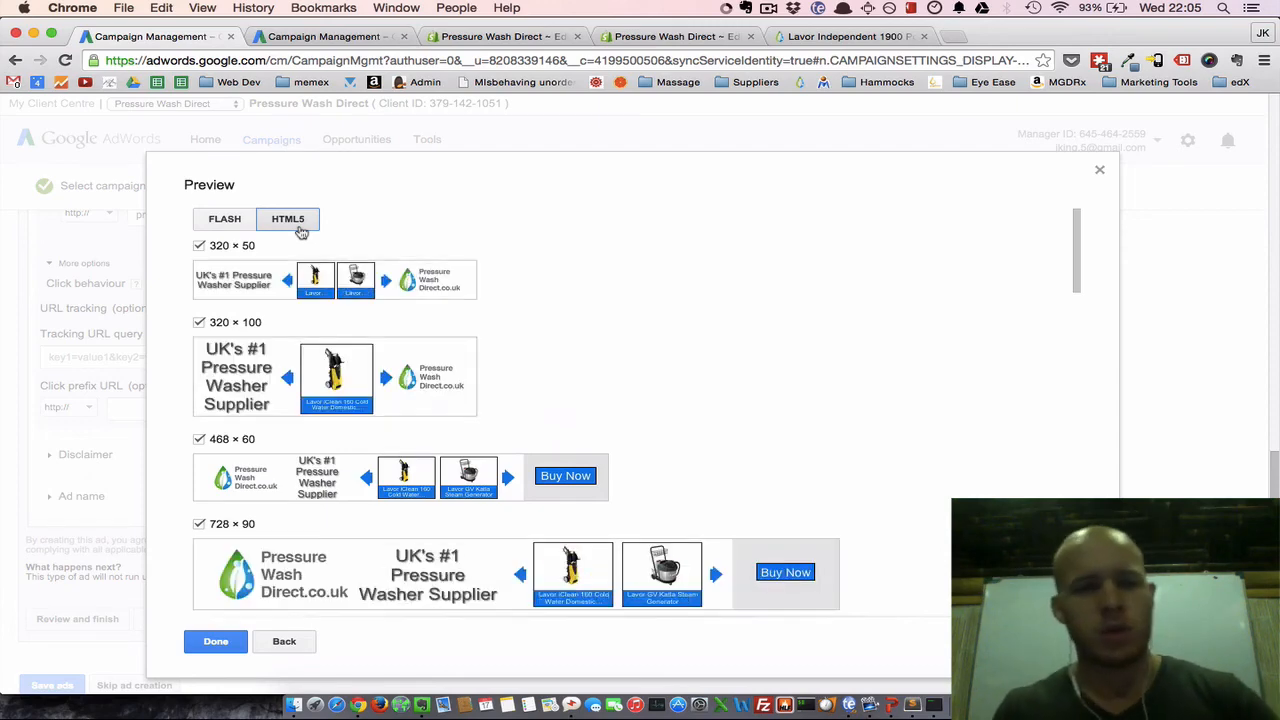
{"action": "scroll", "scroll_direction": "down", "scroll_amount": 3}
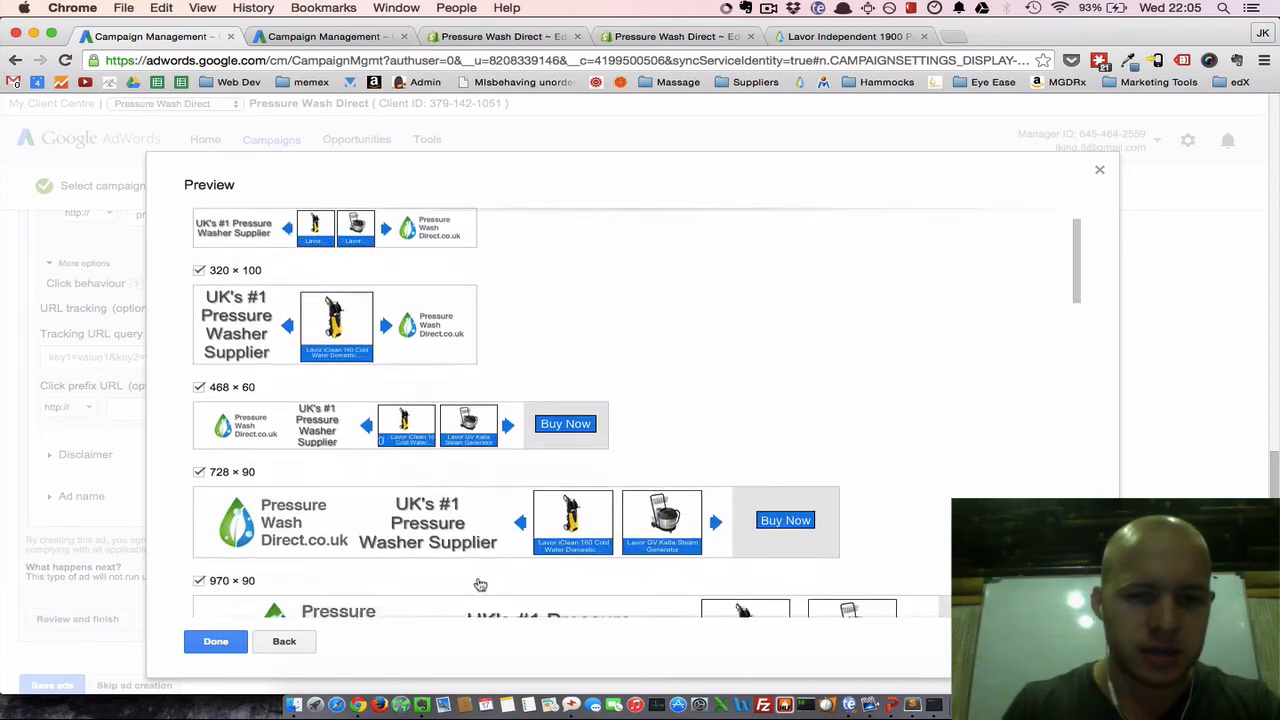
{"action": "scroll", "scroll_direction": "down", "scroll_amount": 3}
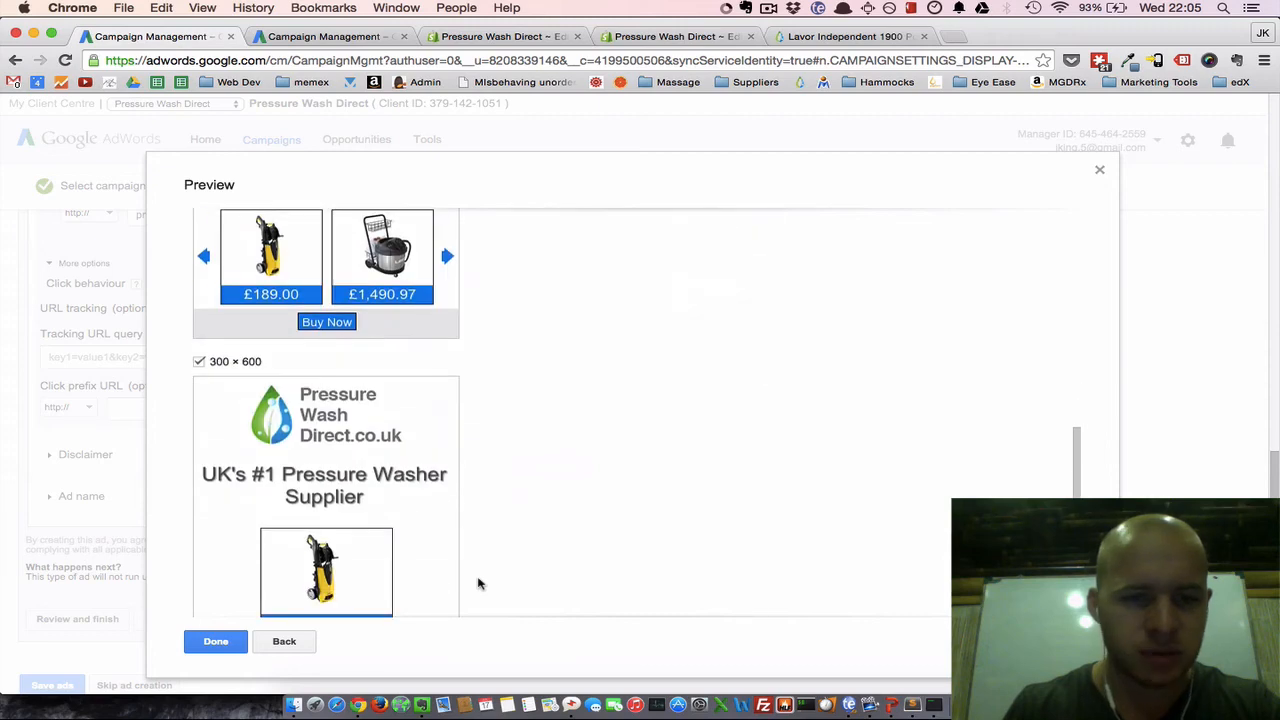
{"action": "scroll", "scroll_direction": "up", "scroll_amount": 3}
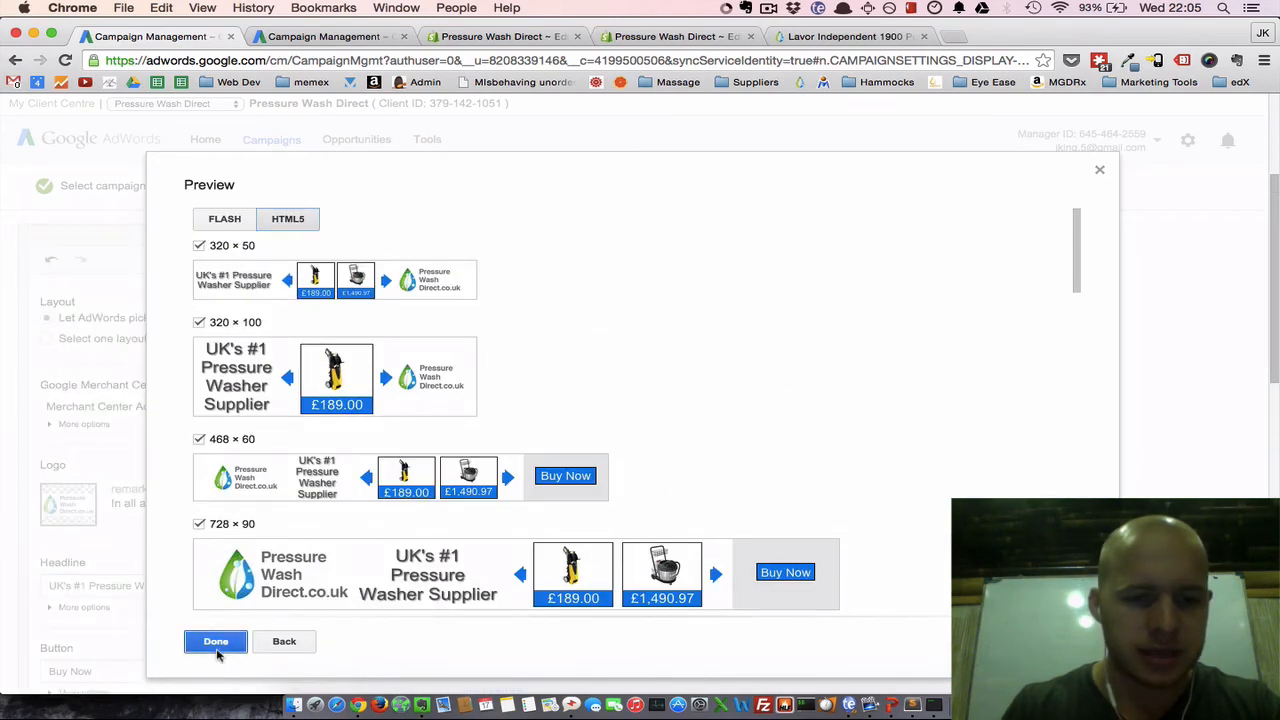
{"action": "left_click", "coordinate": [215, 641]}
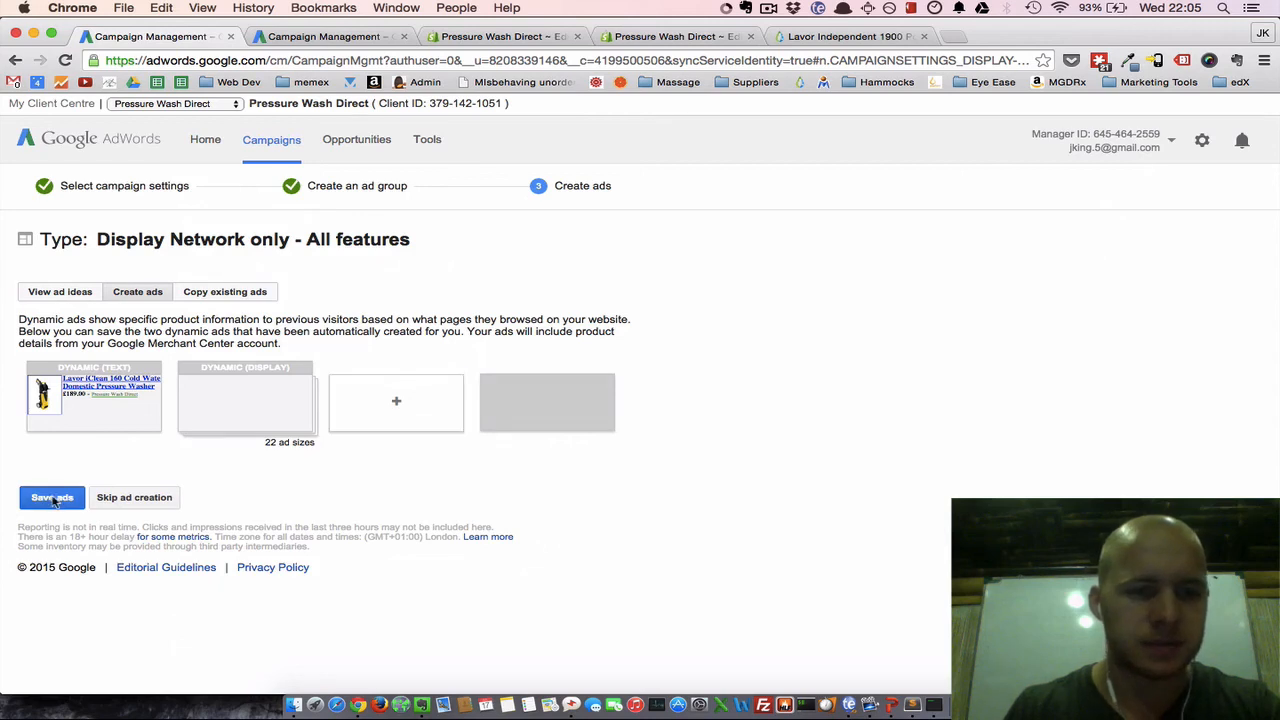
Save the dynamic text and display ads and confirm the updates were saved.
{"action": "left_click", "coordinate": [52, 497]}
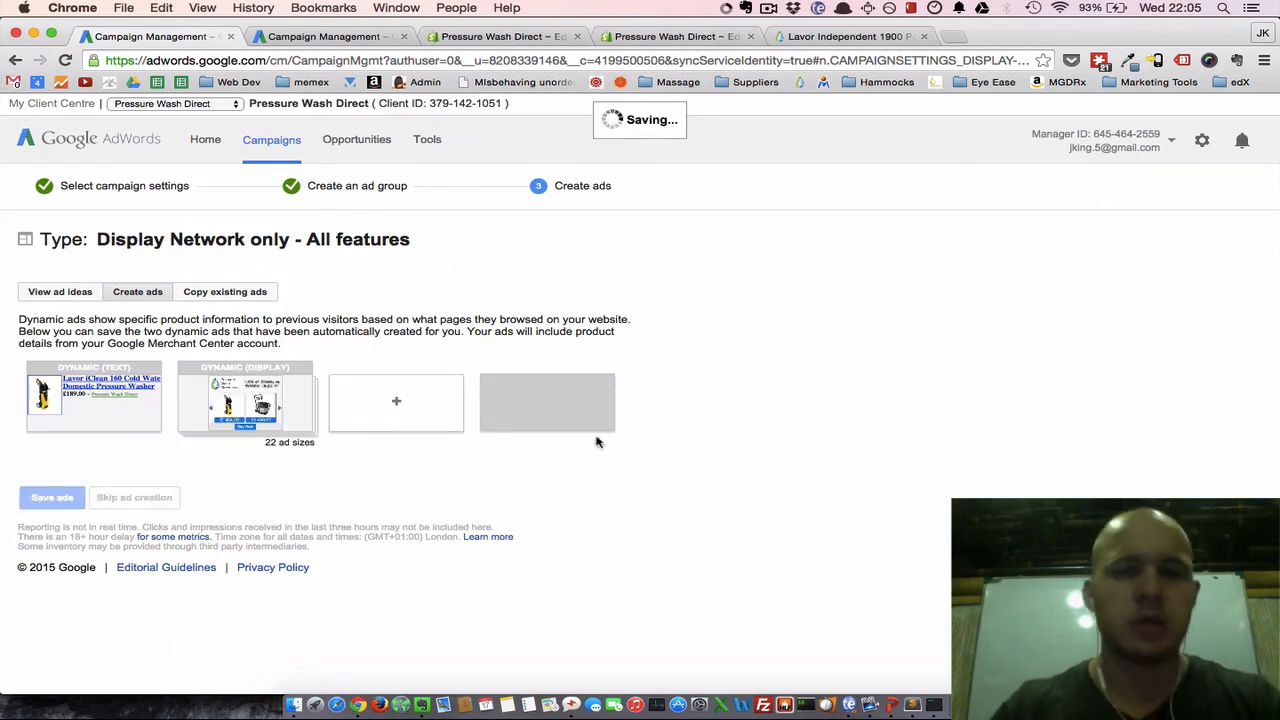
{"action": "left_click", "coordinate": [52, 497]}
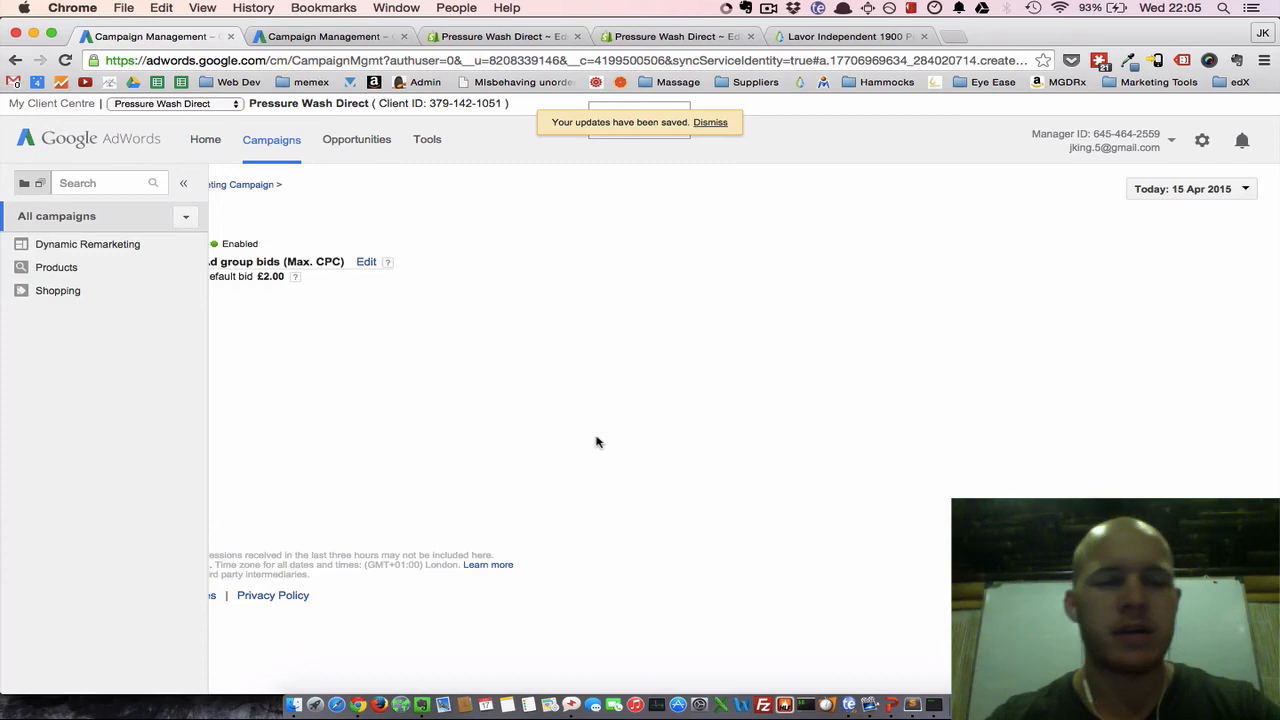